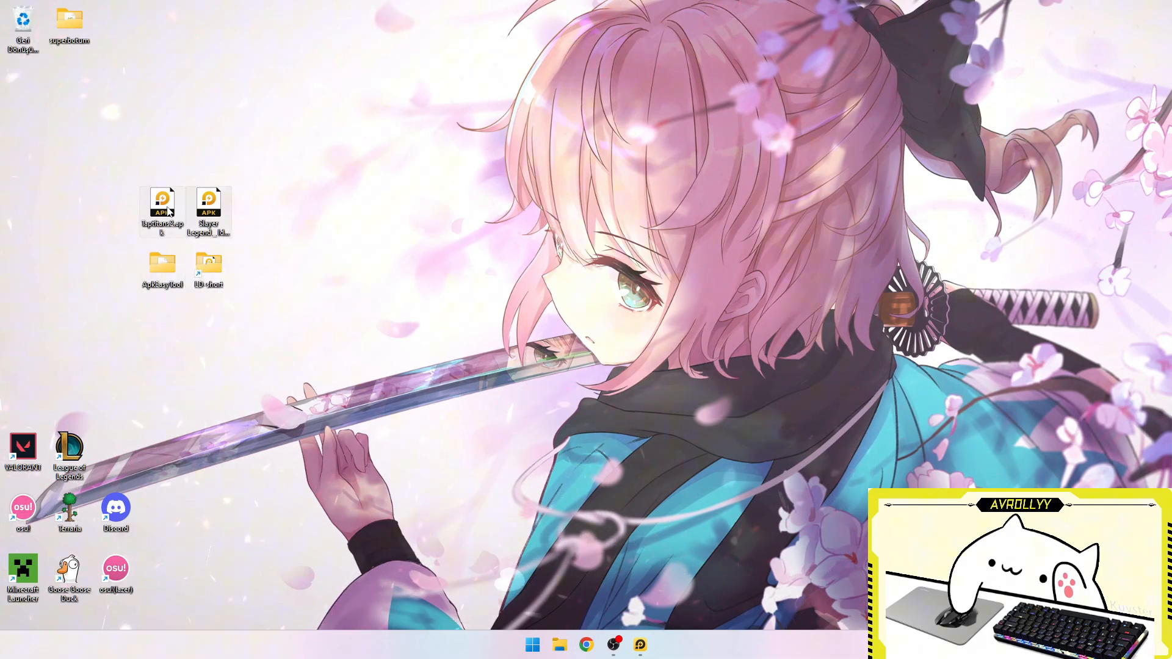
Open the ApkEasyTool desktop folder and launch apkeasytool.exe (APK Easy Tool v1.60)
double_click(162, 266)
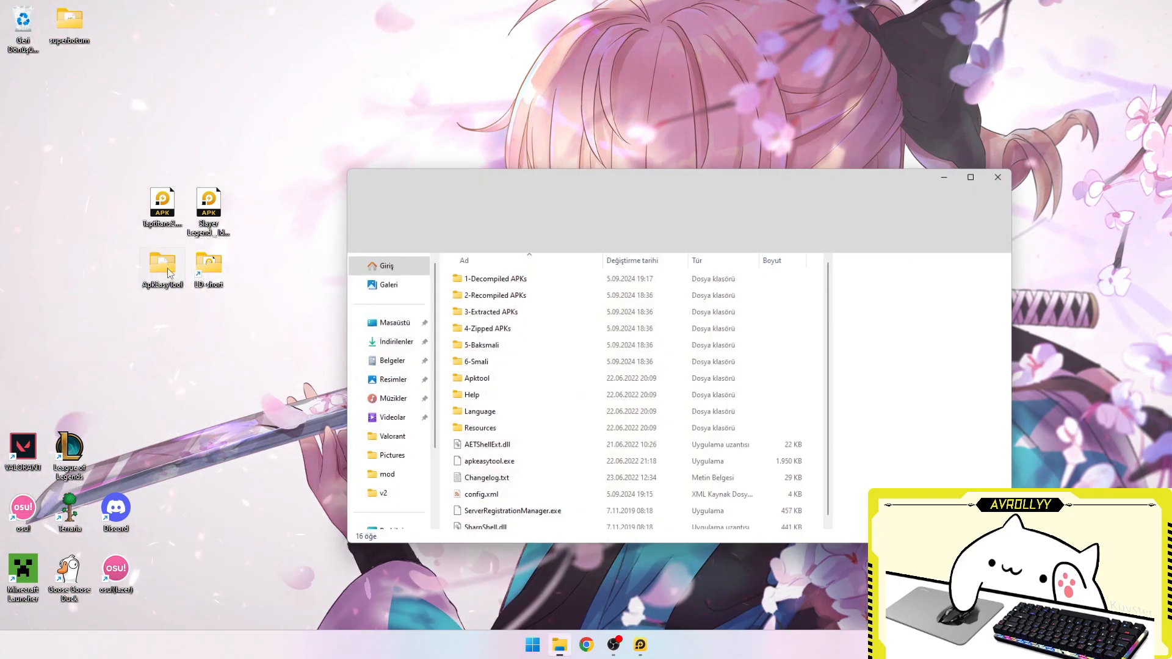
click(490, 464)
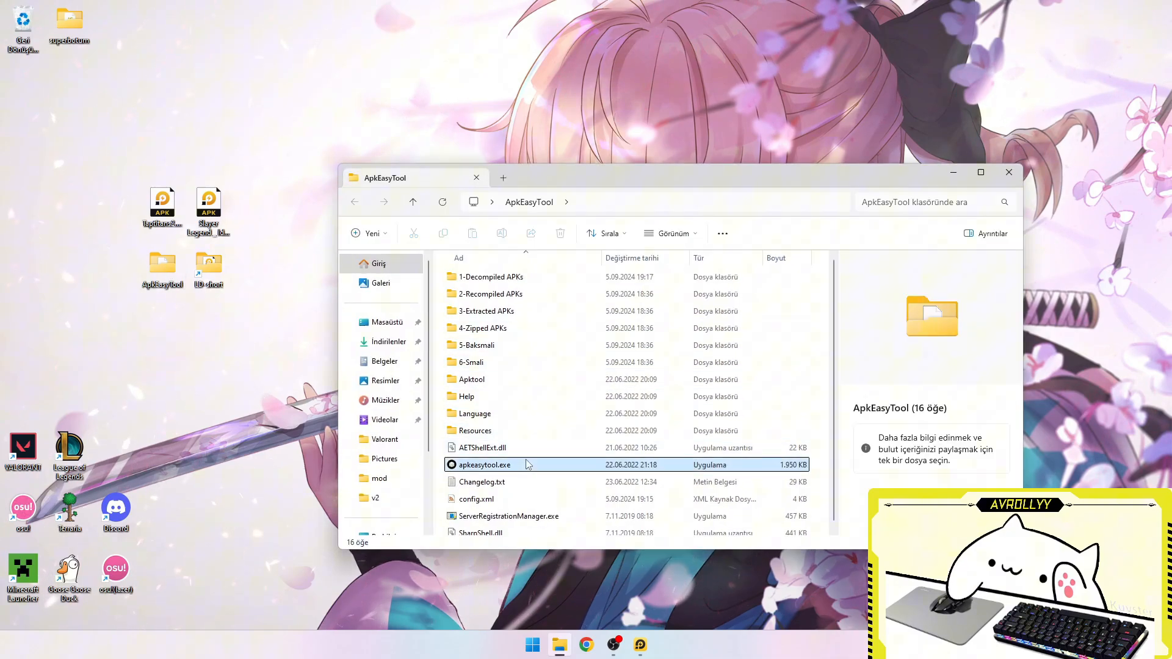
double_click(483, 464)
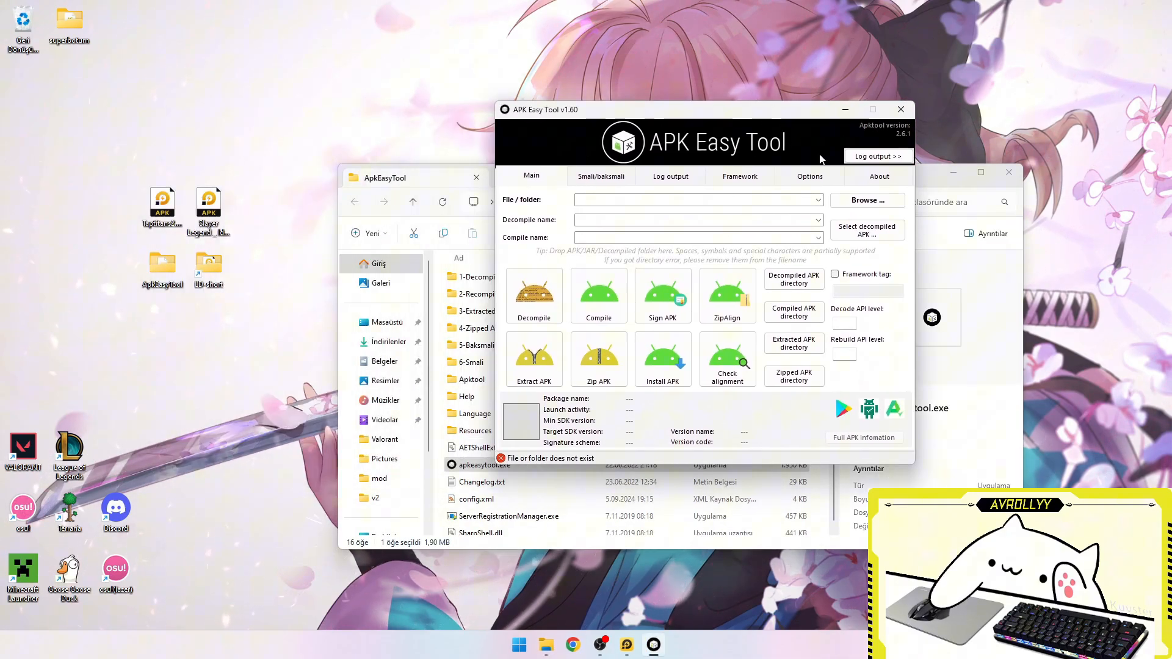
click(866, 200)
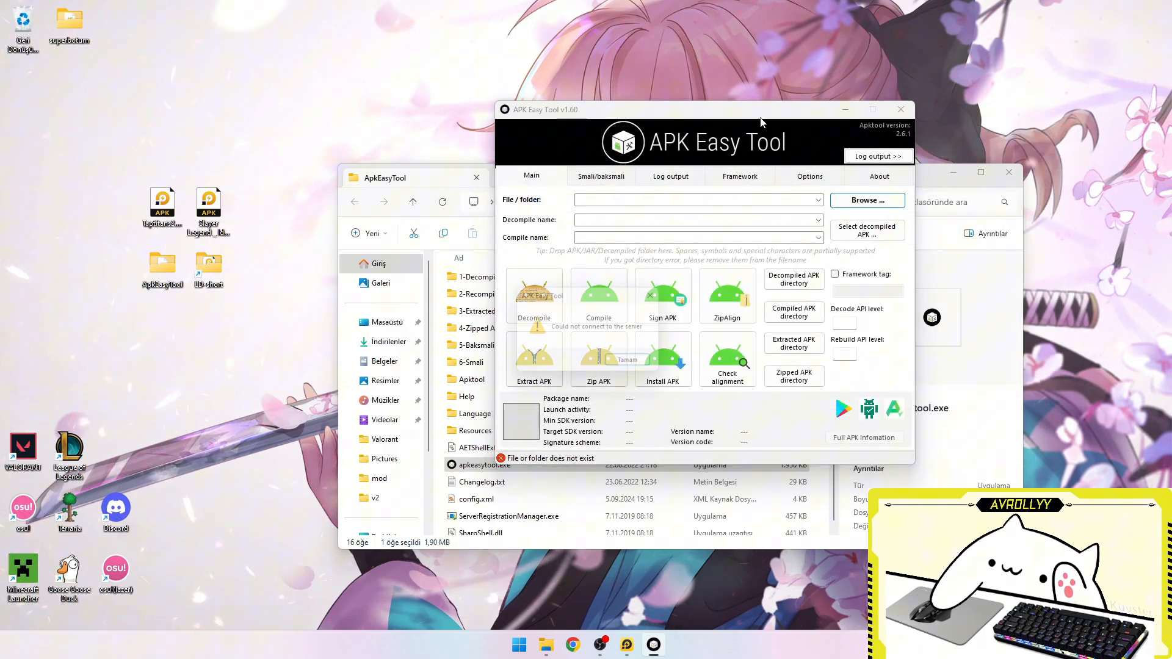
click(626, 360)
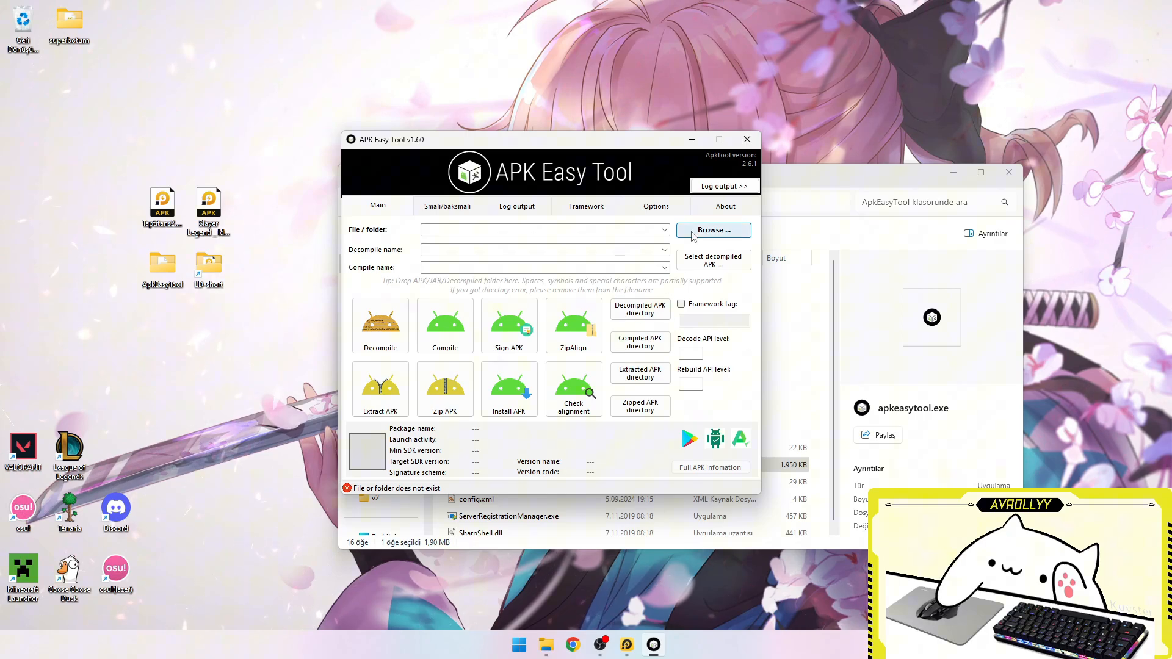
click(380, 326)
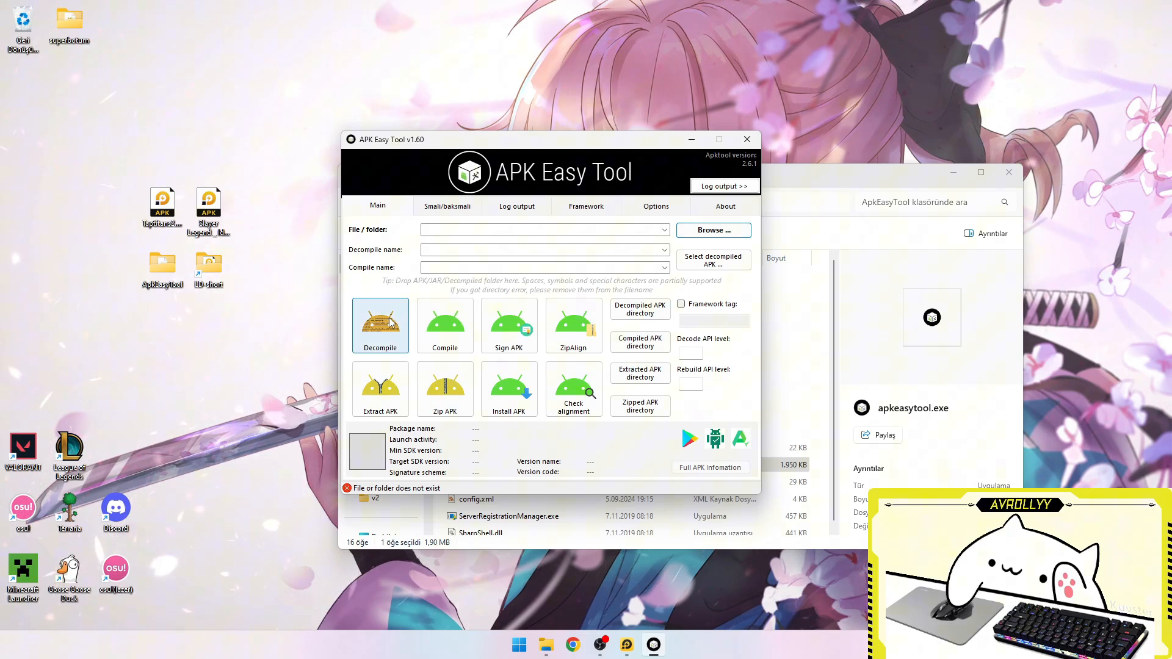
Load Taptitans2.apk from the Desktop and start decompiling it
click(712, 229)
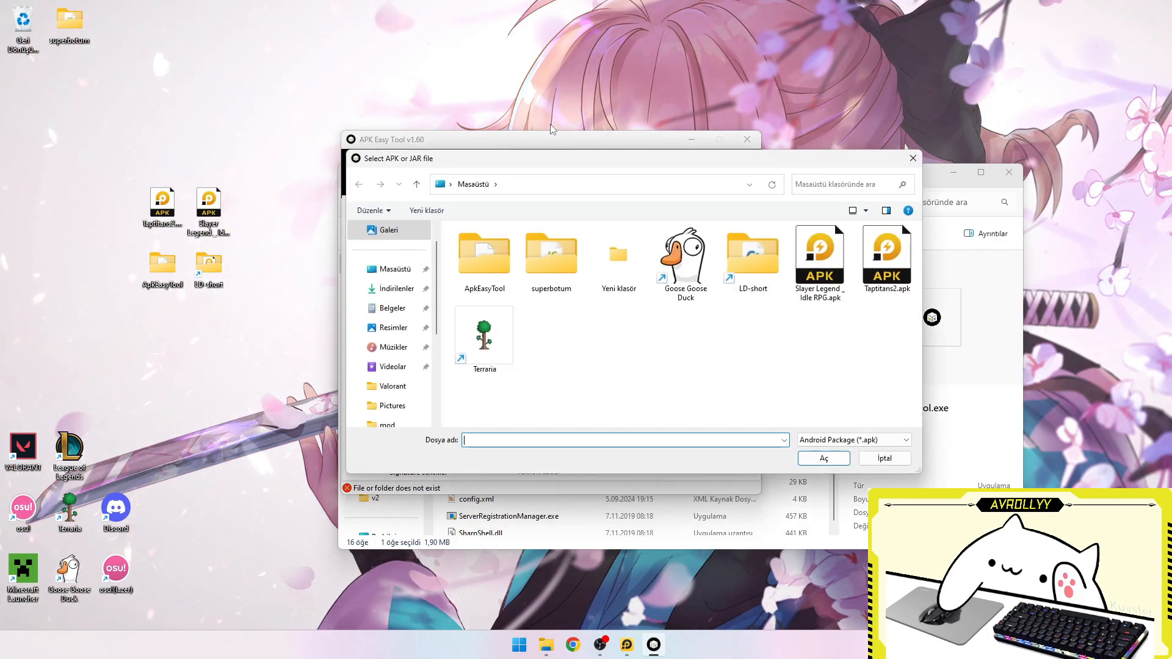
click(886, 258)
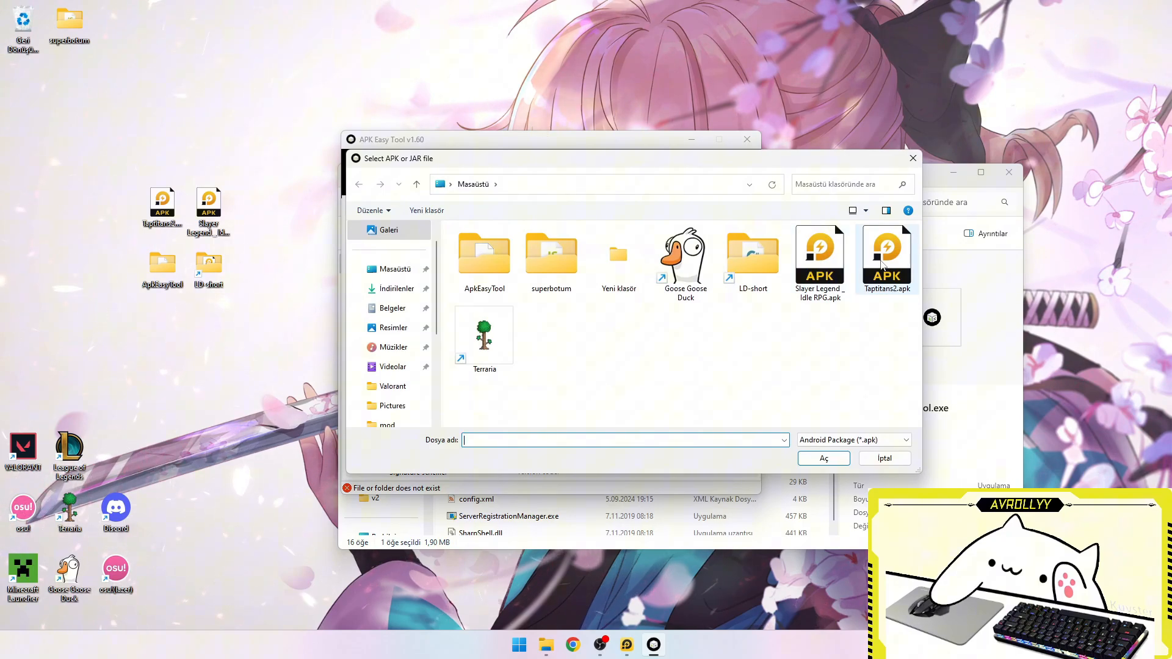
double_click(887, 254)
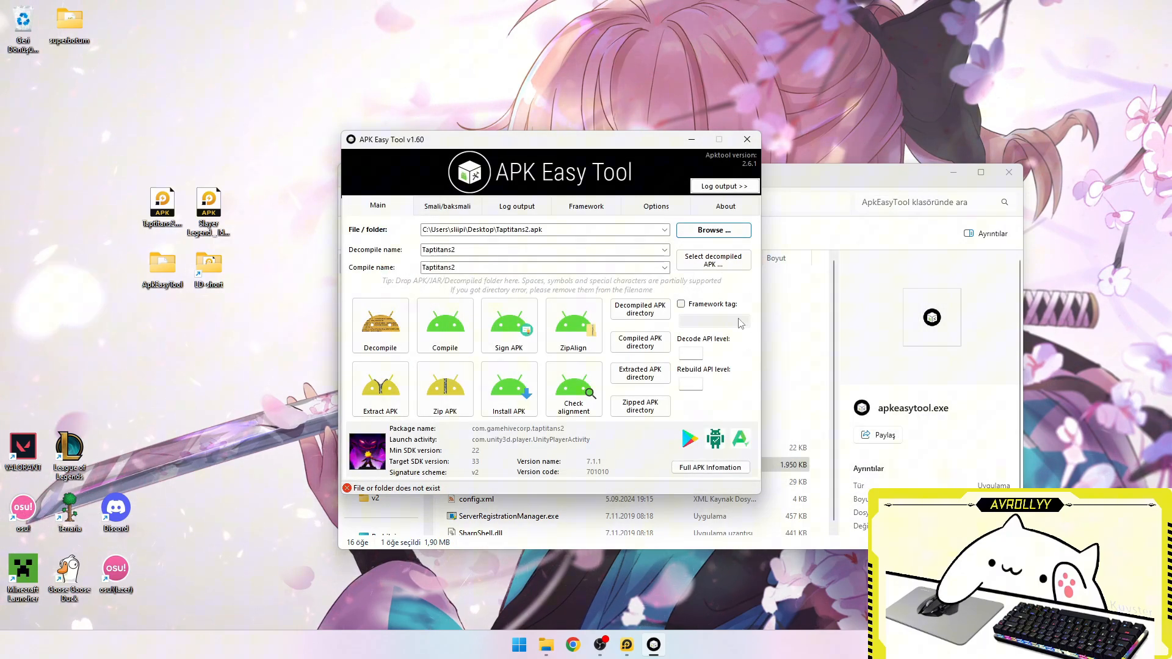
click(379, 326)
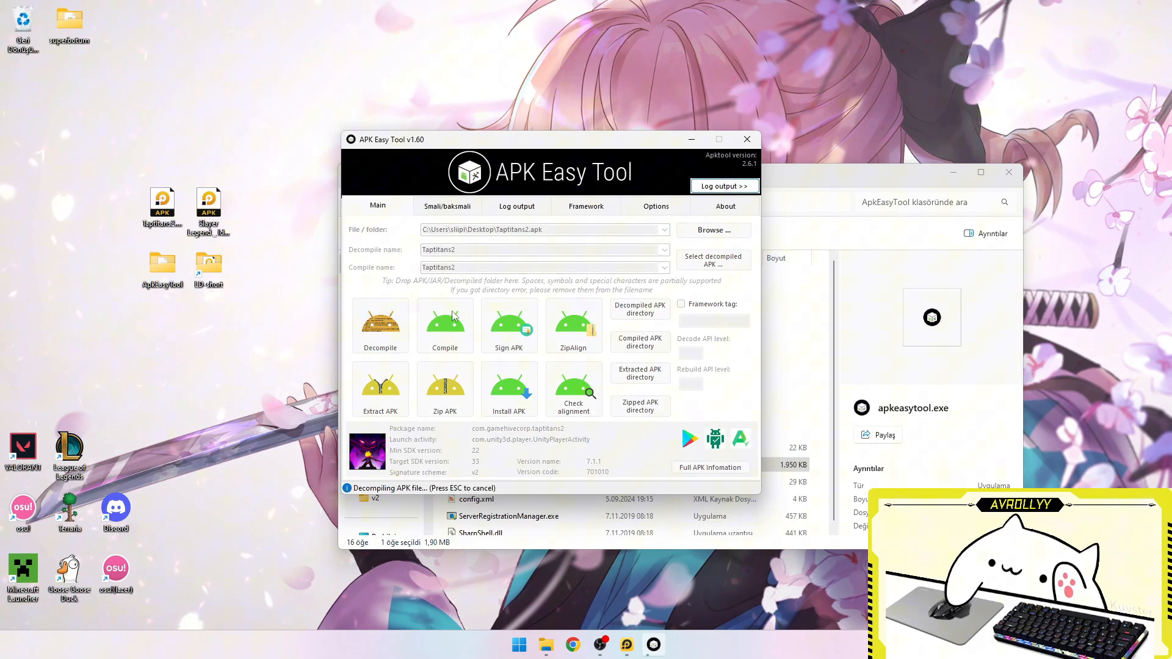
Show the log output and wait for 'Decompile successful.' on Taptitans2
click(723, 185)
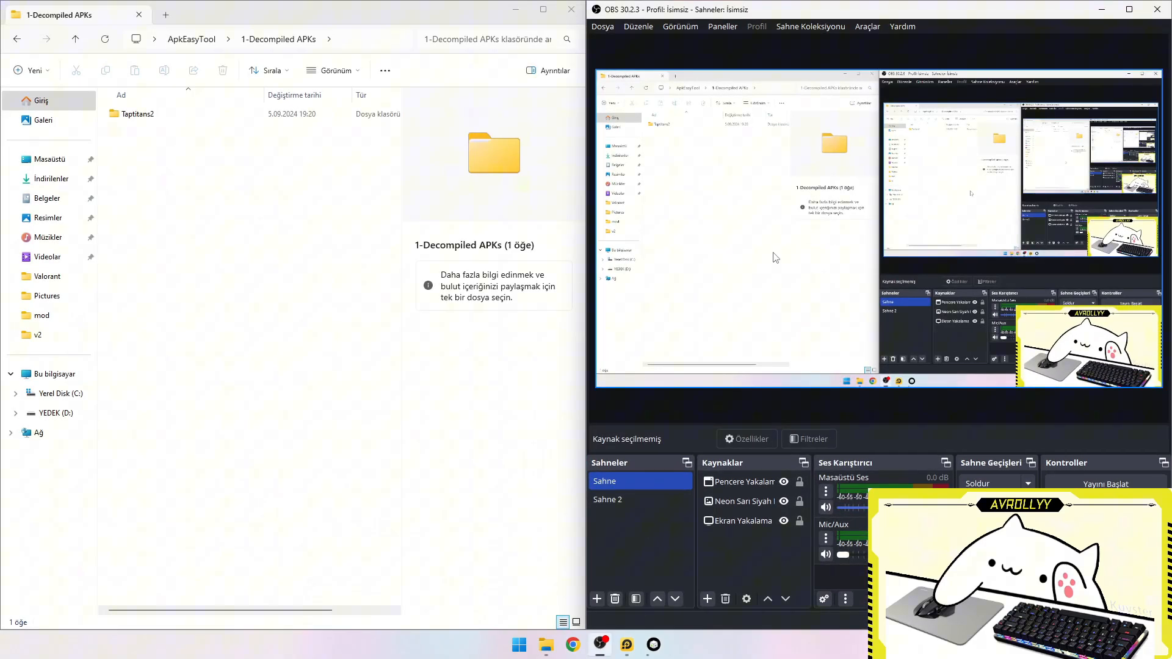
click(435, 202)
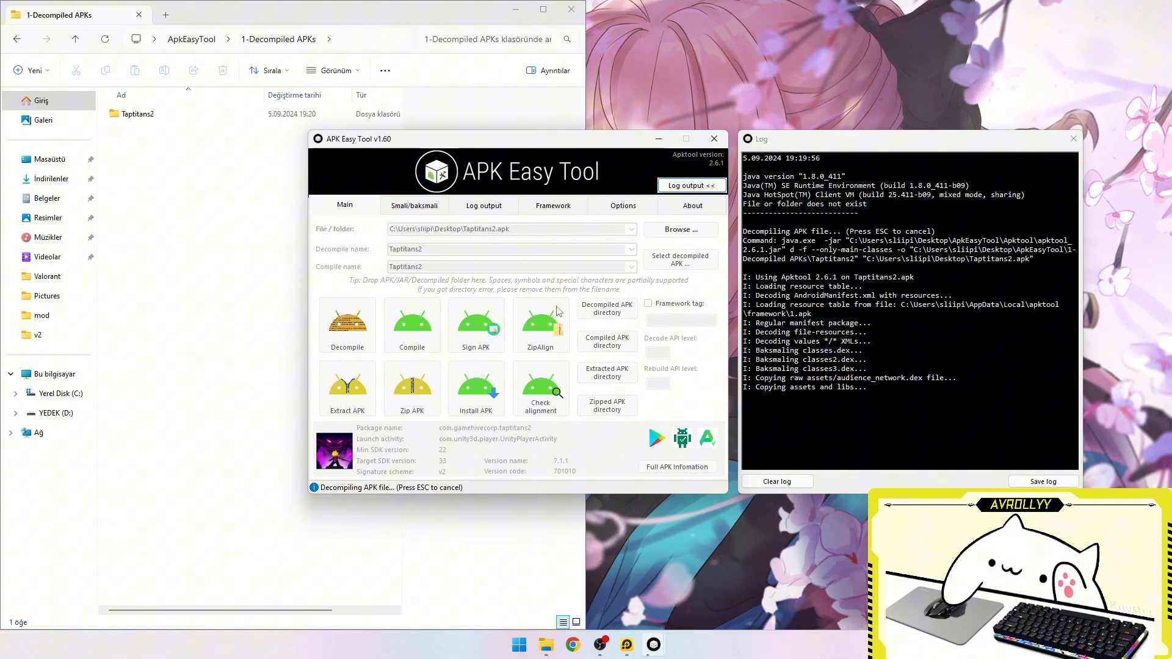
mouse_move(555, 313)
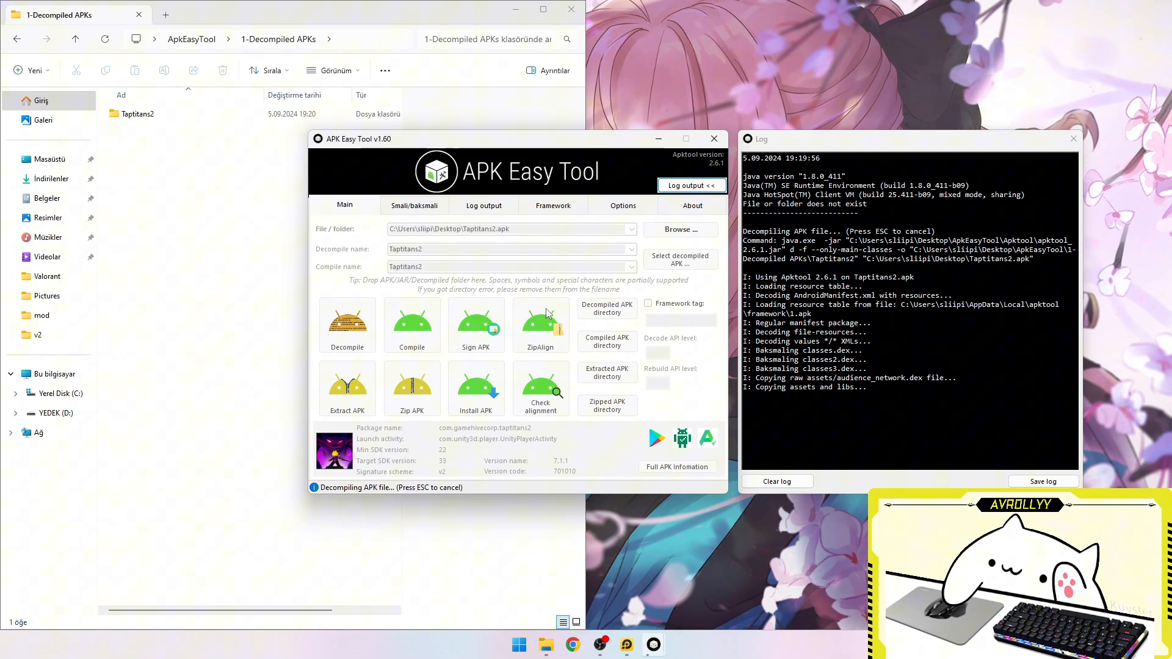
mouse_move(542, 314)
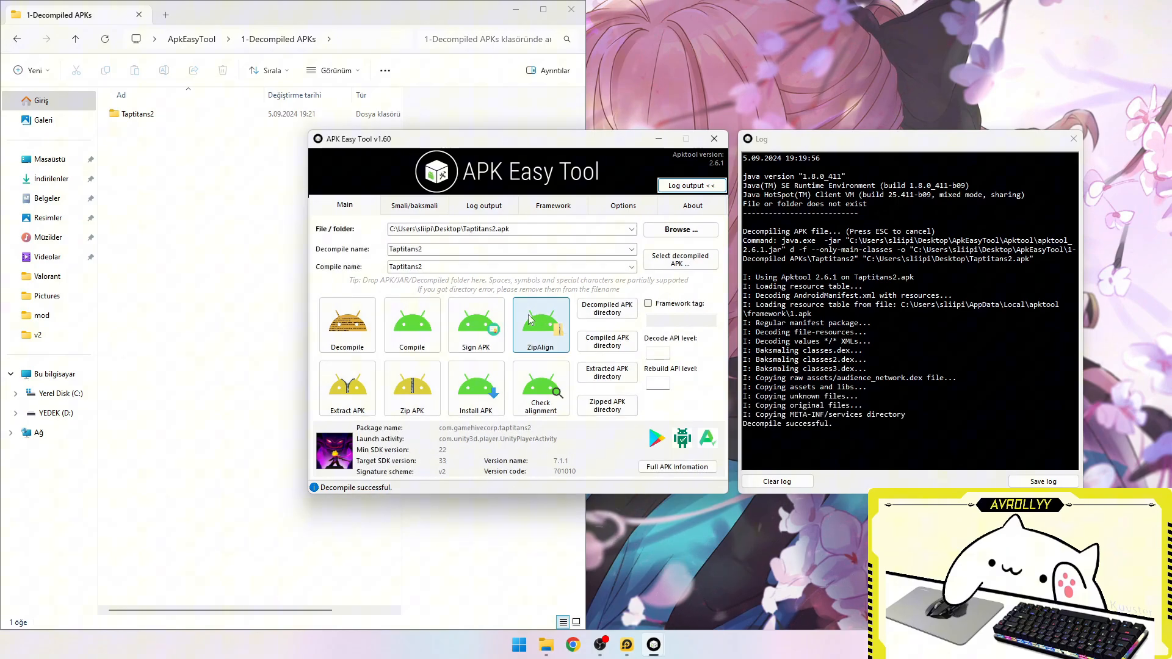
Open the decompiled Taptitans2 folder and select AndroidManifest.xml
double_click(137, 113)
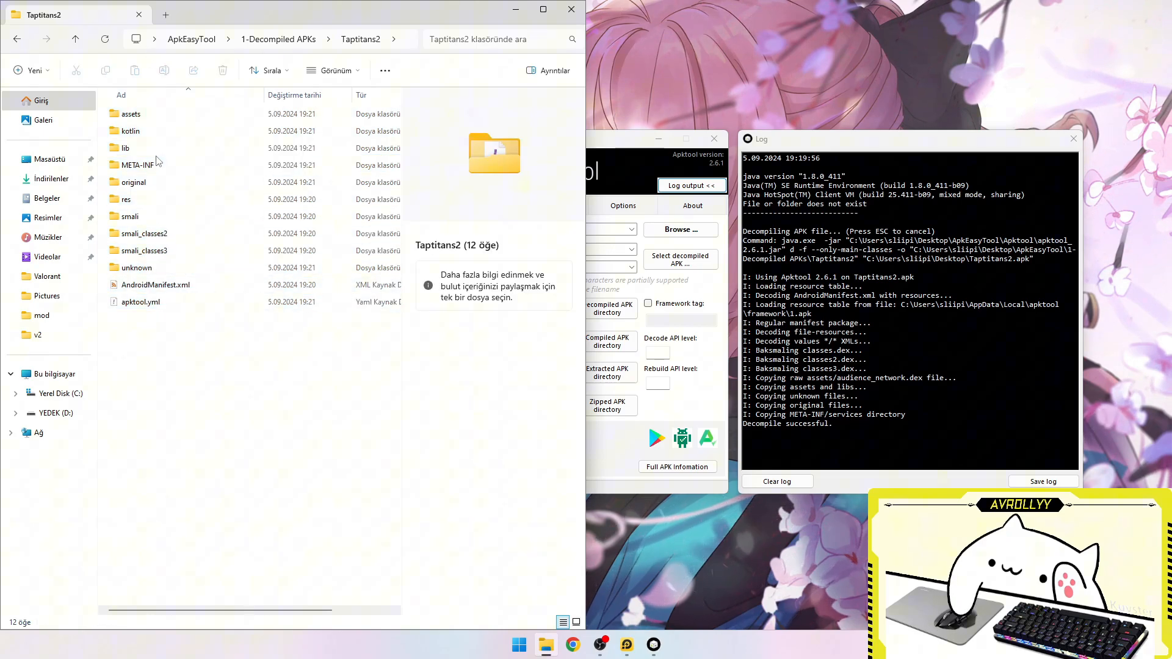
click(155, 285)
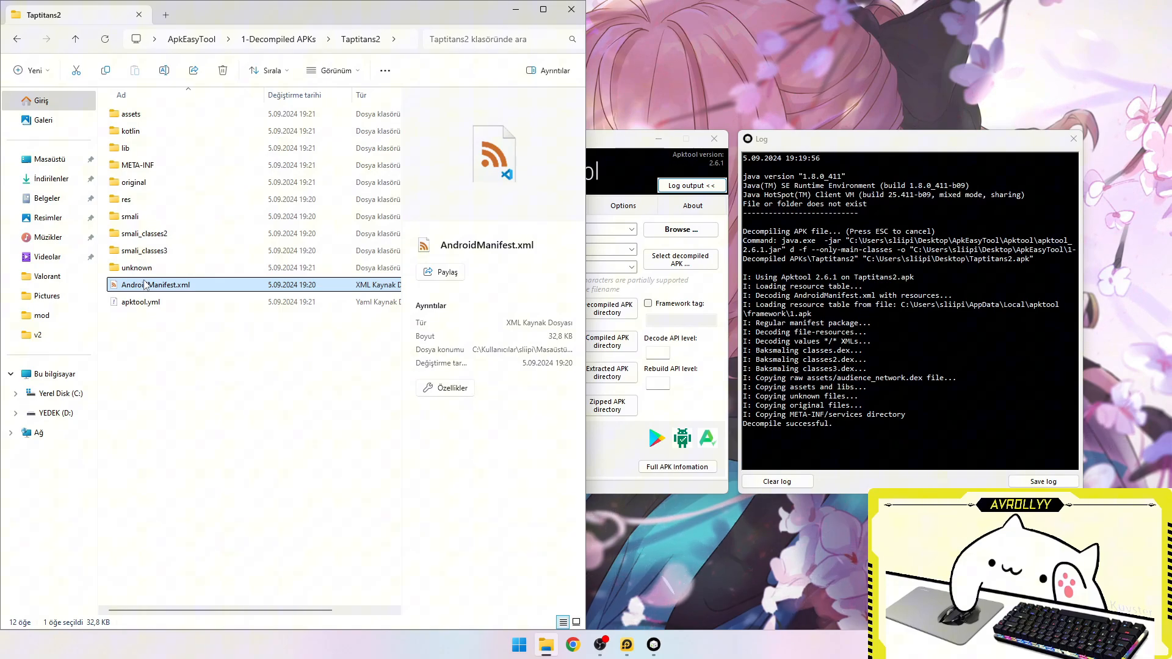
mouse_move(230, 284)
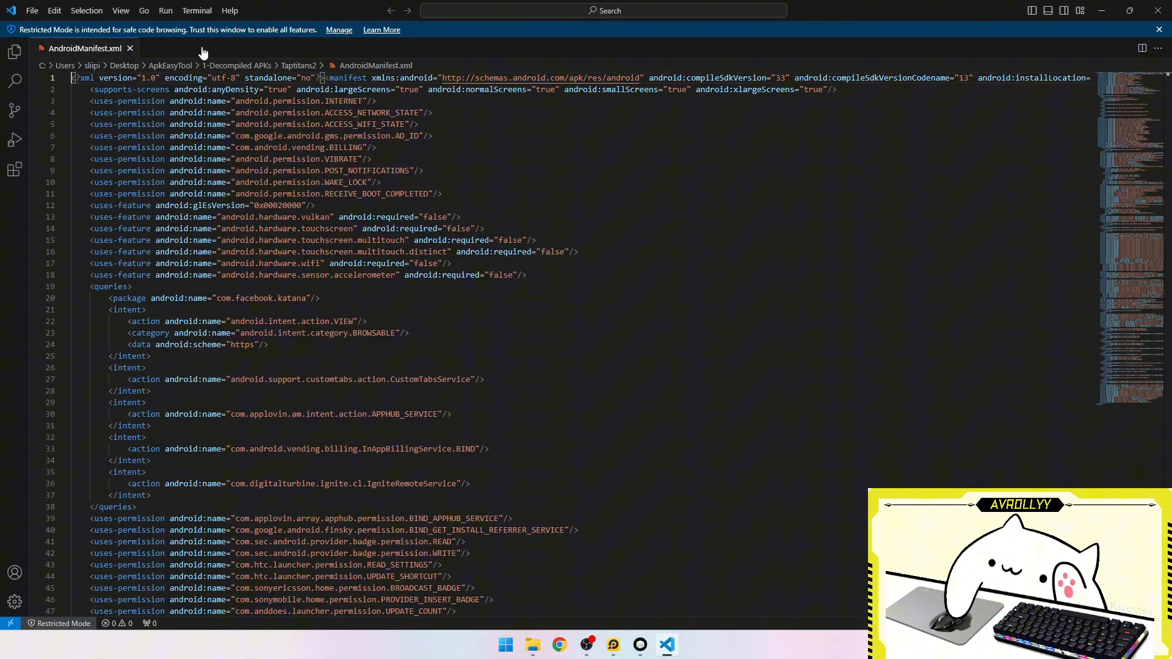
scroll(down, 3)
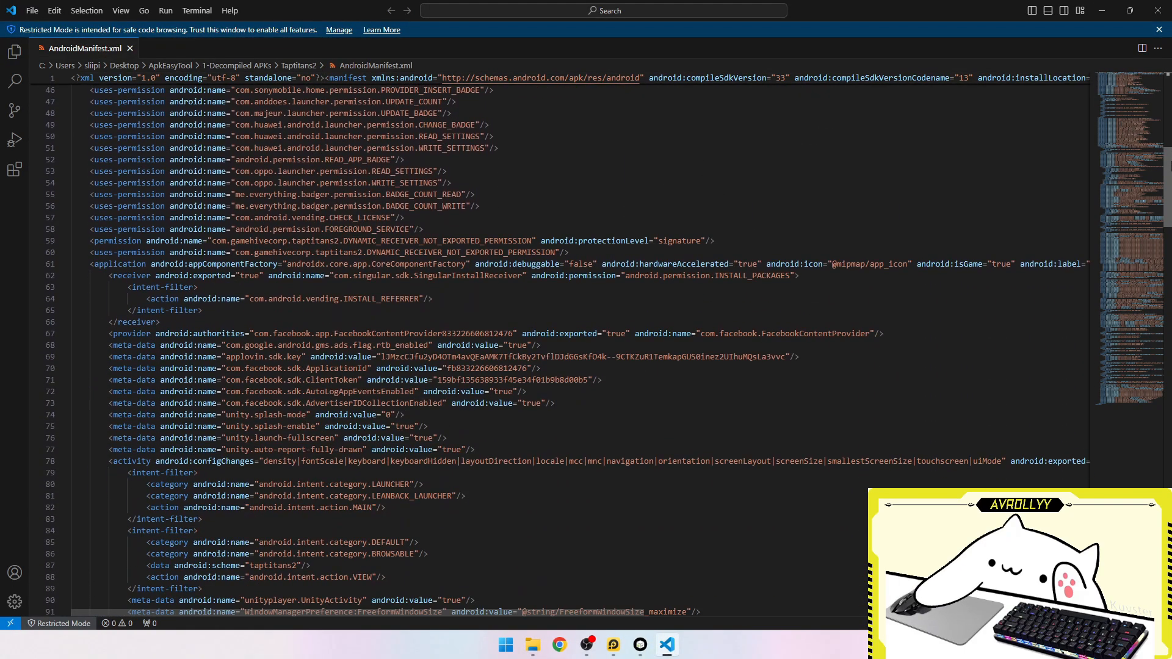
scroll(down, 3)
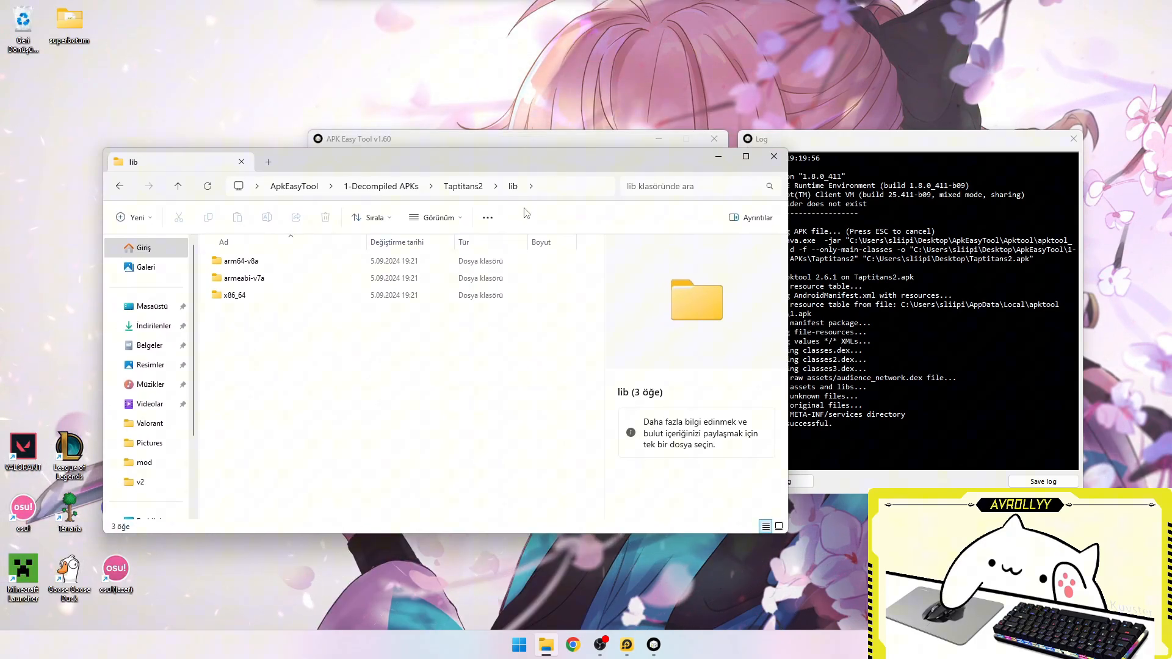
Open the armeabi-v7a folder and select libunity.so and libil2cpp.so
click(243, 277)
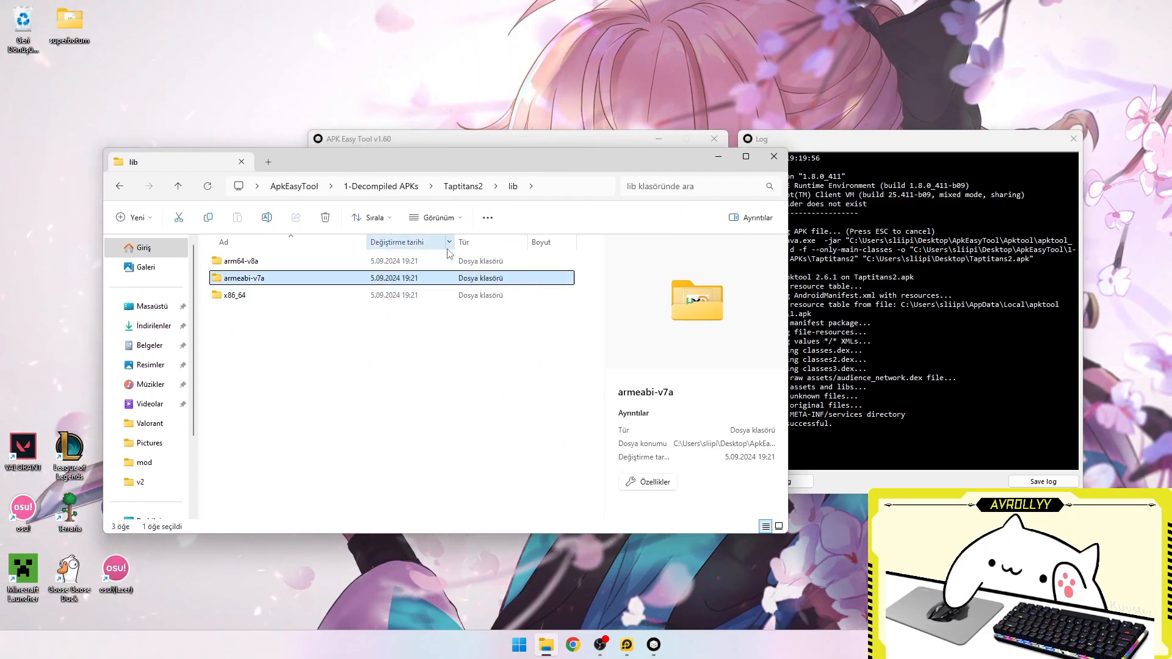
click(241, 261)
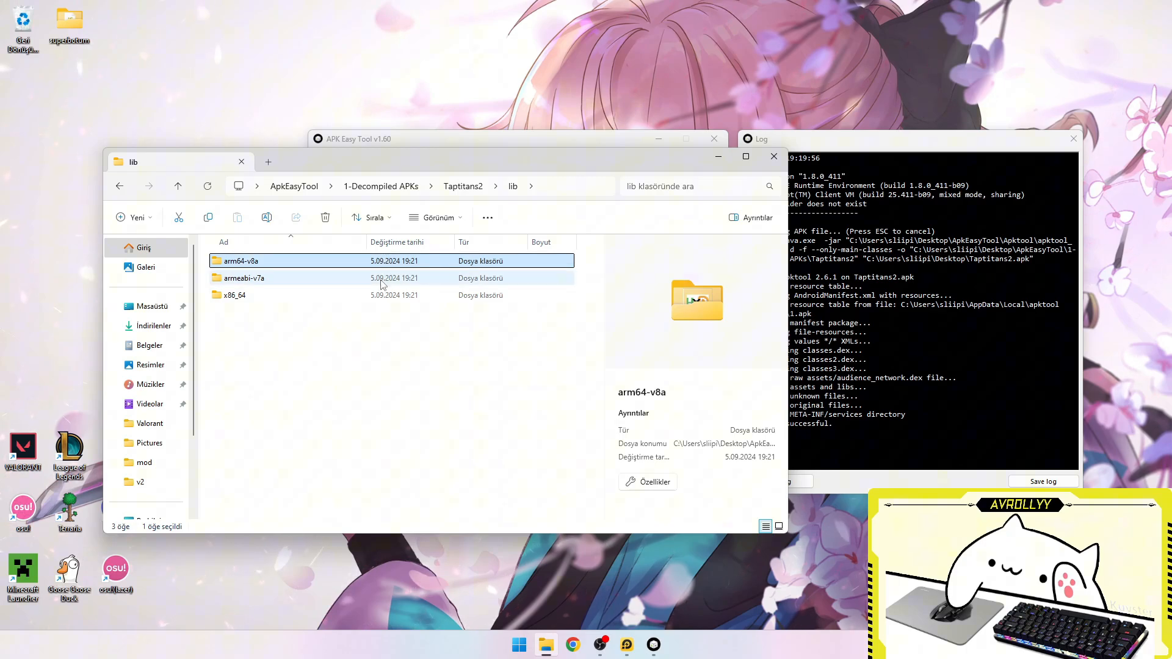
click(244, 277)
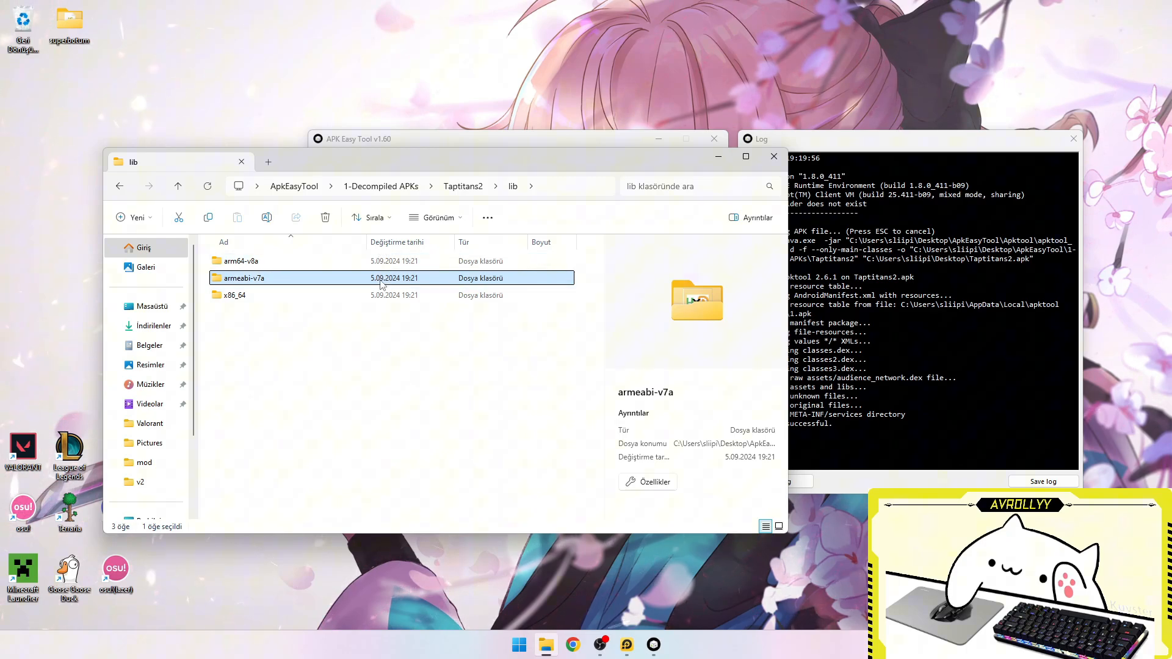
double_click(244, 278)
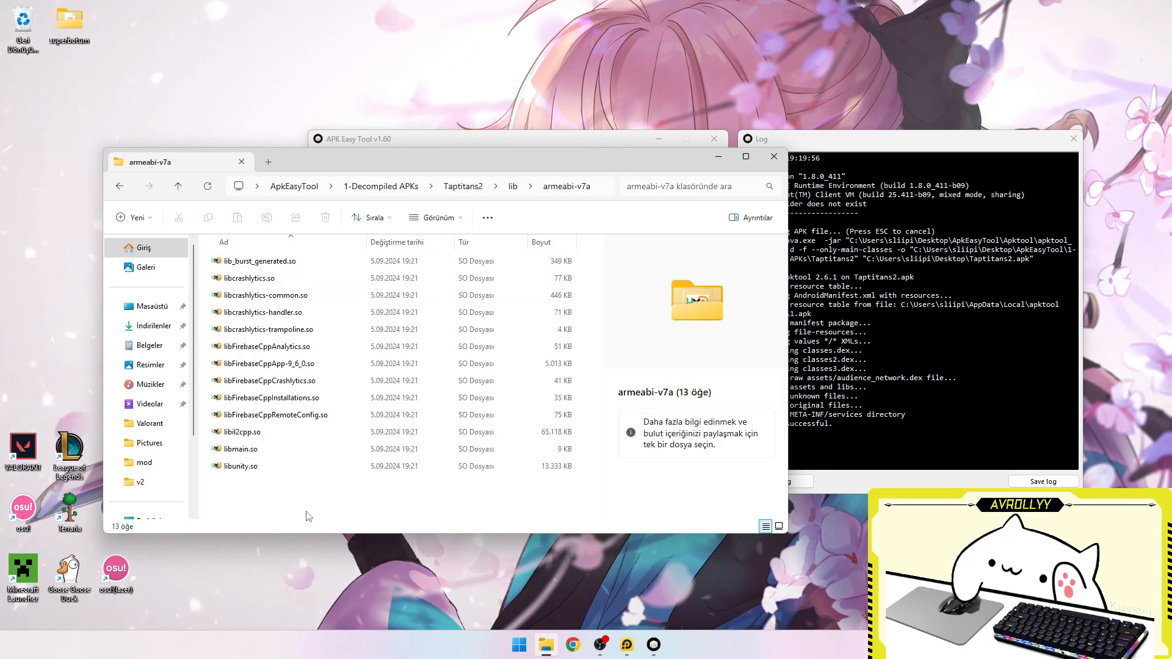
mouse_move(335, 492)
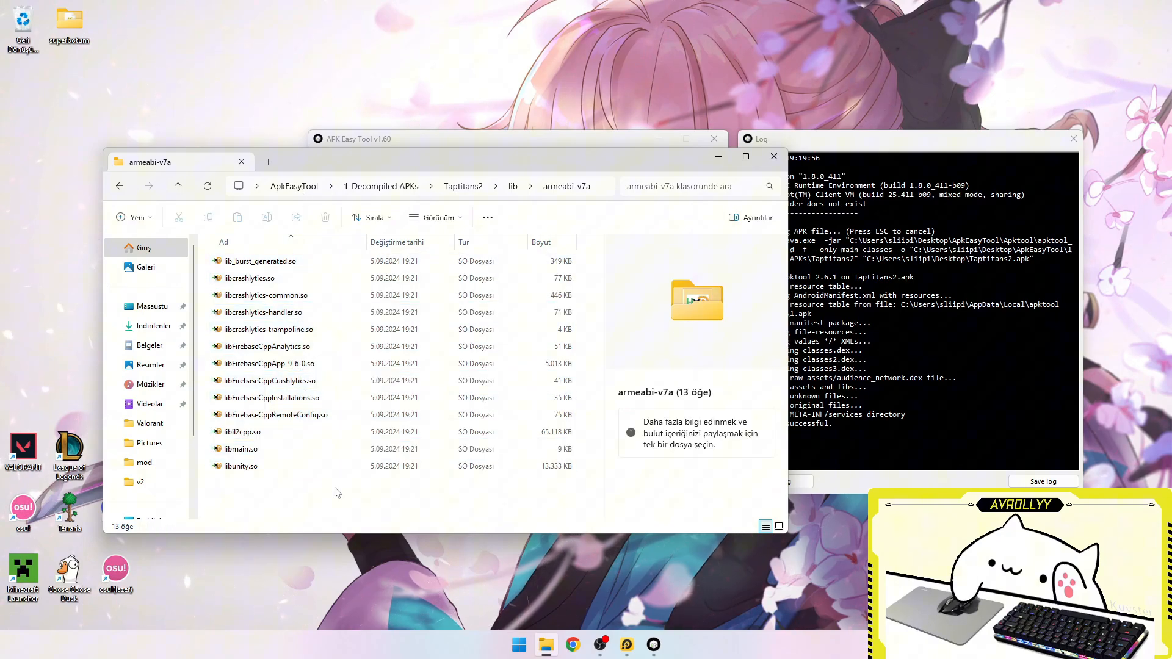
click(241, 466)
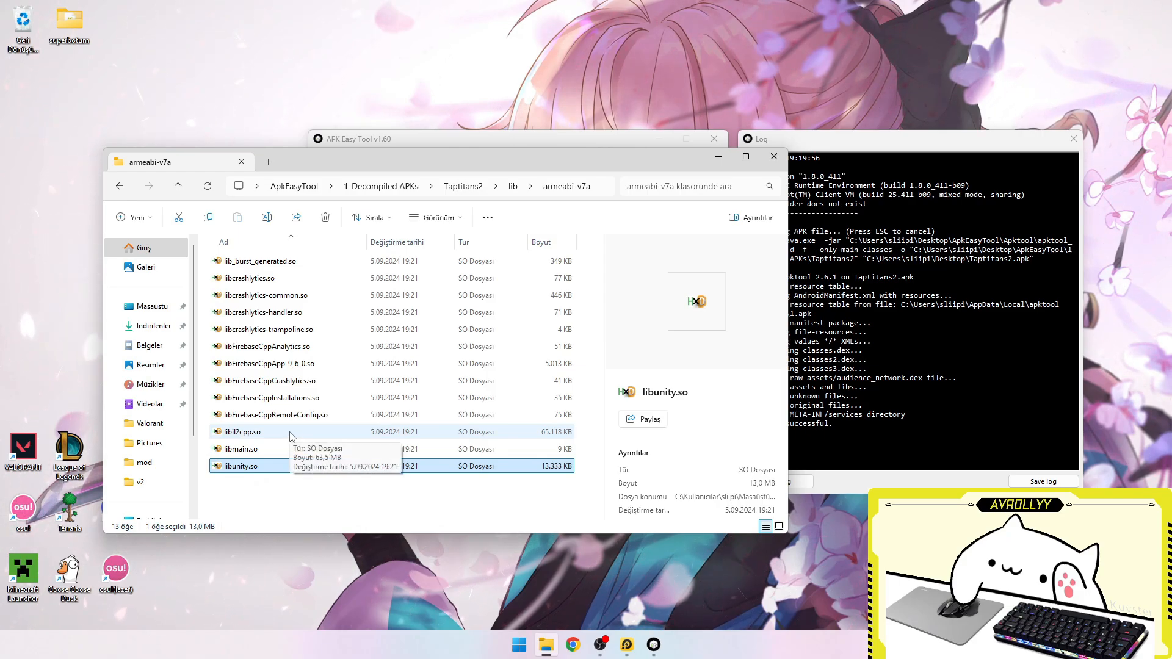
click(242, 432)
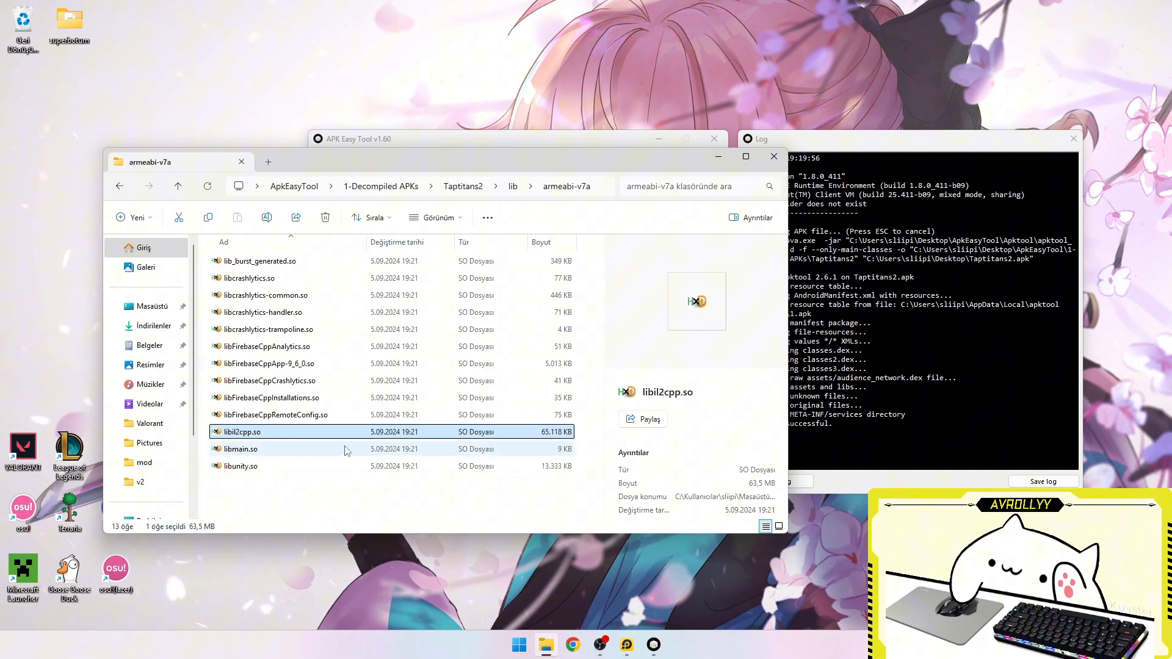
mouse_move(357, 428)
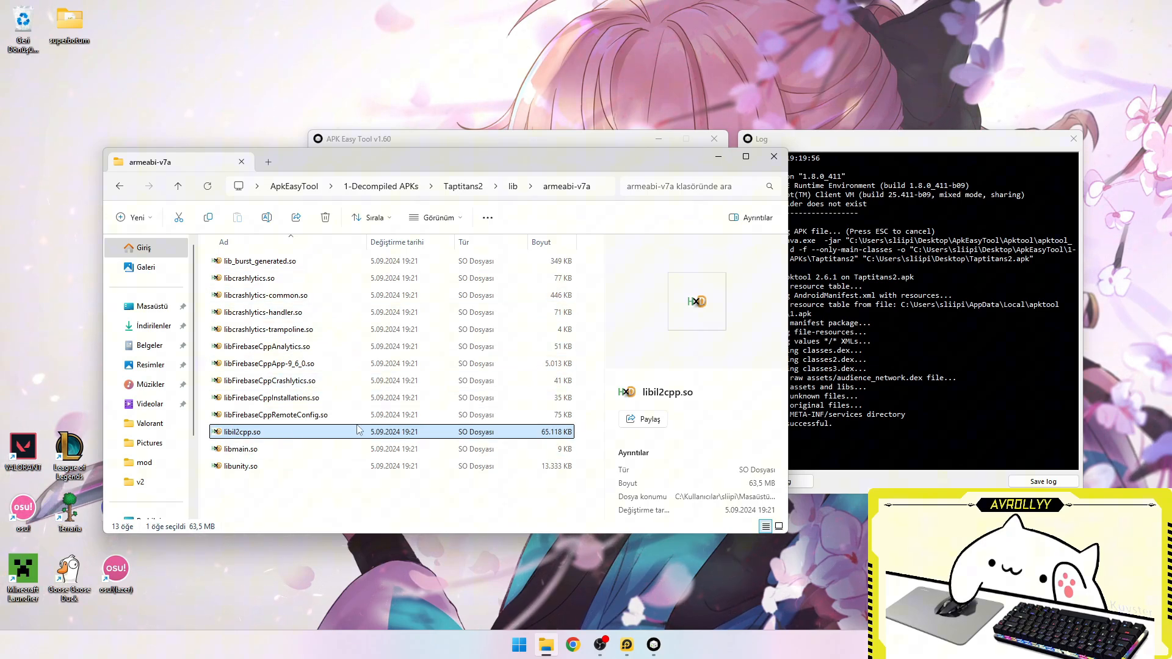
Open libil2cpp.so in HxD and inspect a byte in its hex contents
double_click(242, 432)
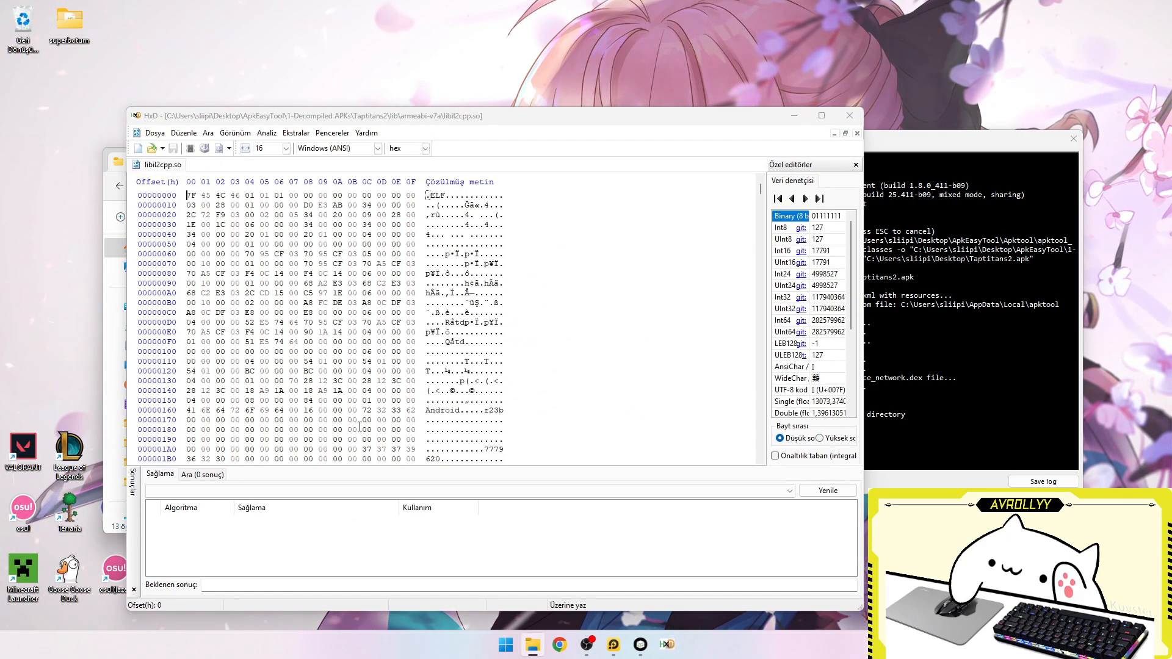
scroll(down, 3)
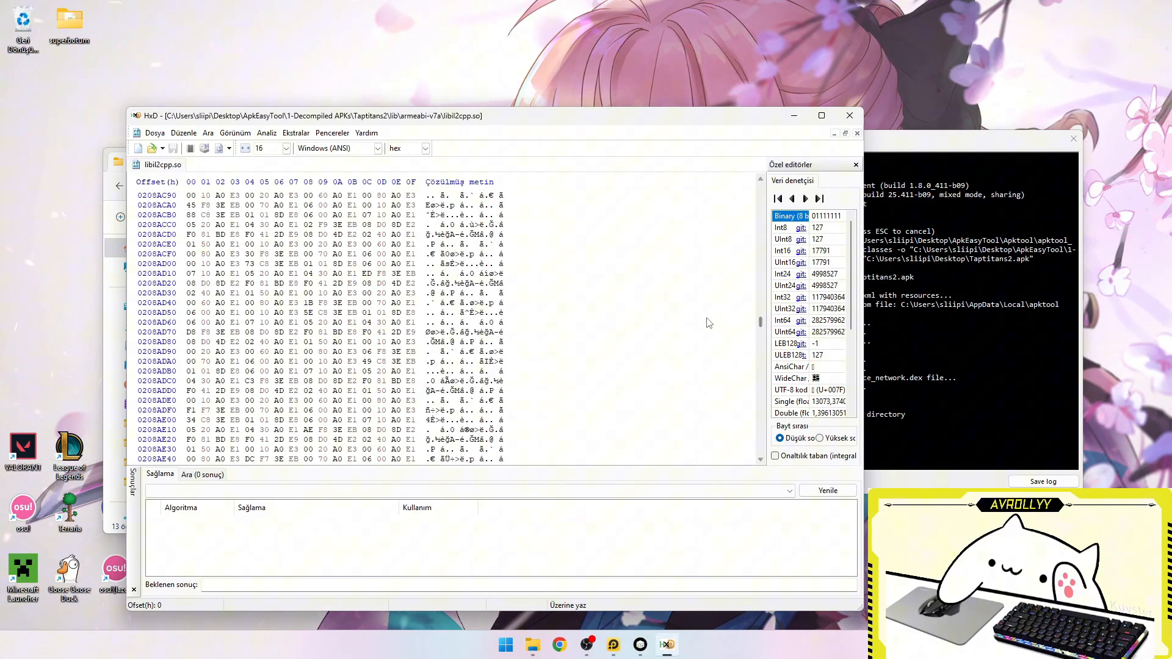
mouse_move(680, 327)
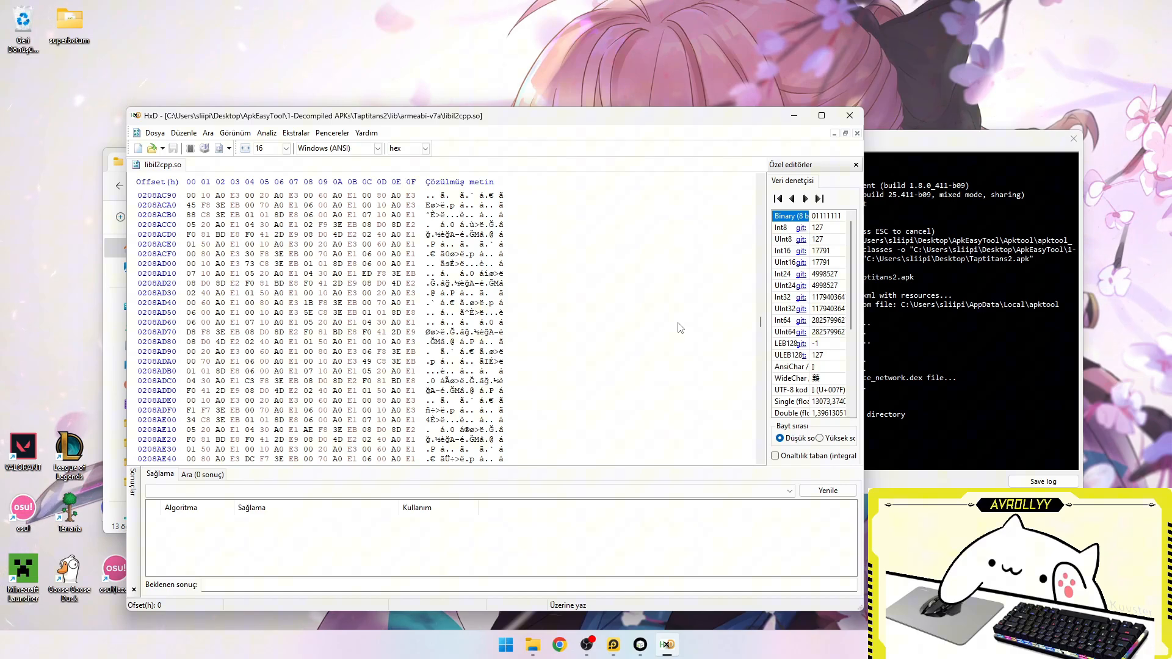
click(374, 400)
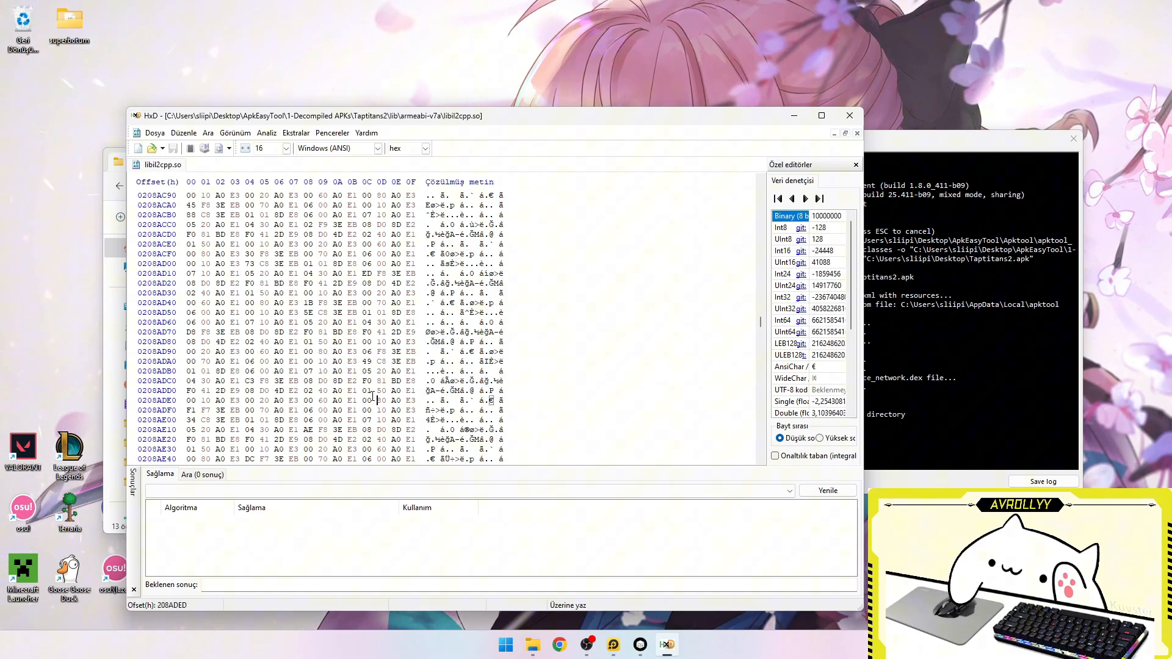
mouse_move(610, 202)
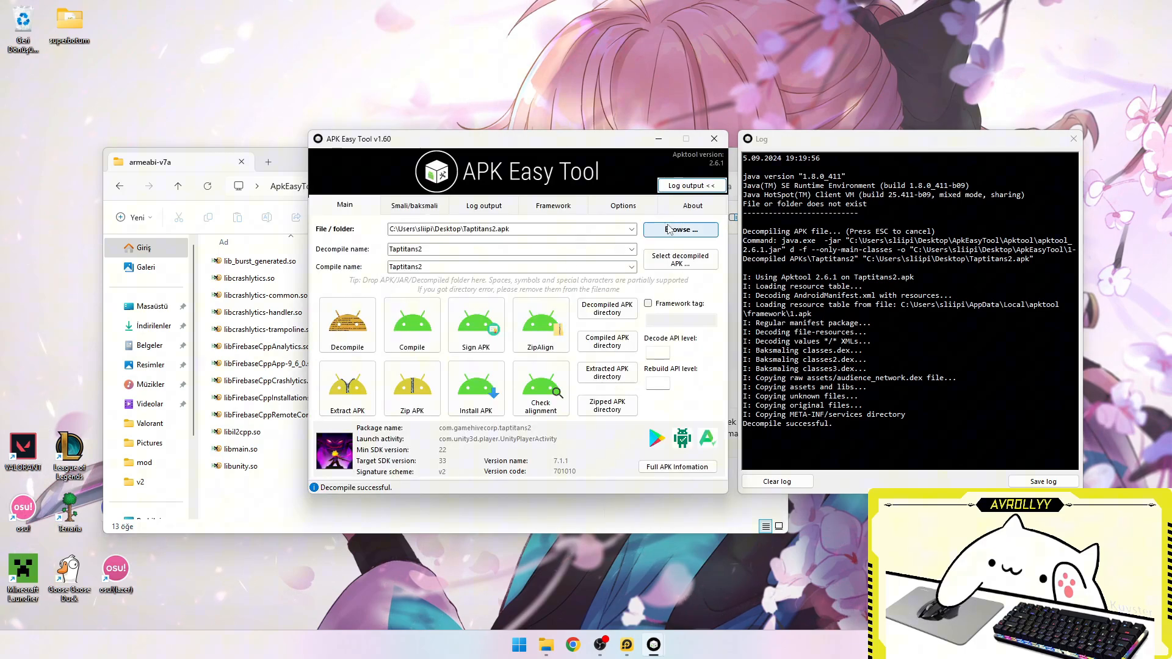
Browse for and load Slayer Legend _ Idle RPG.apk to decompile it
click(679, 229)
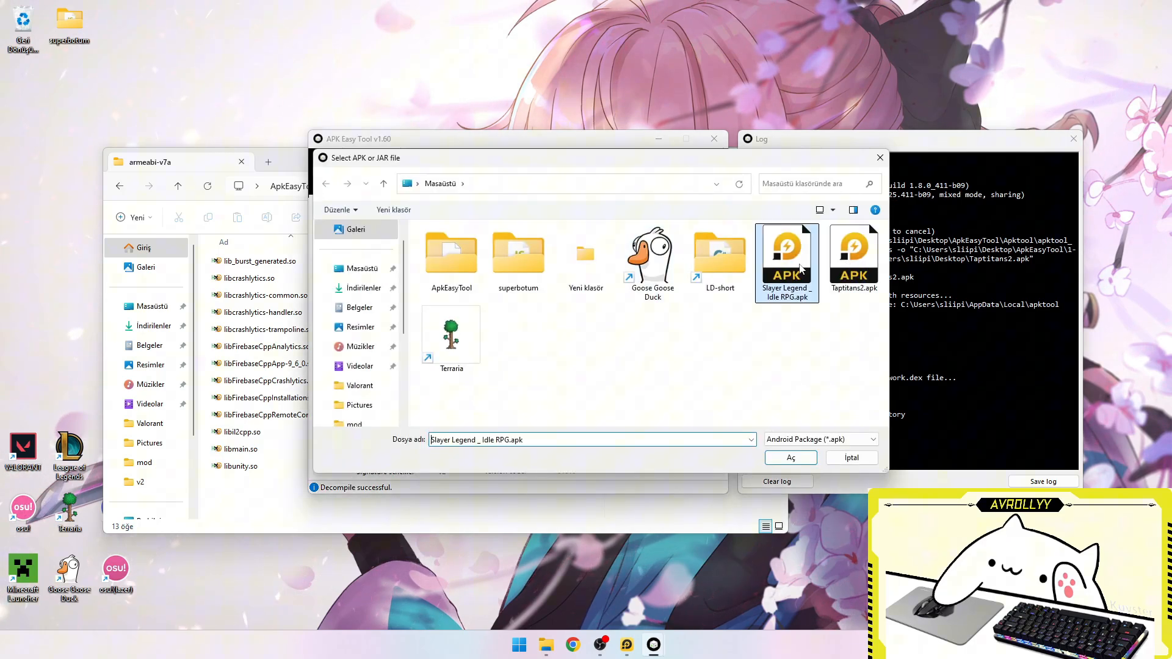
click(789, 457)
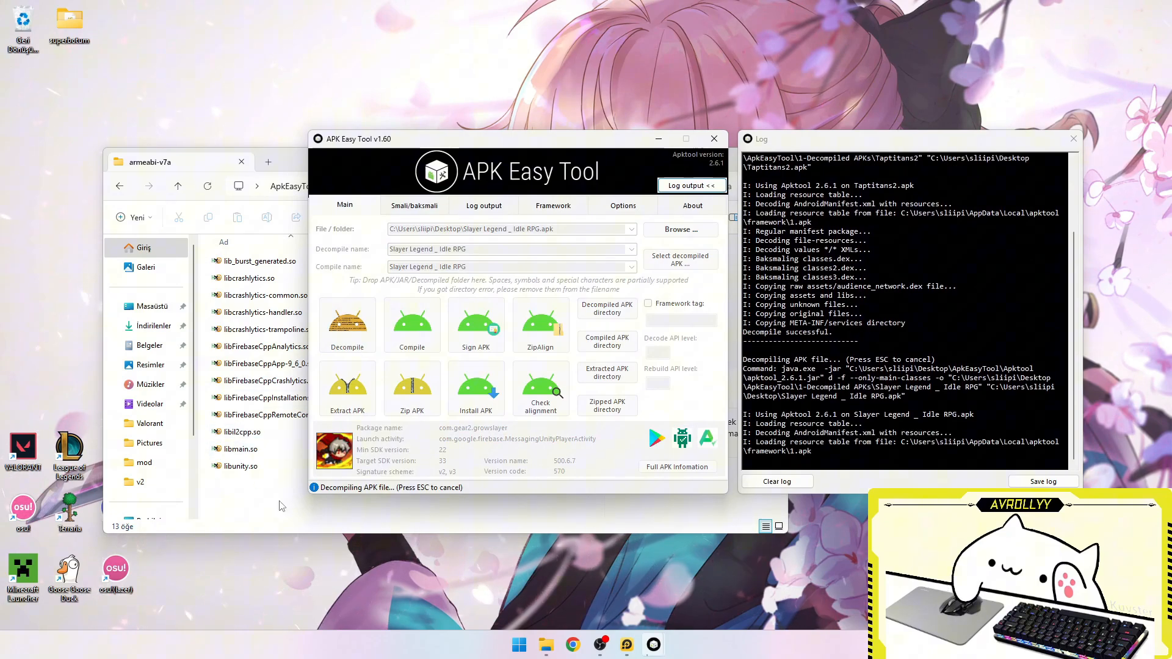
Open the arm64-v8a library folder and select all its files
click(240, 432)
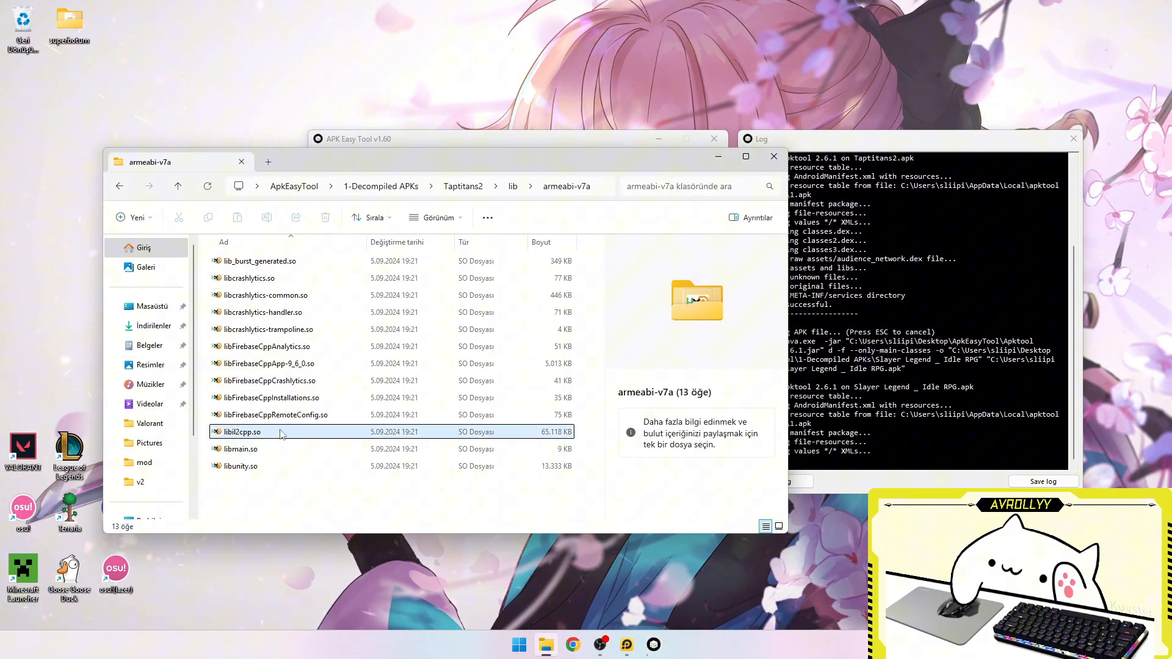
click(280, 415)
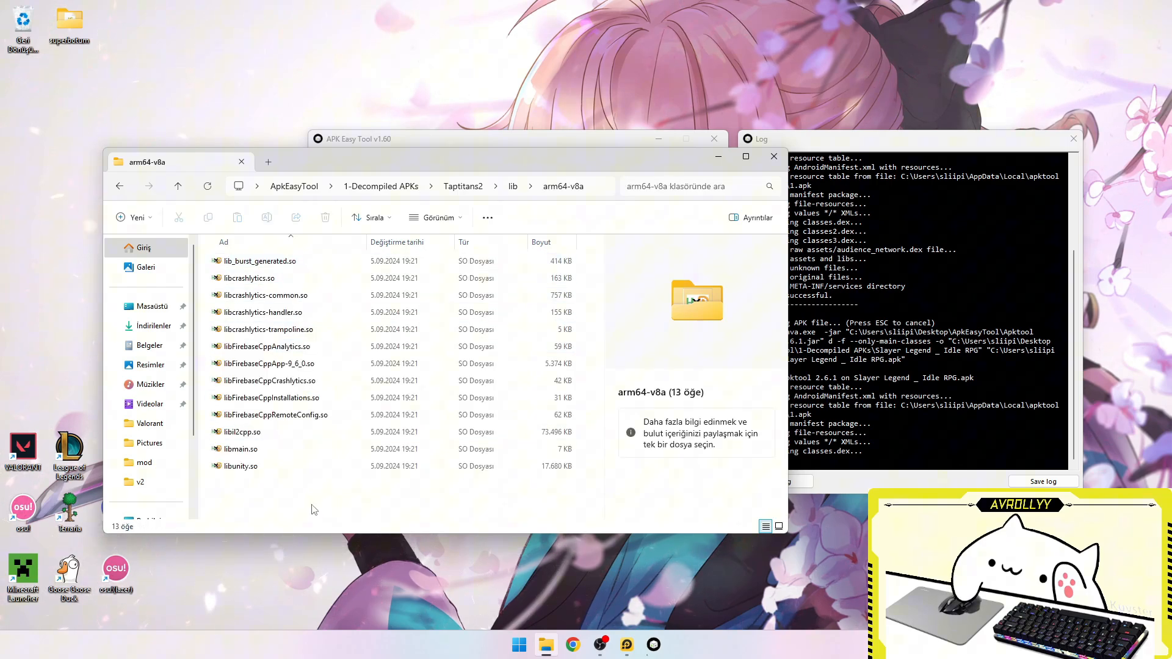
key(ctrl+a)
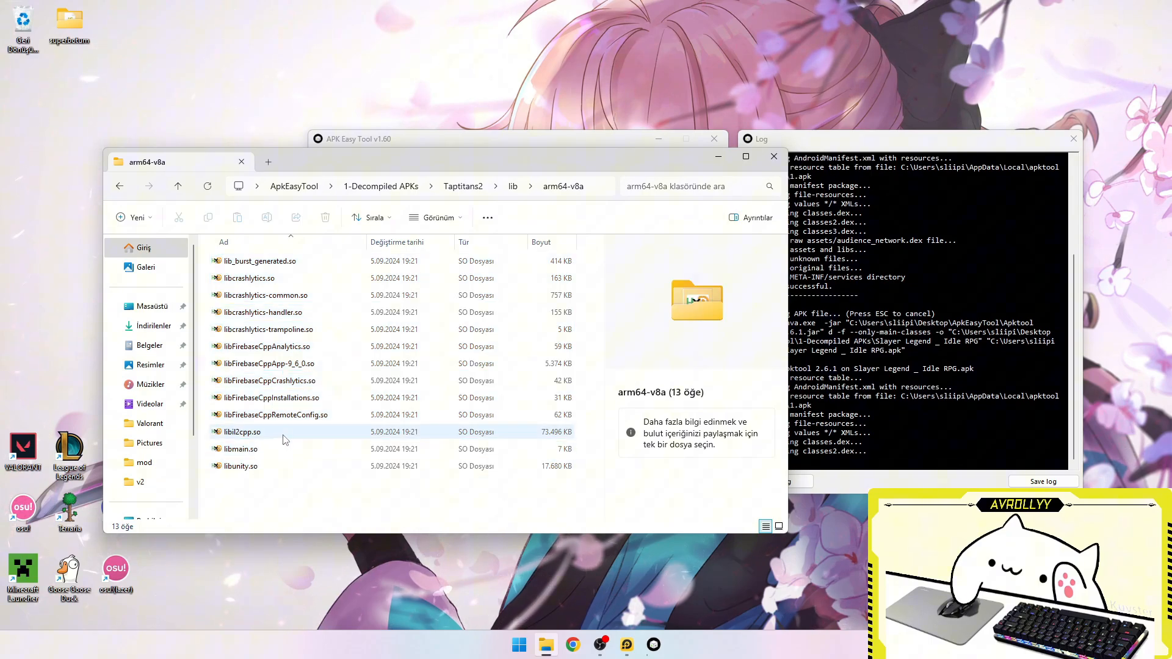
click(241, 432)
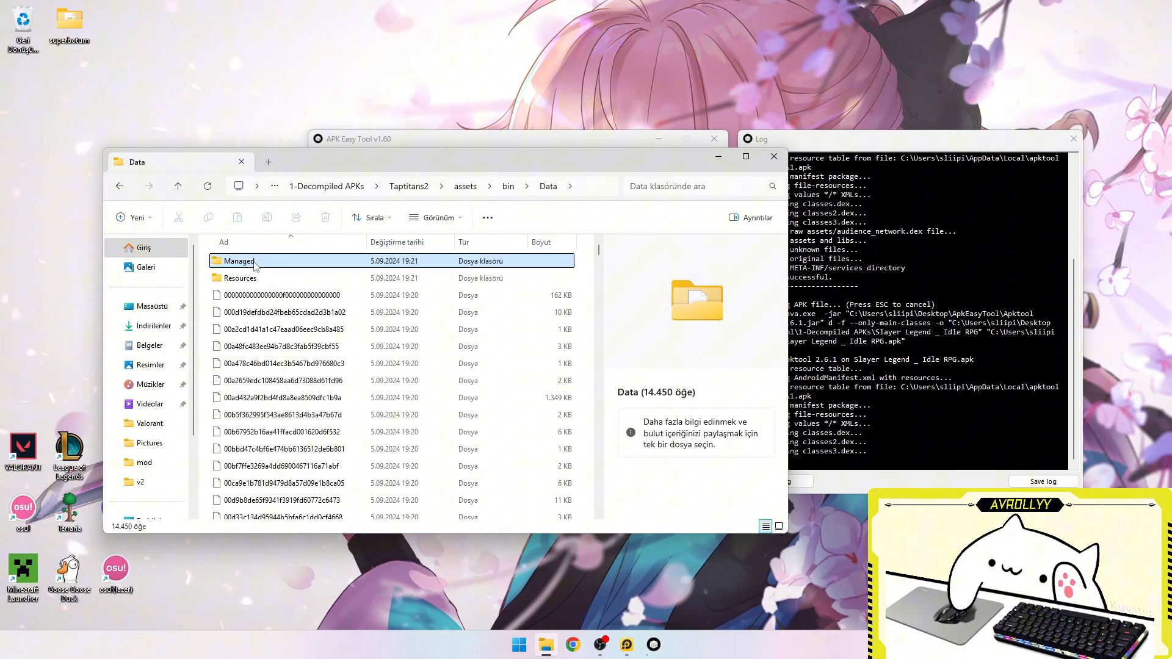
Navigate to Managed\Metadata and drag global-metadata.dat onto the desktop
double_click(239, 260)
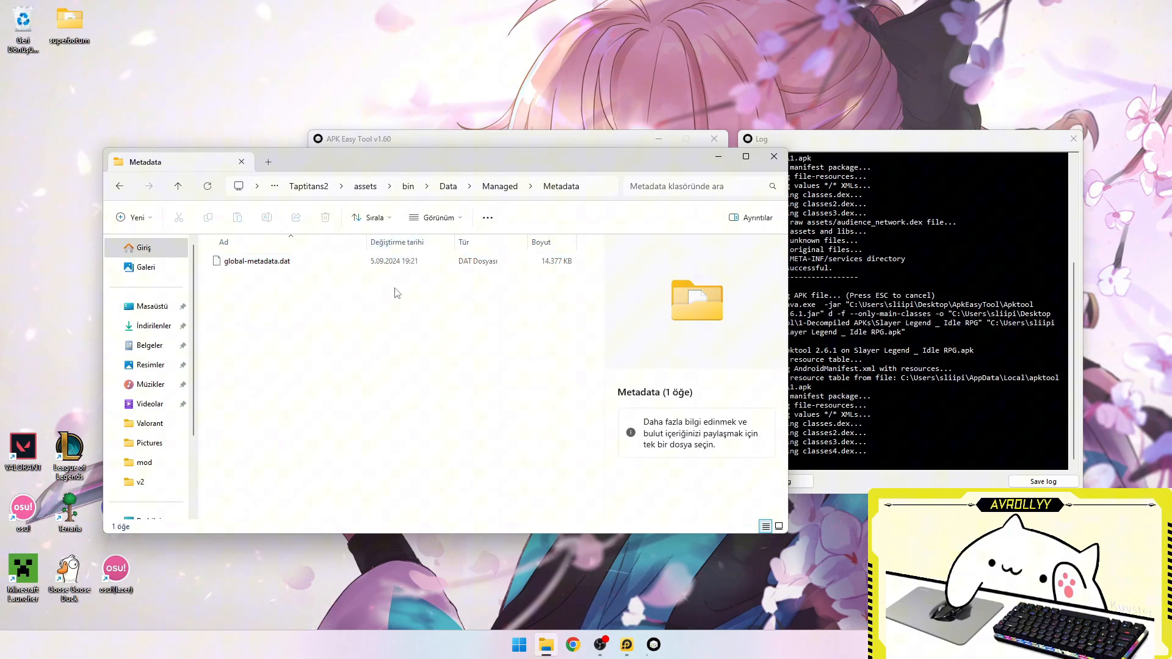
click(177, 187)
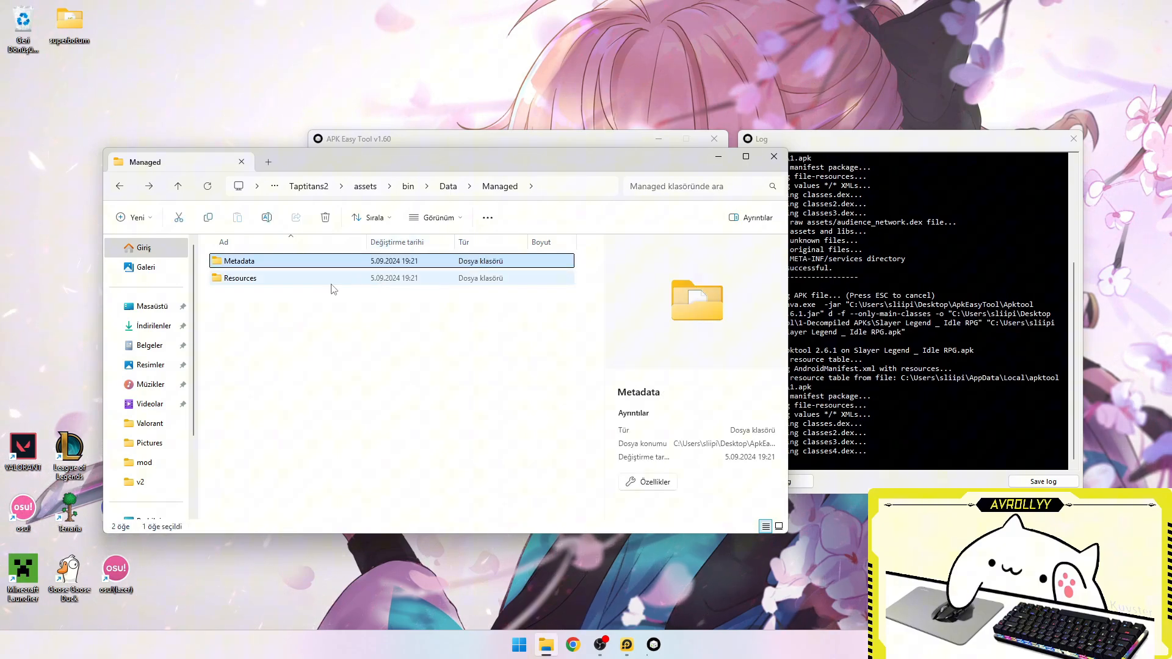
double_click(239, 260)
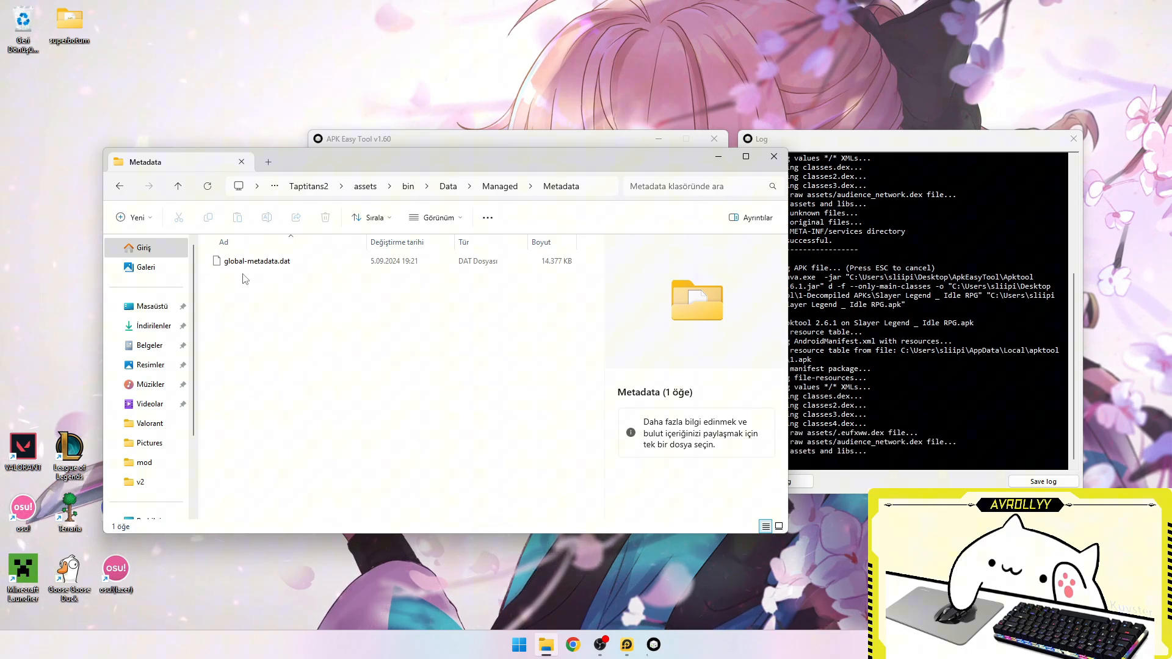
click(257, 261)
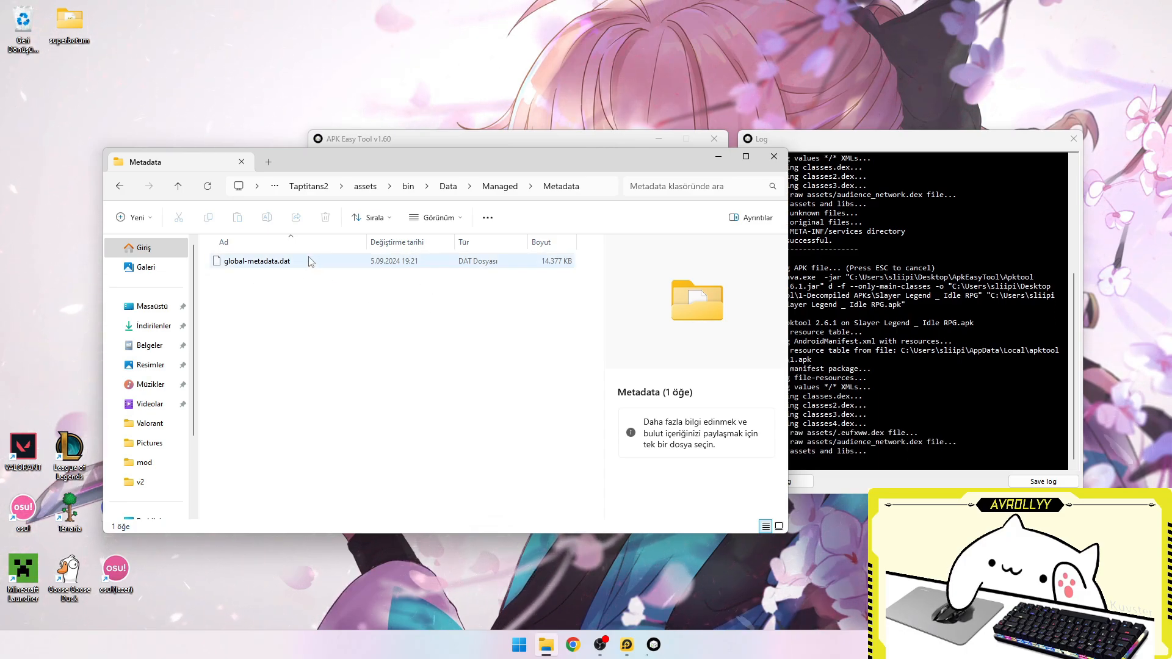
click(258, 260)
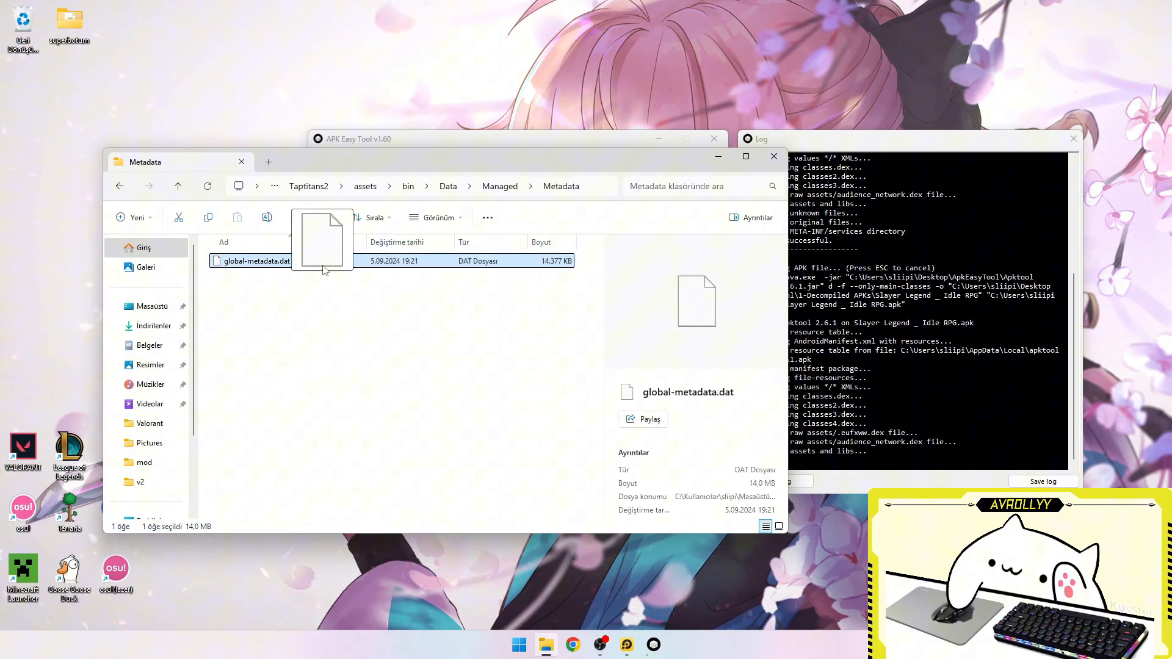
click(310, 318)
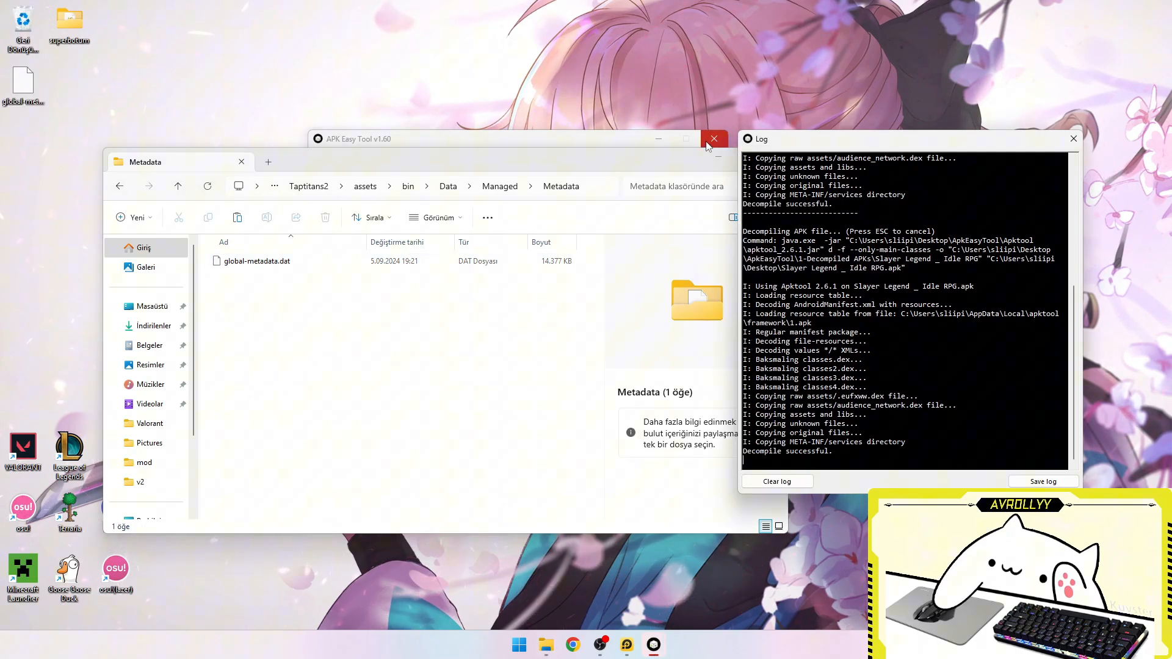
Close APK Easy Tool, copy libil2cpp.so from lib\armeabi-v7a to the desktop, close Explorer
click(712, 139)
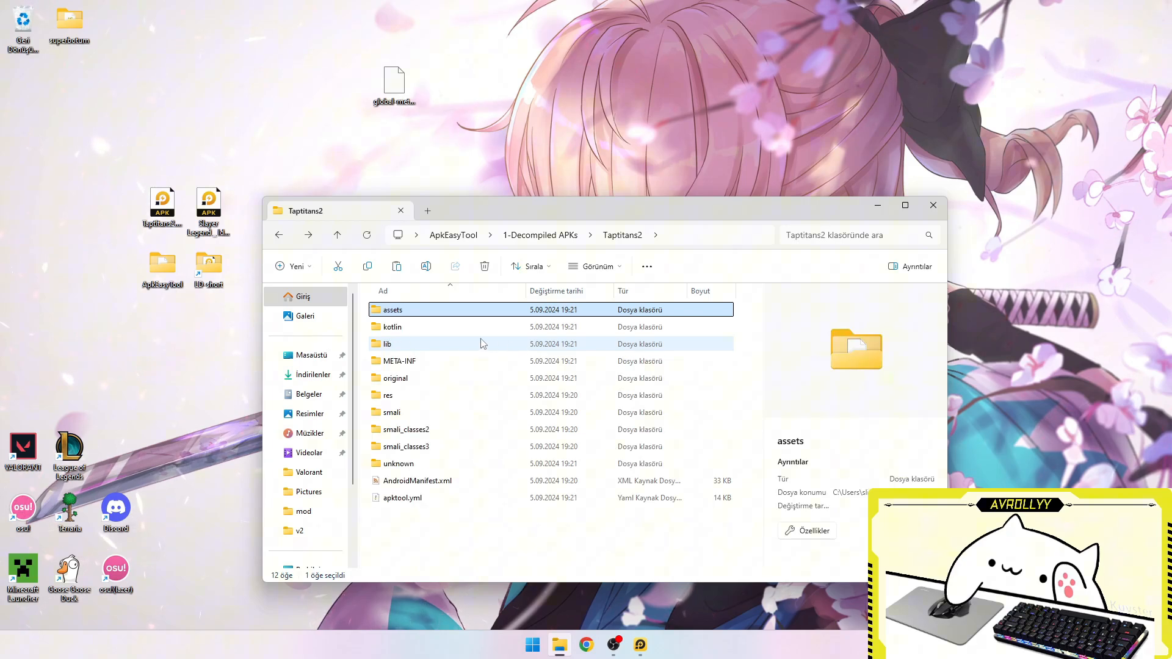
double_click(388, 344)
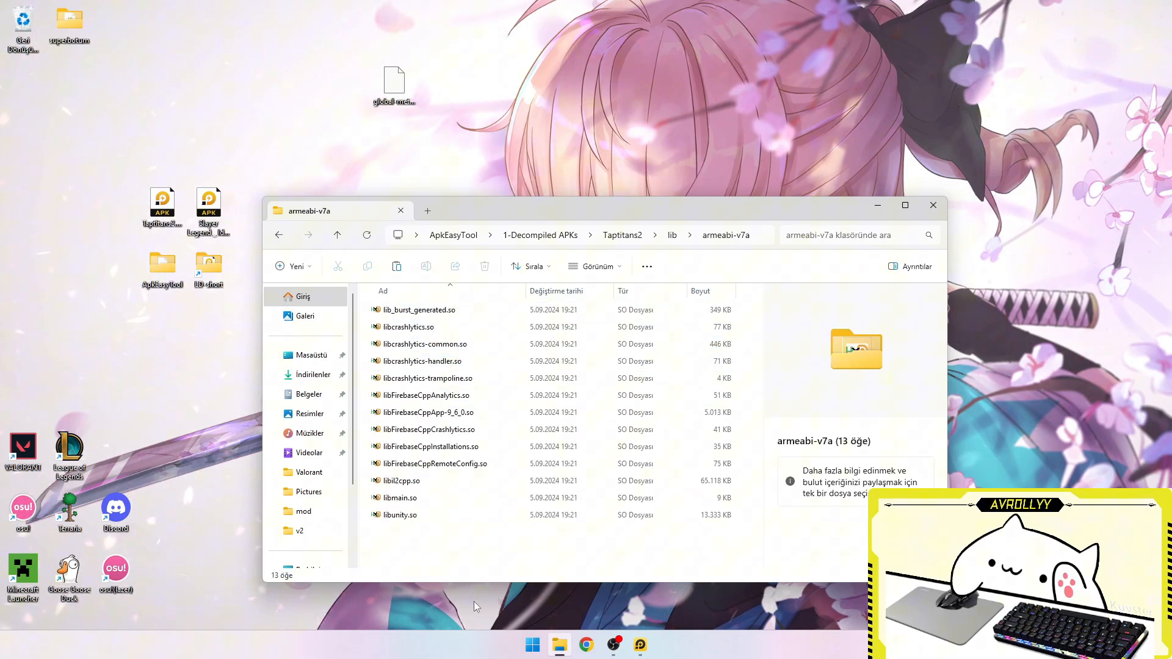
click(402, 480)
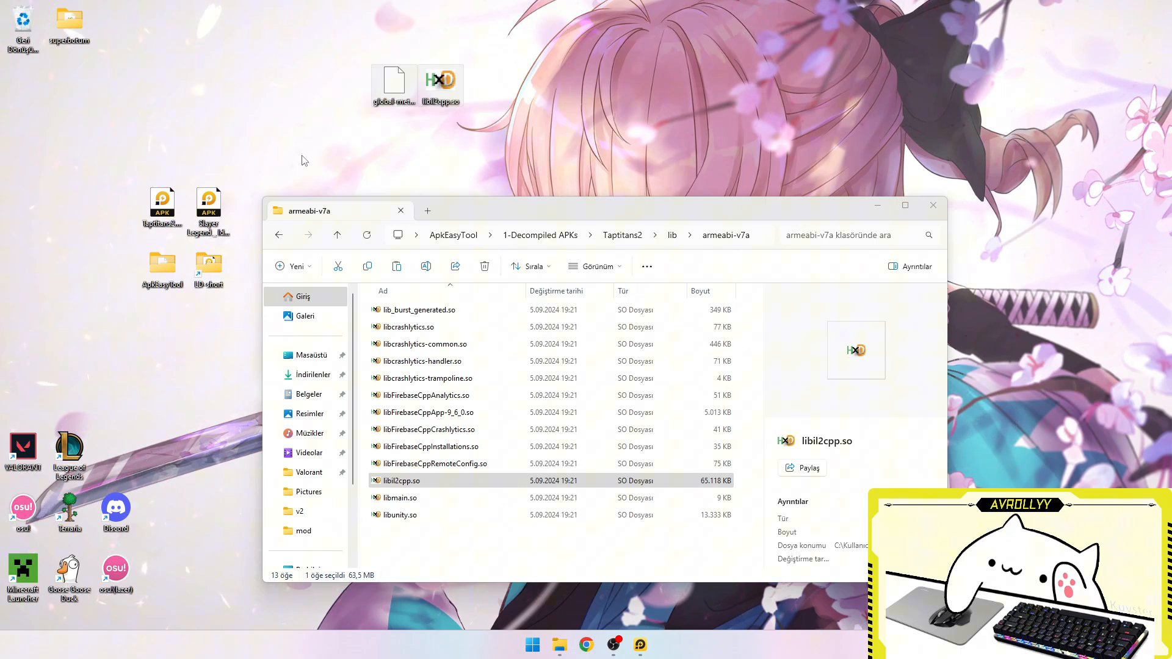
mouse_move(505, 30)
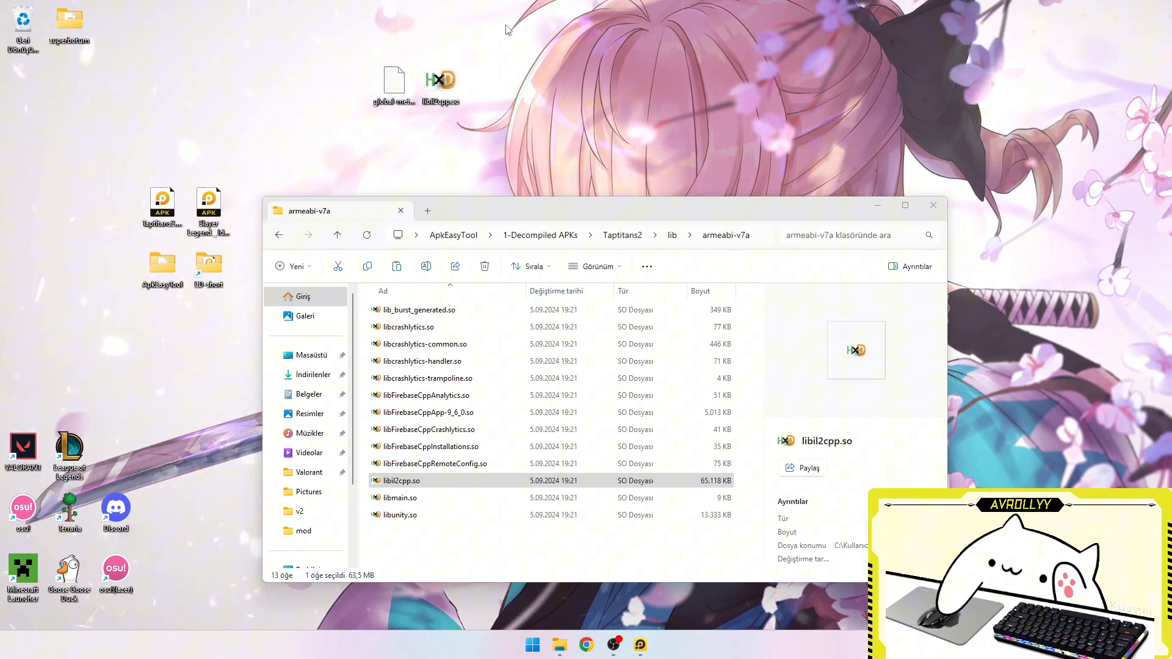
mouse_move(209, 202)
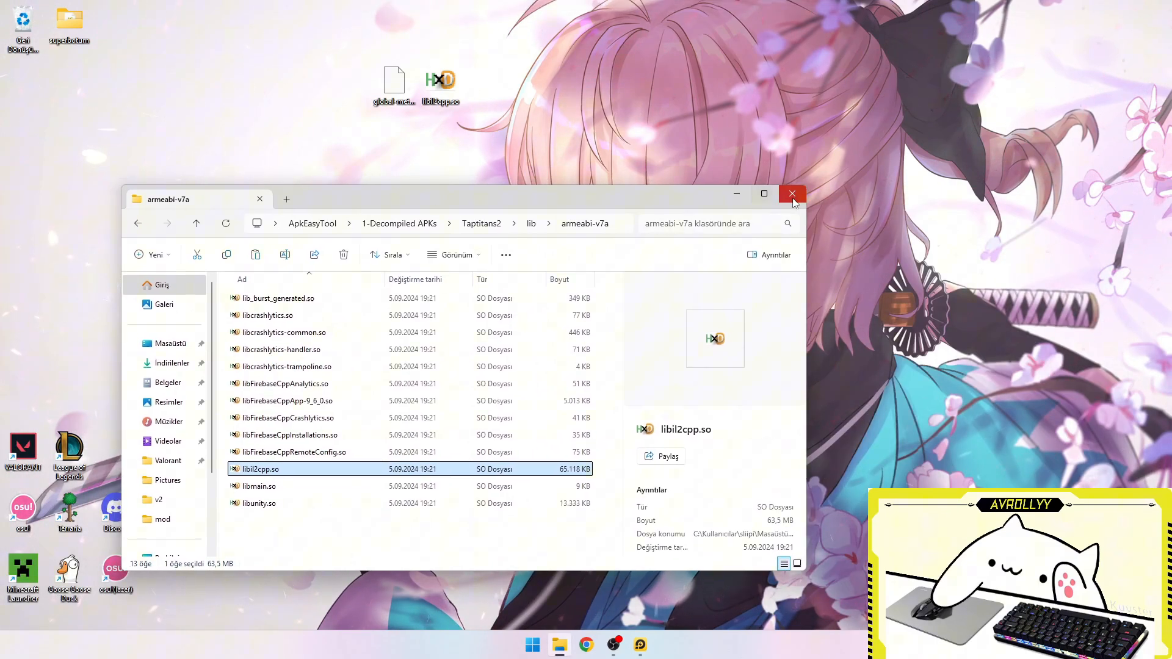
click(792, 194)
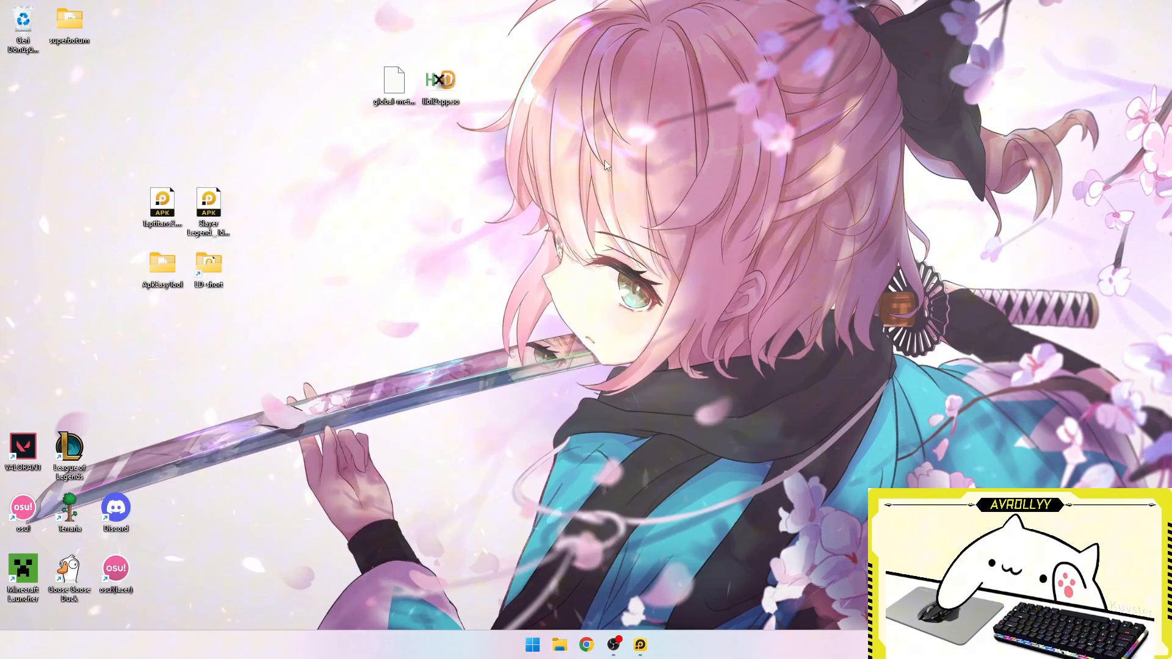
In LDPlayer's MT Manager, open Pictures and scroll through Taptitans2.apk's contents
click(639, 643)
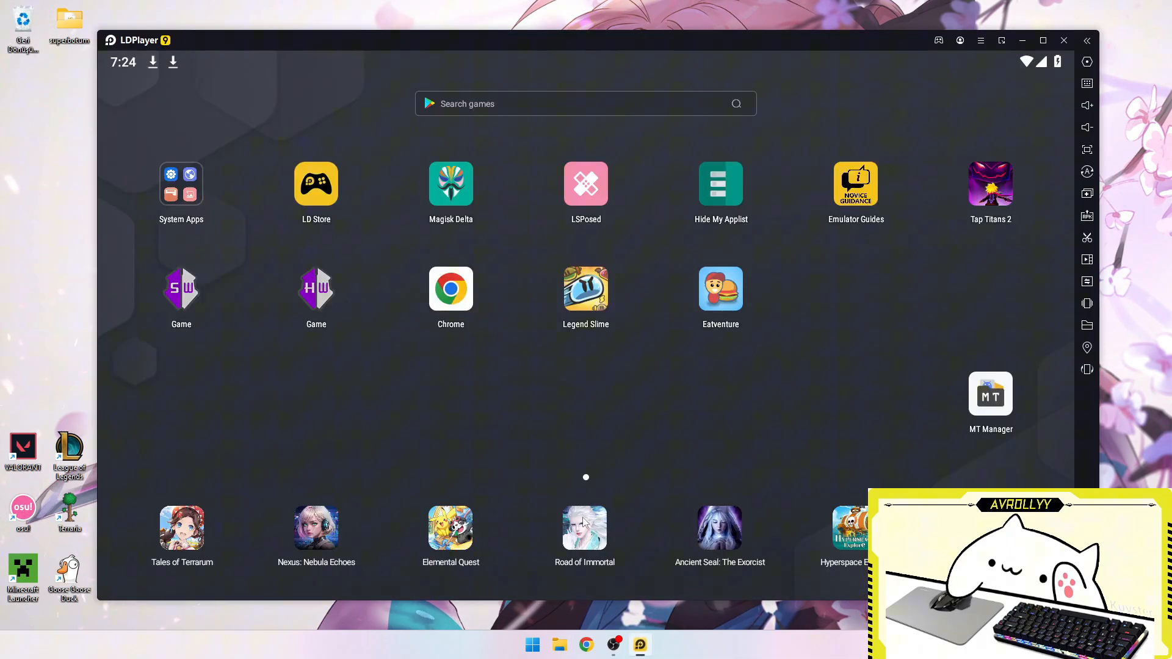
mouse_move(159, 202)
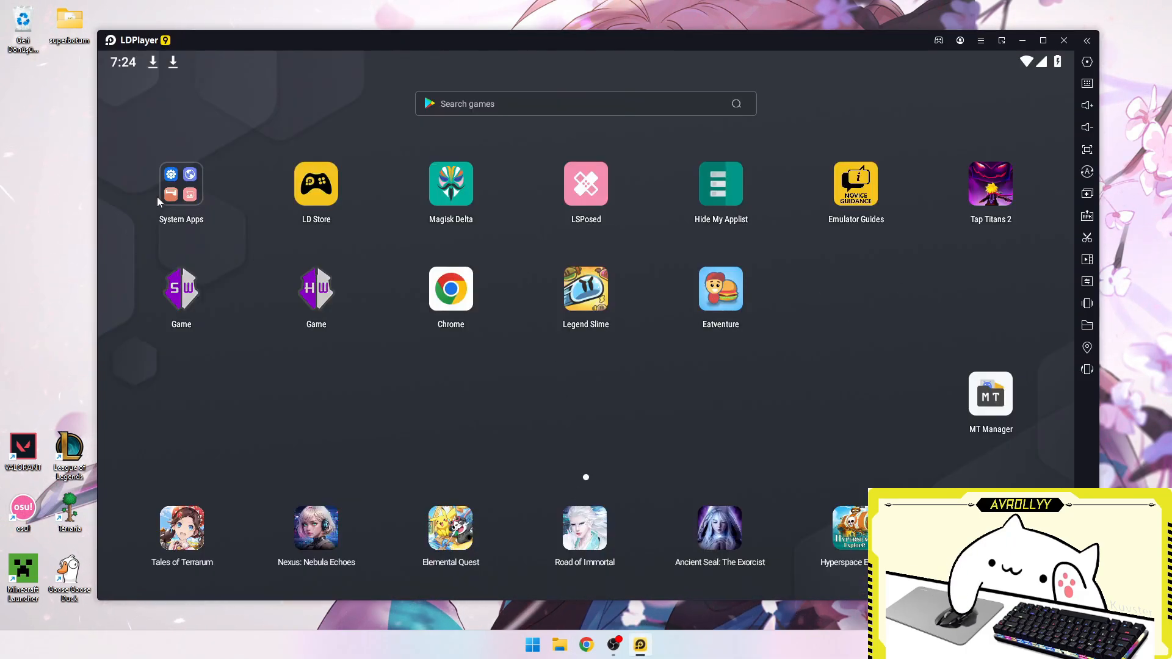
mouse_move(991, 394)
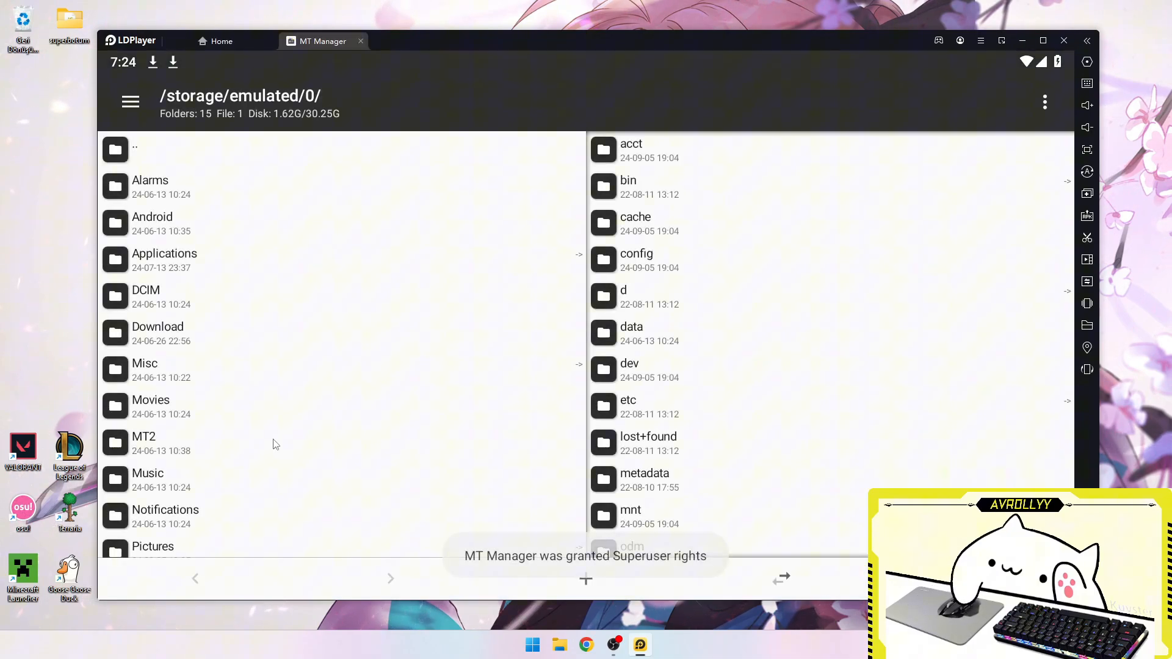
double_click(152, 546)
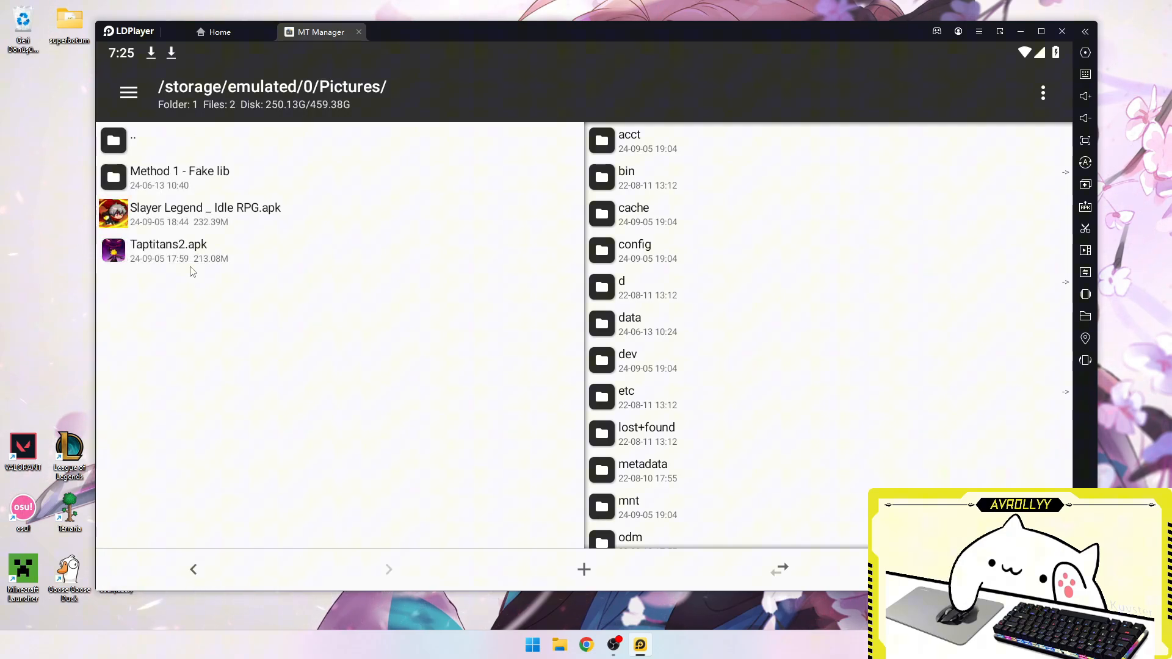
mouse_move(563, 331)
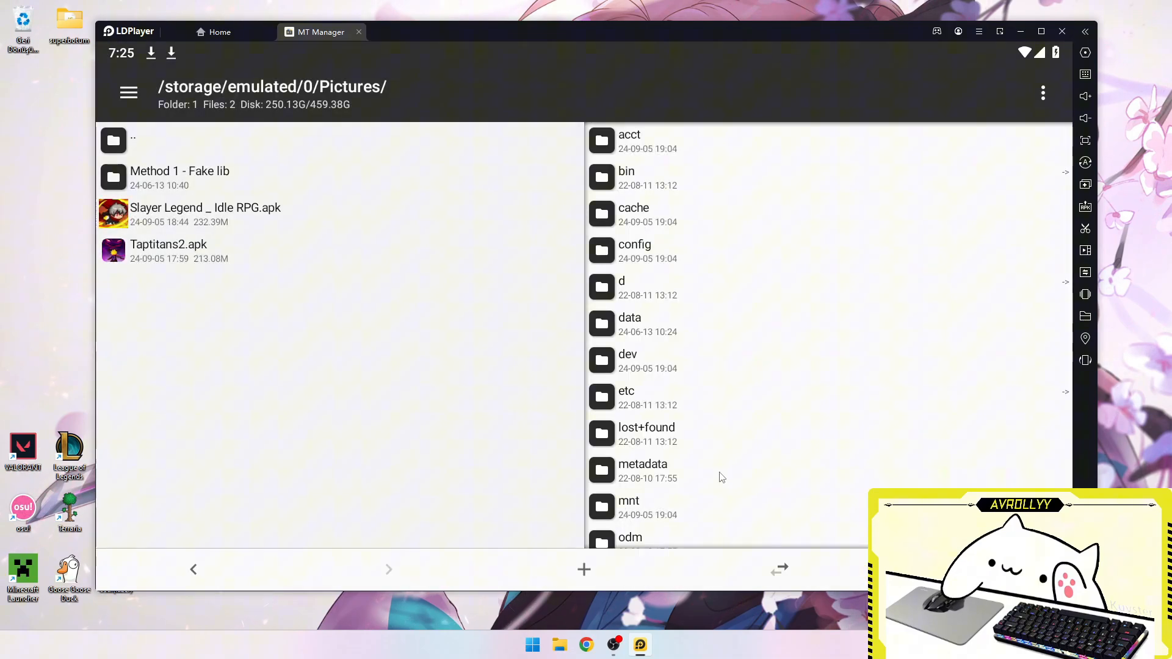
double_click(169, 244)
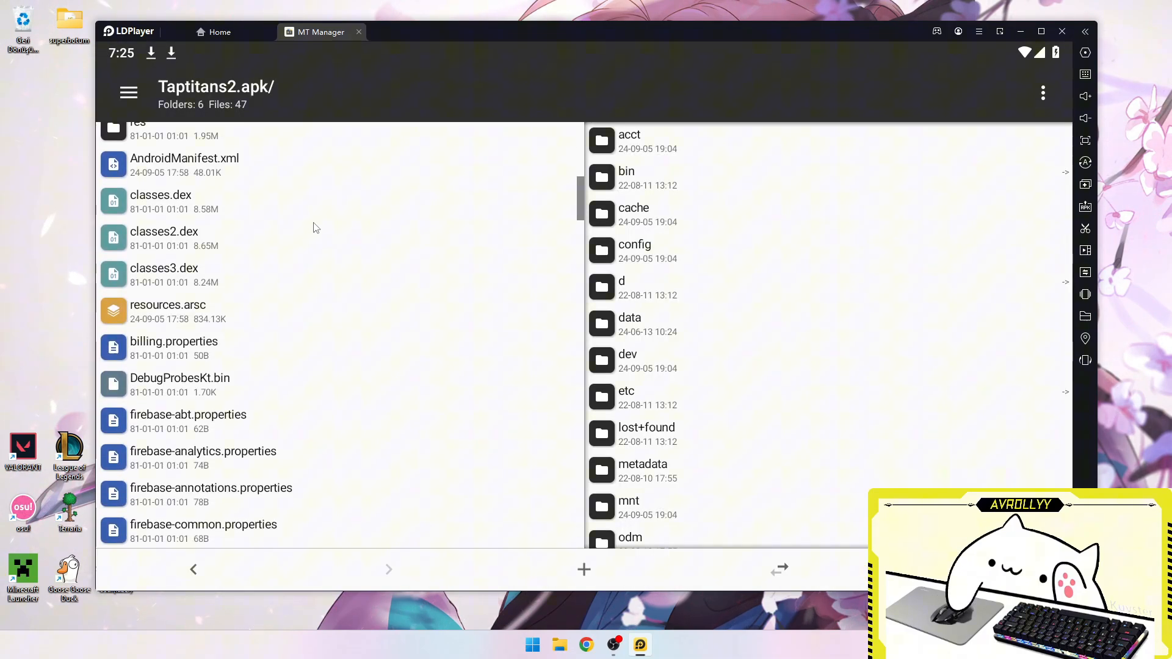
scroll(down, 3)
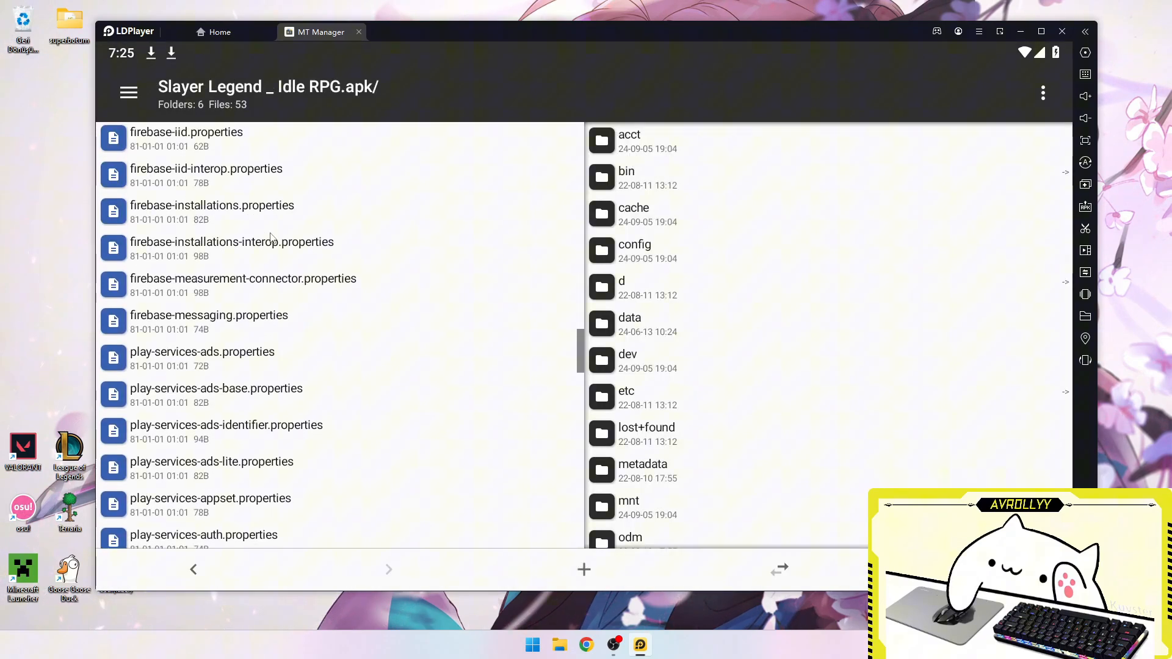
scroll(down, 3)
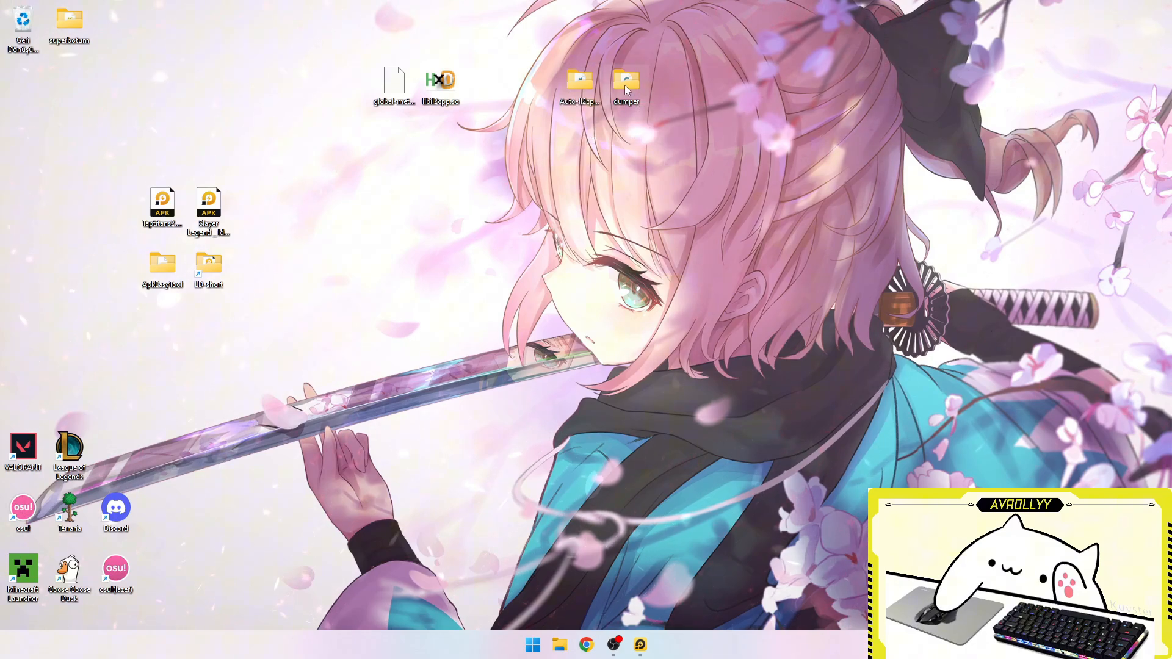
Run Il2CppDumper in the dumper folder, check DummyDll, and open dump.cs's Open with menu
double_click(625, 83)
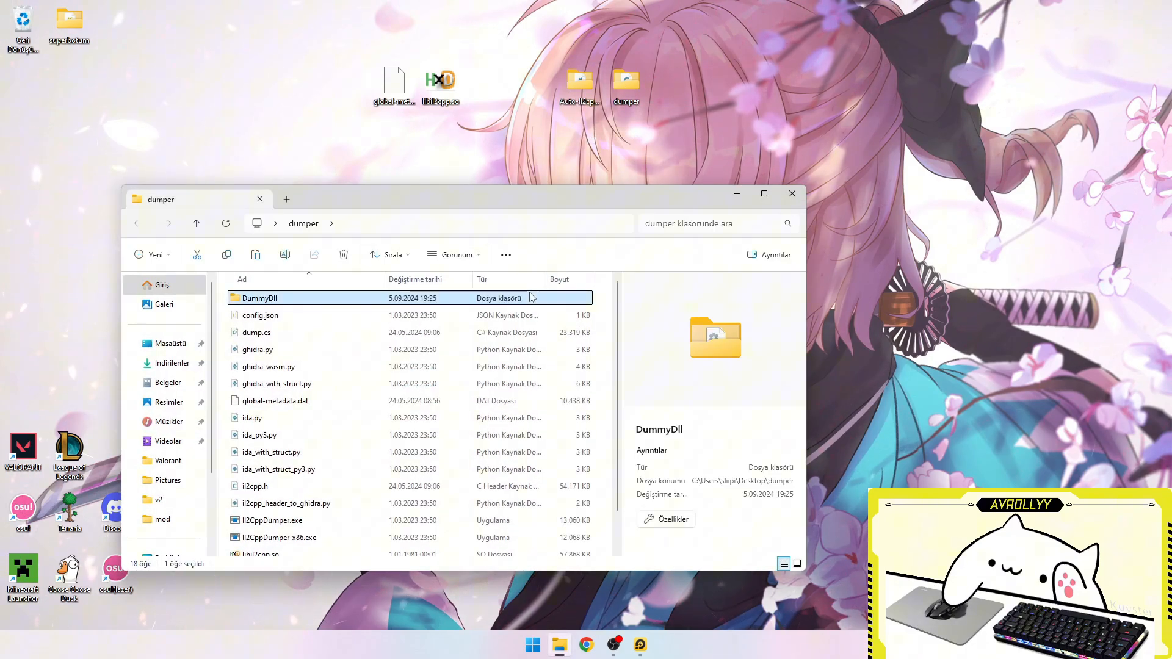
scroll(down, 3)
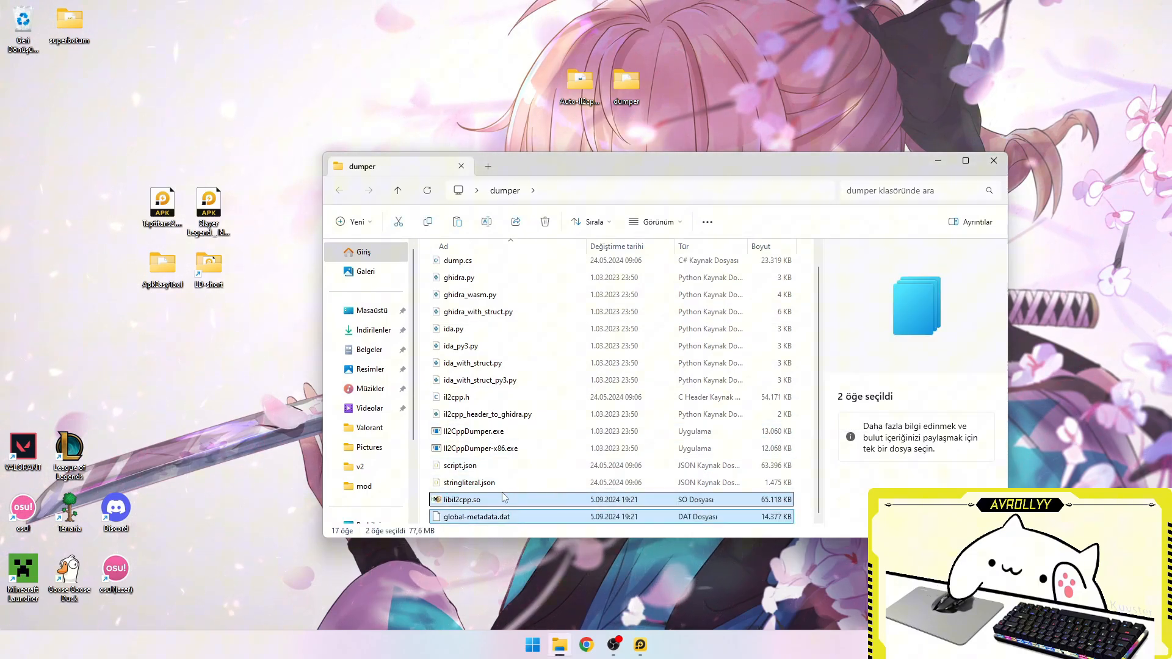
mouse_move(480, 449)
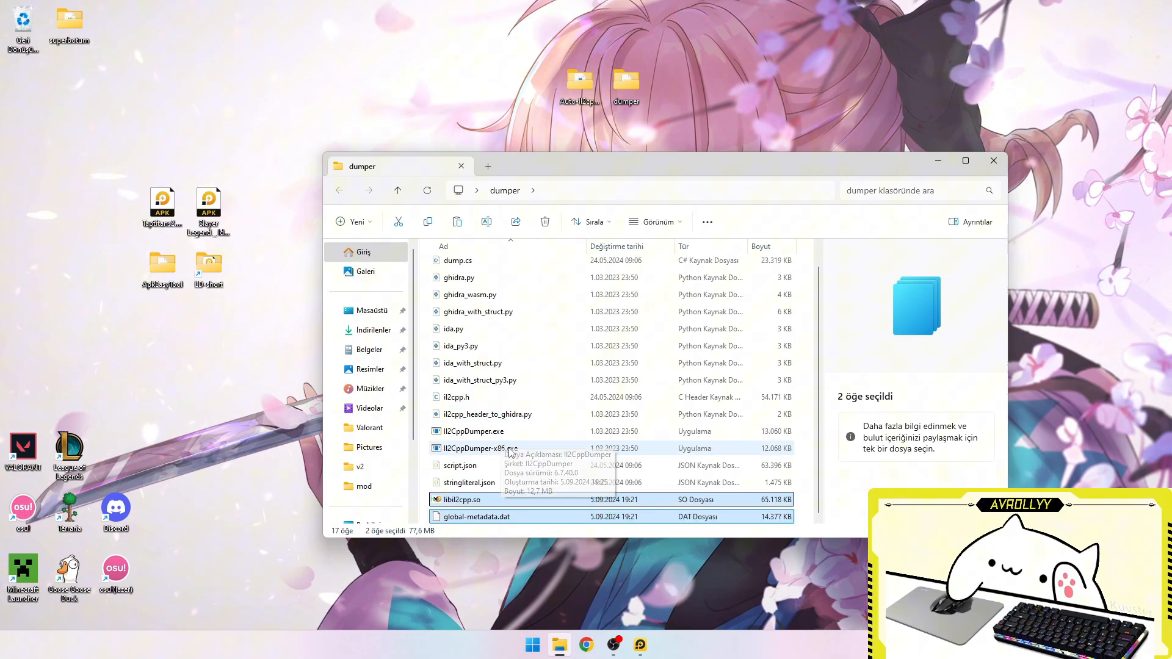
double_click(472, 449)
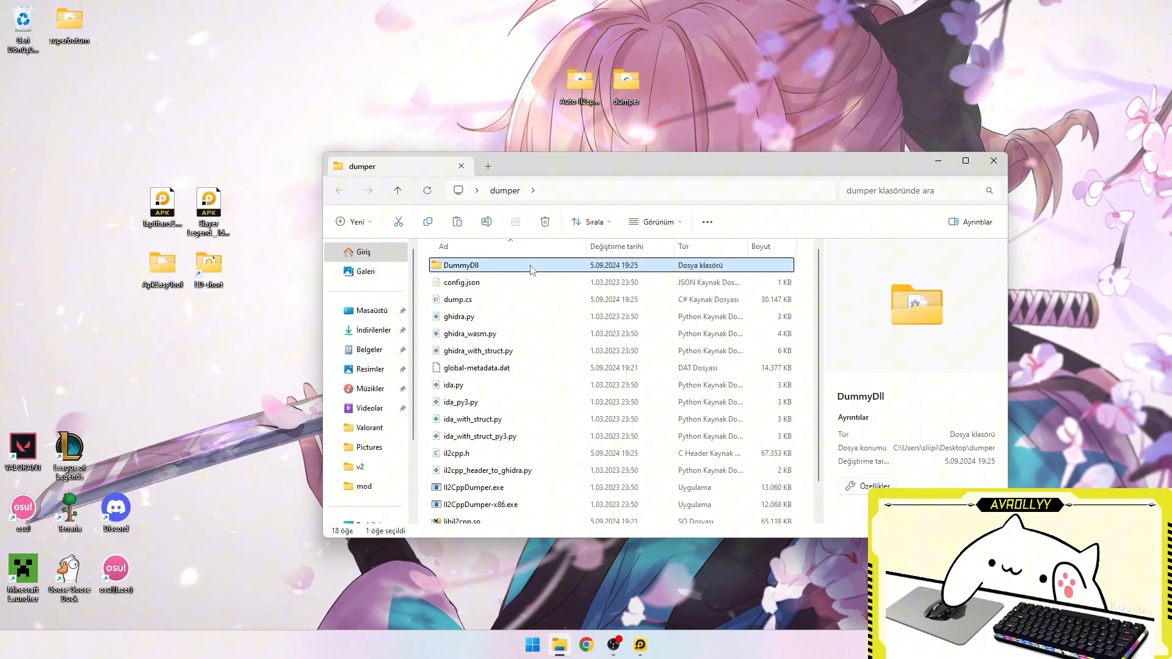
double_click(461, 264)
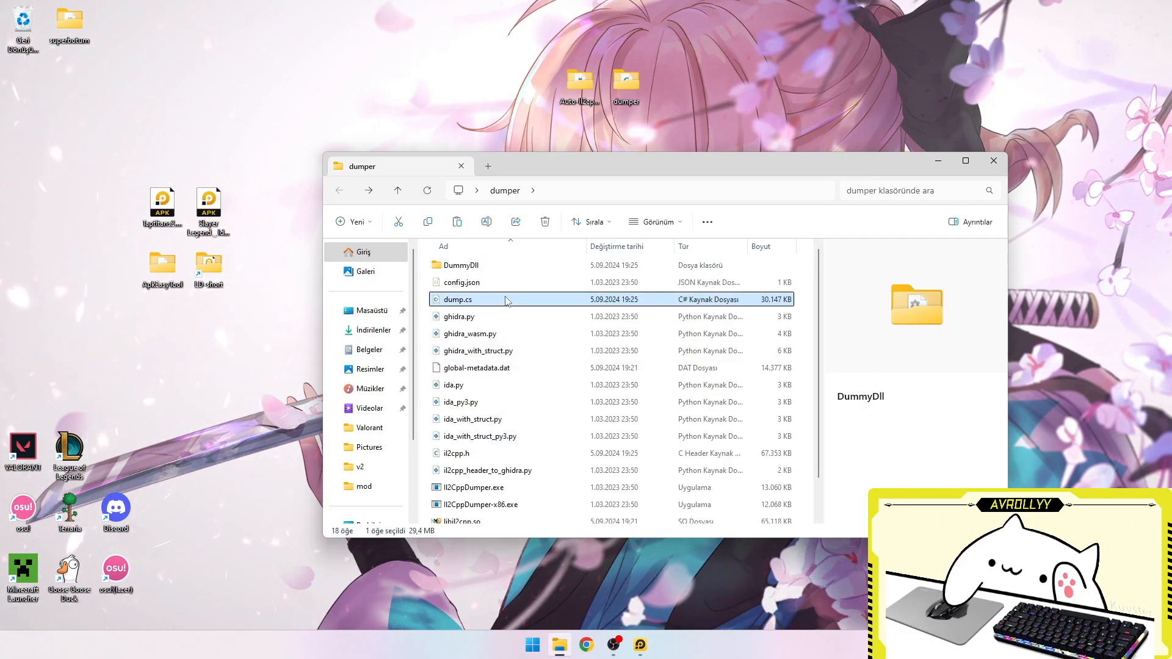
right_click(457, 299)
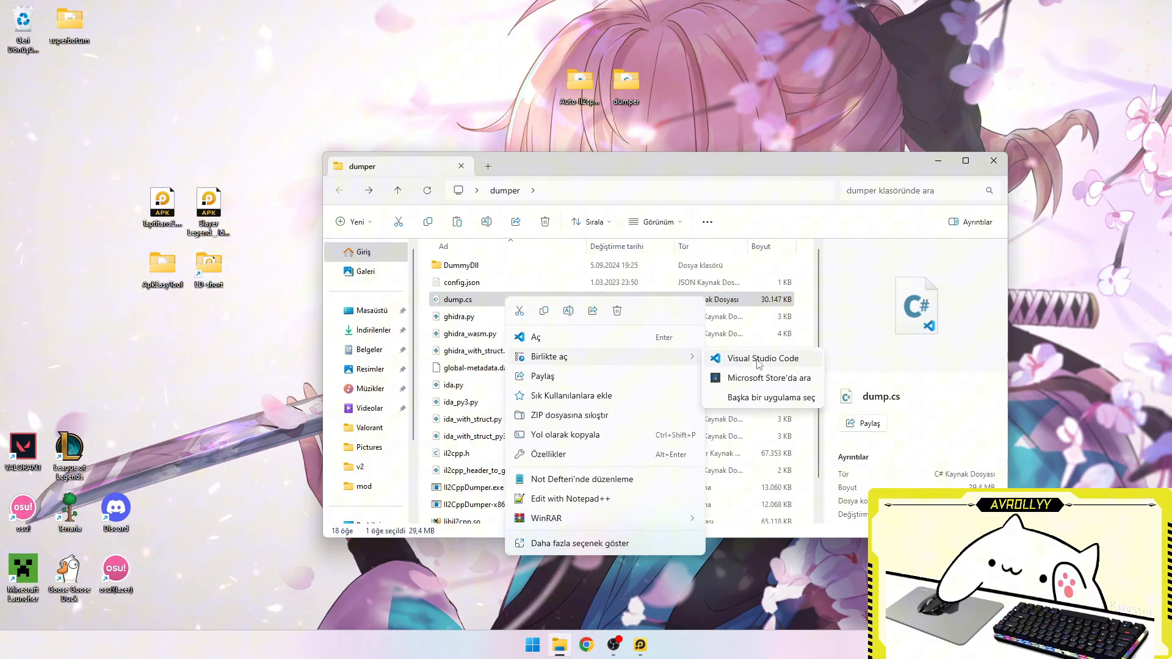
Open dump.cs in Visual Studio Code and scroll through its contents
click(763, 358)
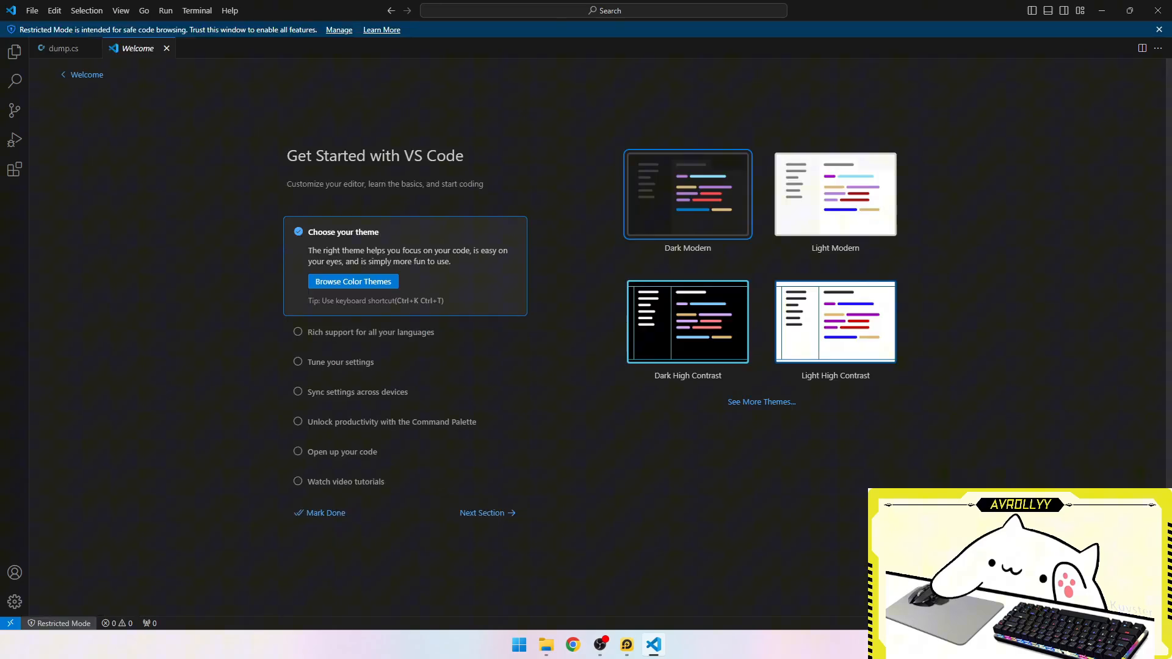
click(64, 47)
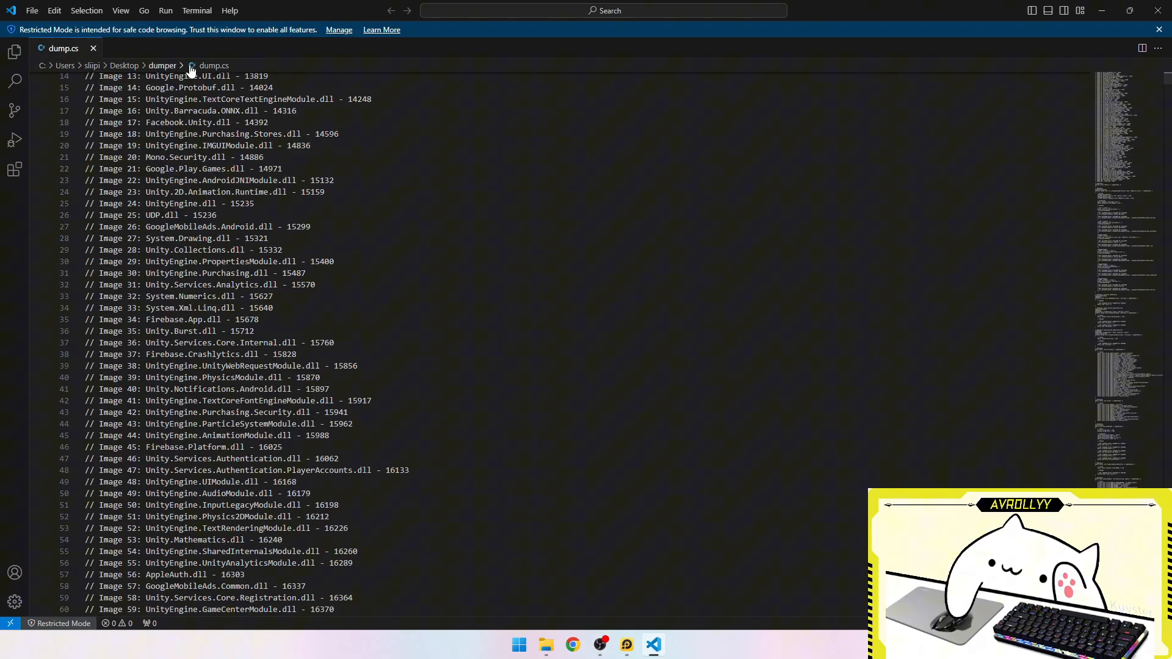
scroll(down, 3)
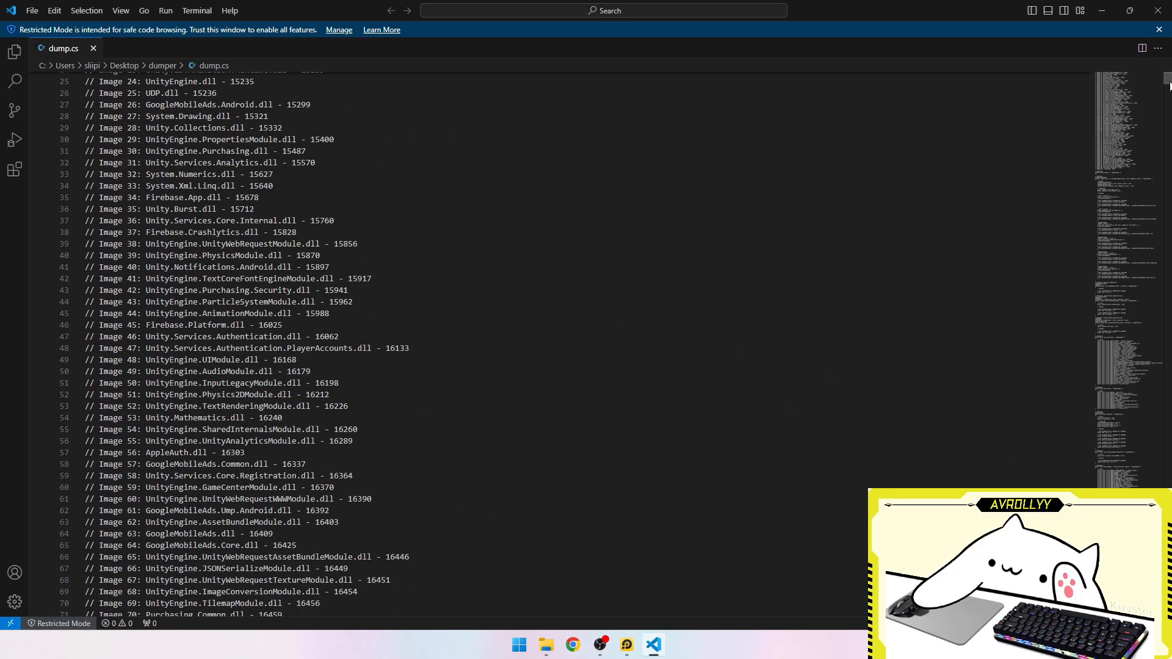
scroll(down, 3)
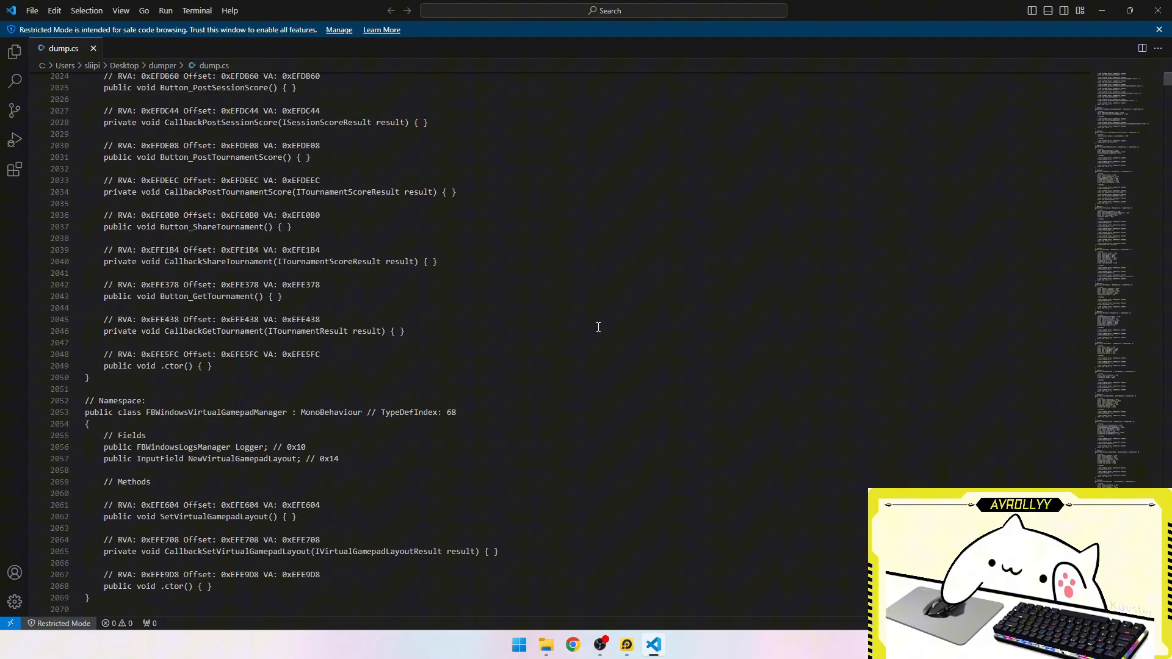
scroll(up, 3)
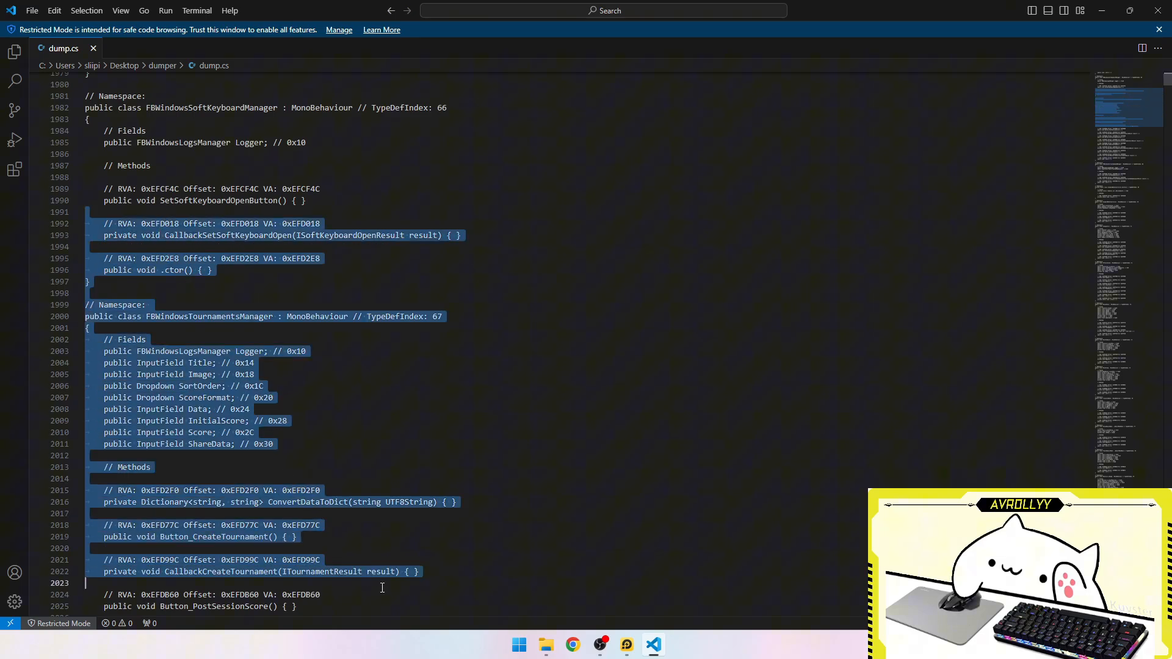
scroll(down, 3)
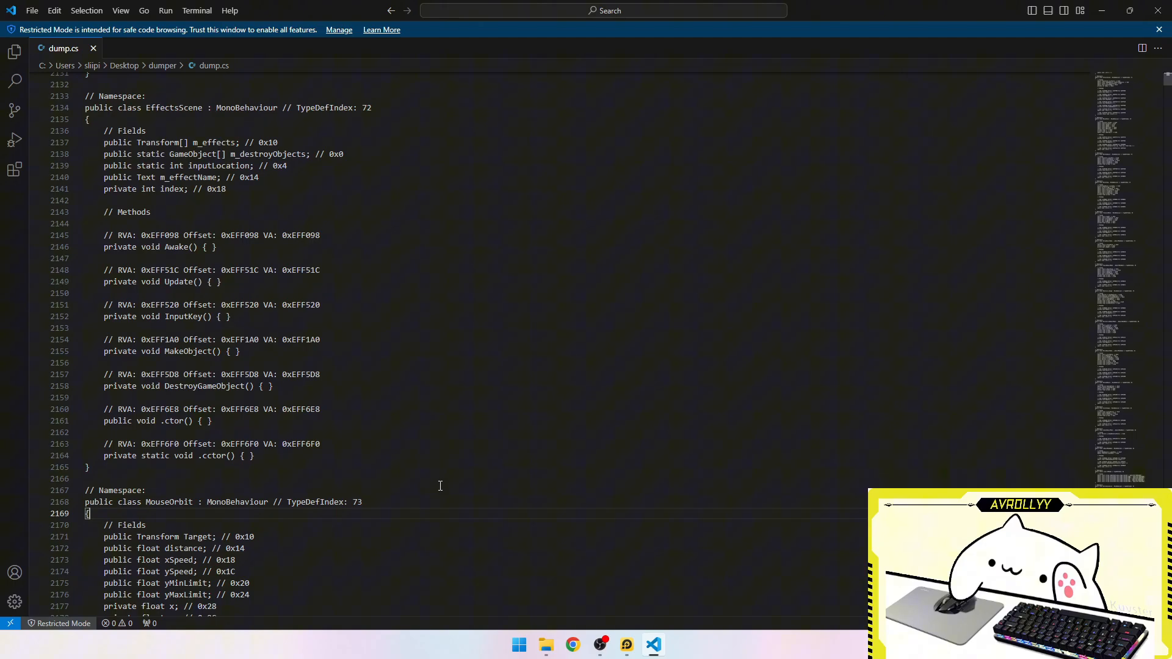
scroll(down, 3)
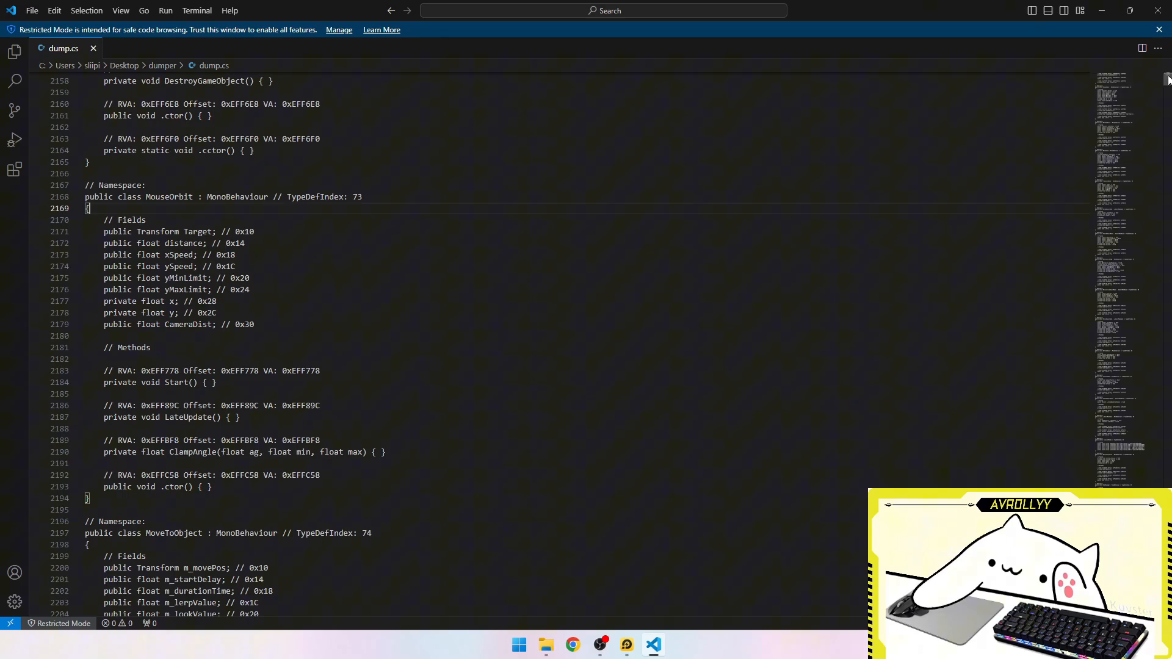
scroll(down, 3)
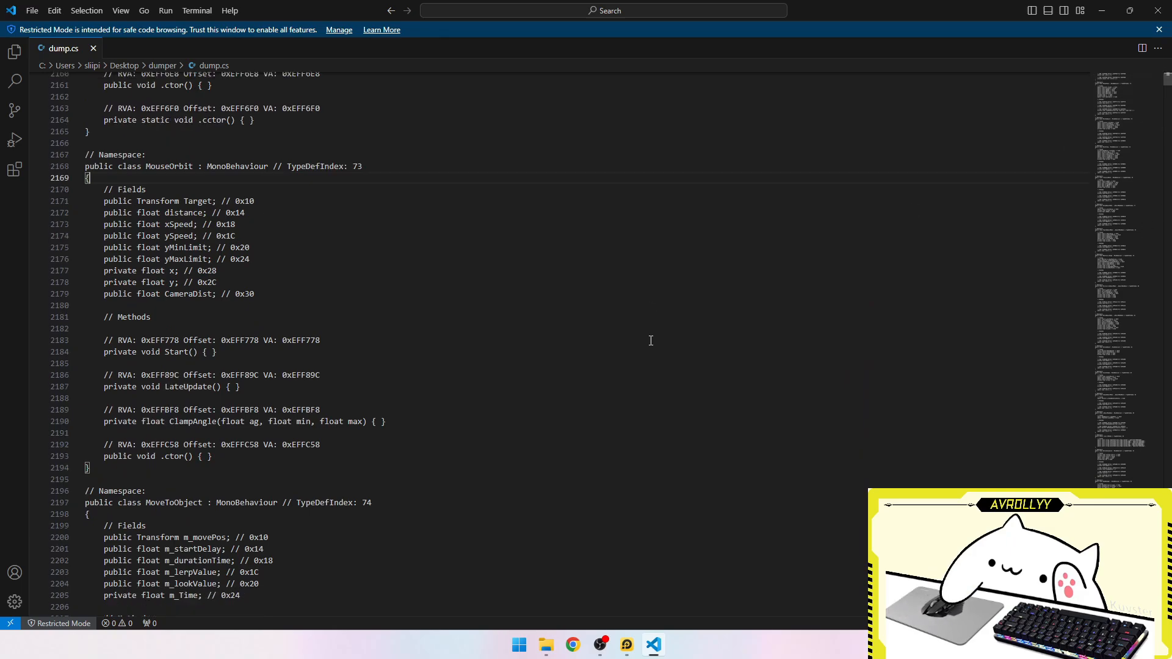
Search dump.cs for 'gold' and step through the matches
key(Ctrl+f)
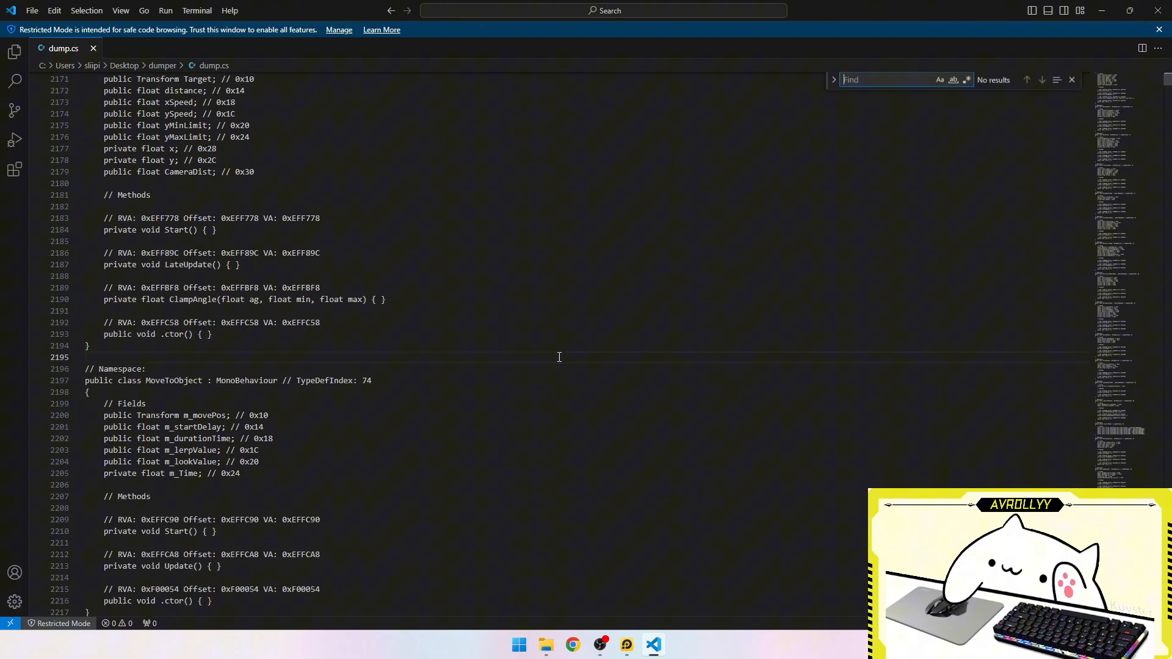
text(gfo)
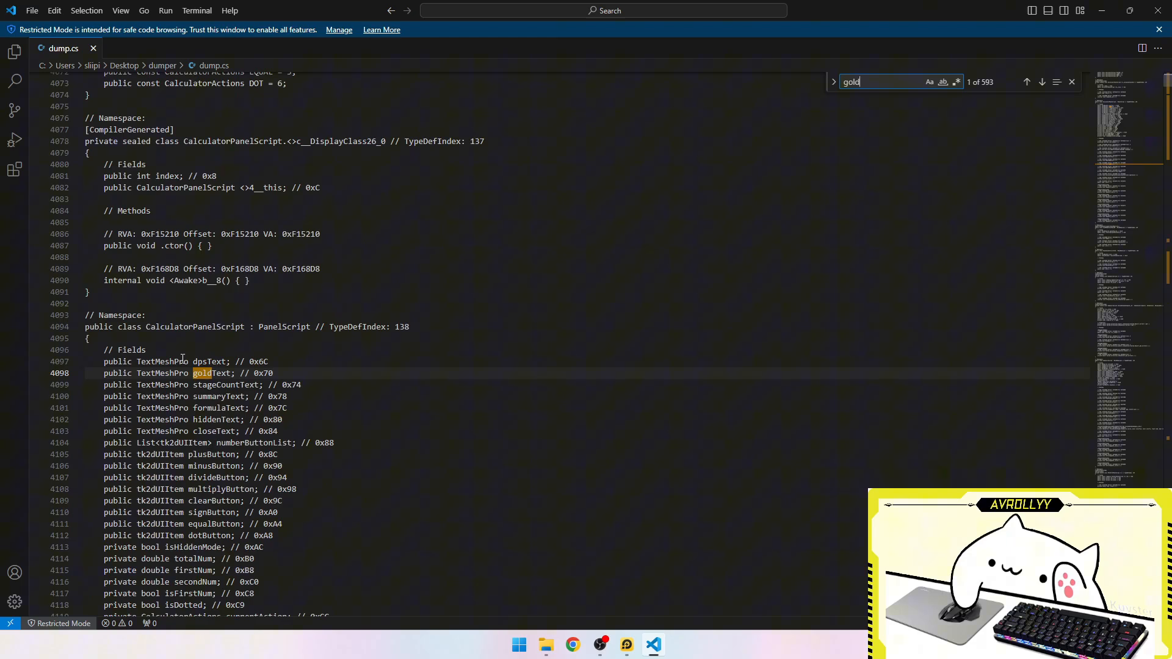
click(1042, 82)
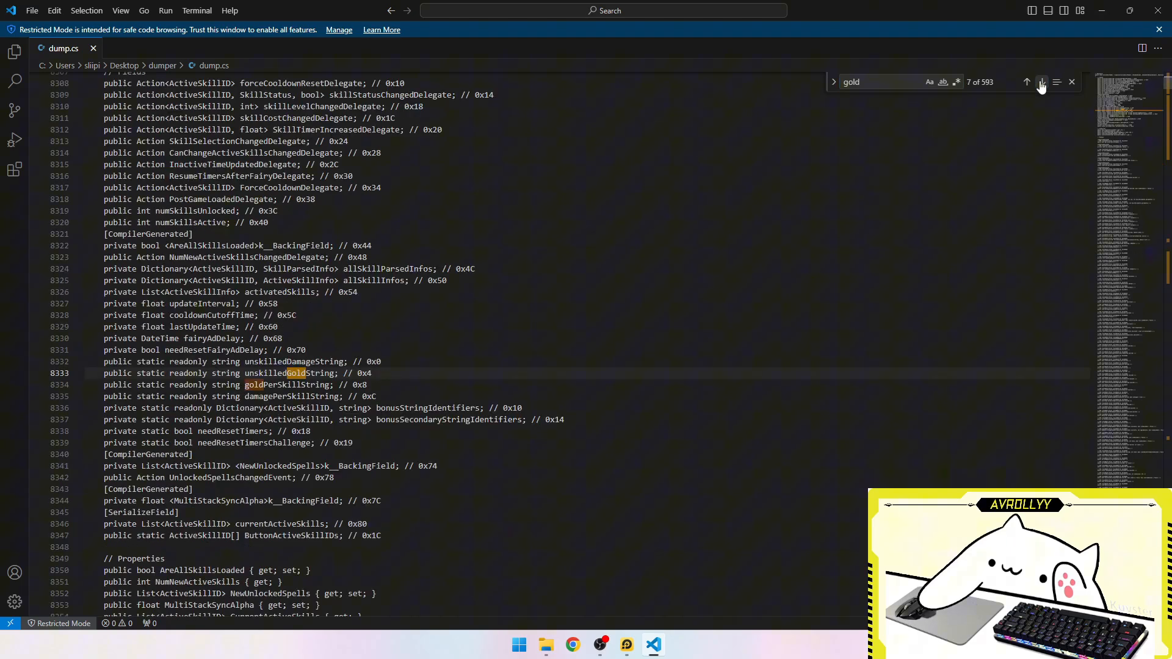
click(1042, 82)
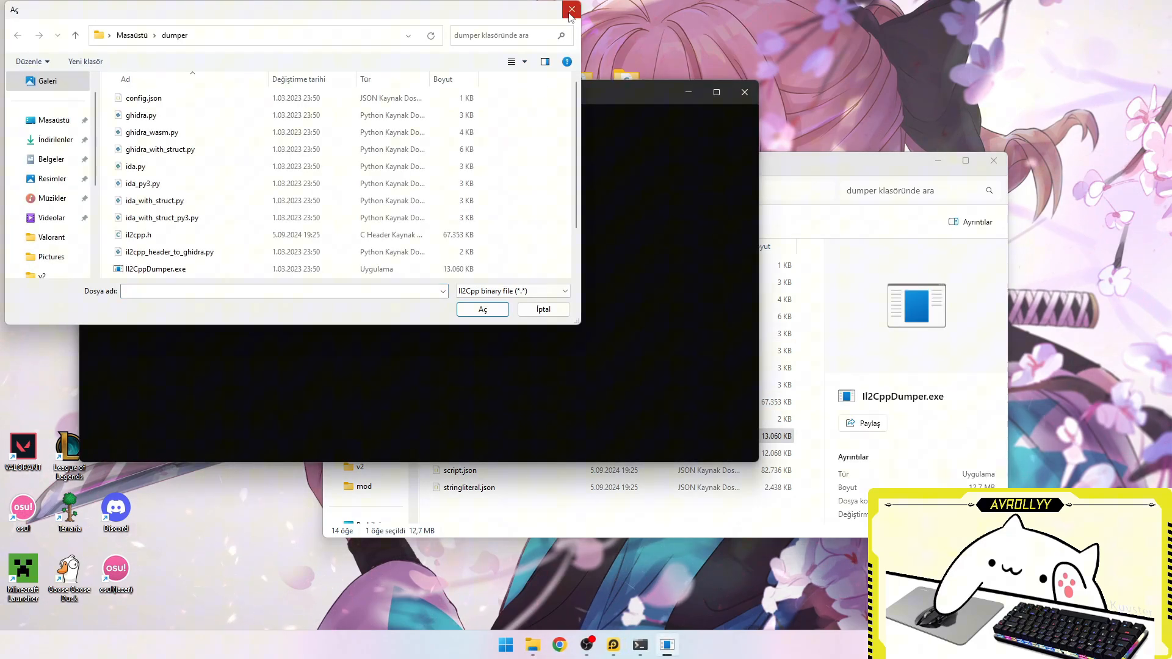
Close the dumper's file prompt and collect global-metadata.dat and lib\armeabi-v7a\libil2cpp.so
click(572, 9)
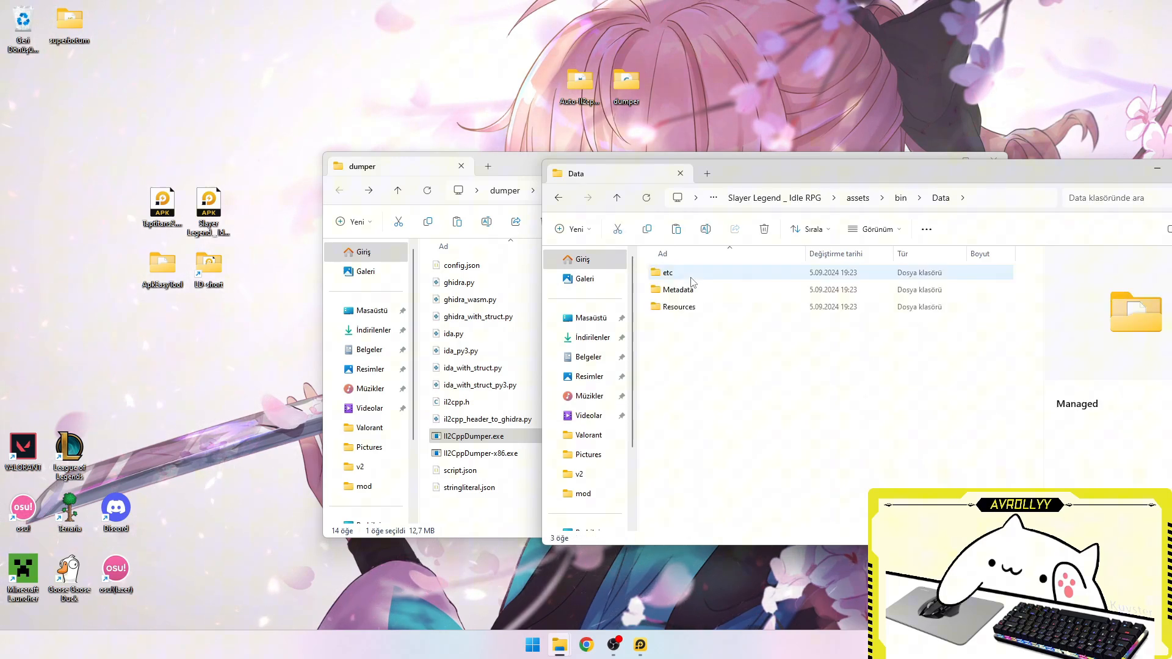
double_click(679, 289)
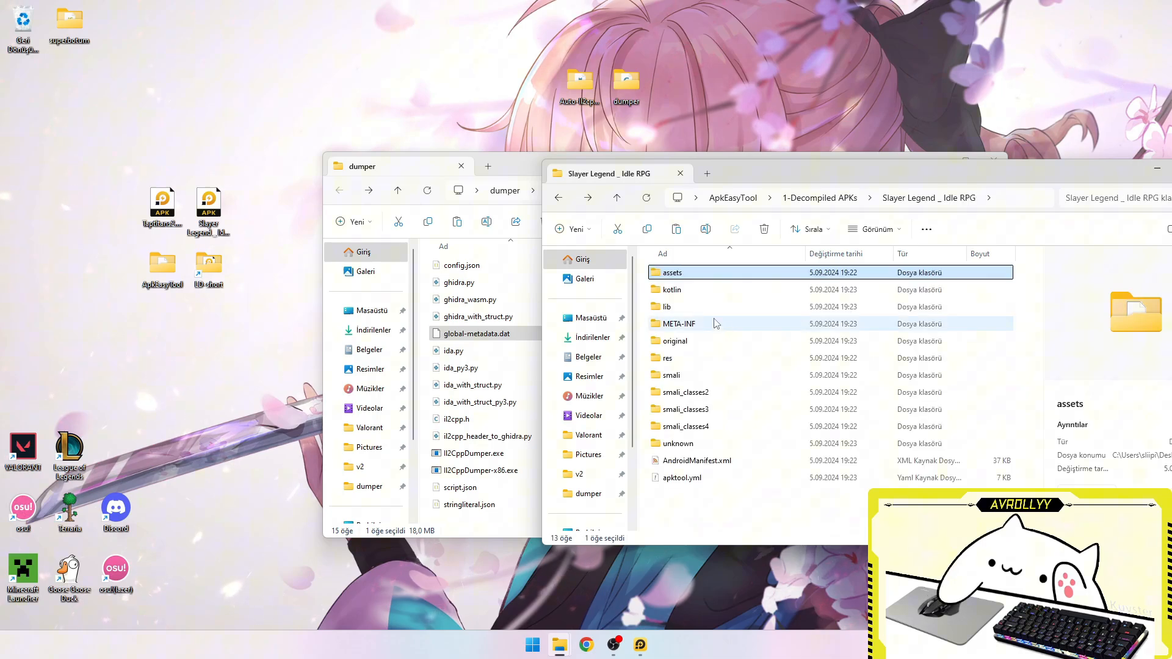
double_click(666, 307)
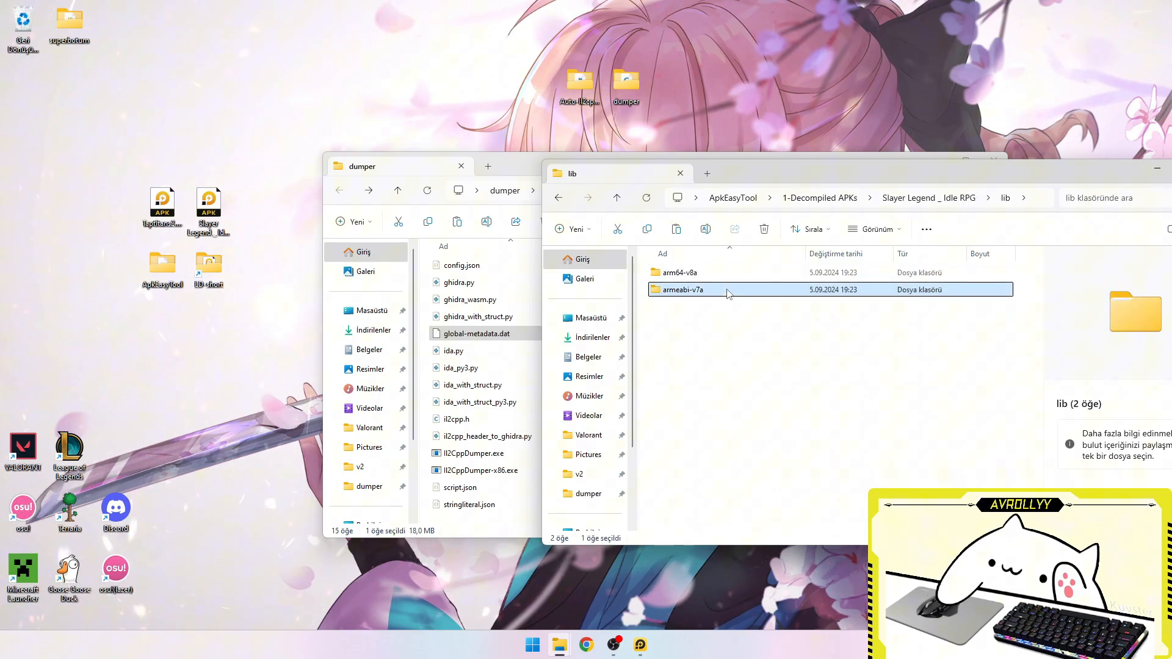
double_click(683, 289)
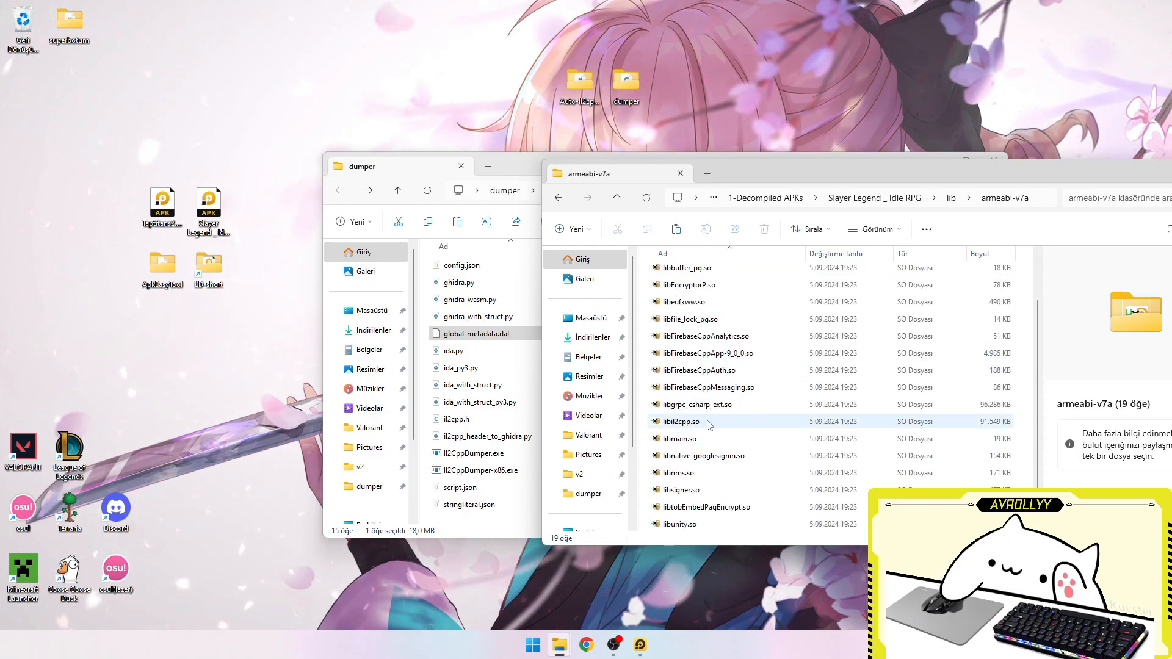
click(679, 421)
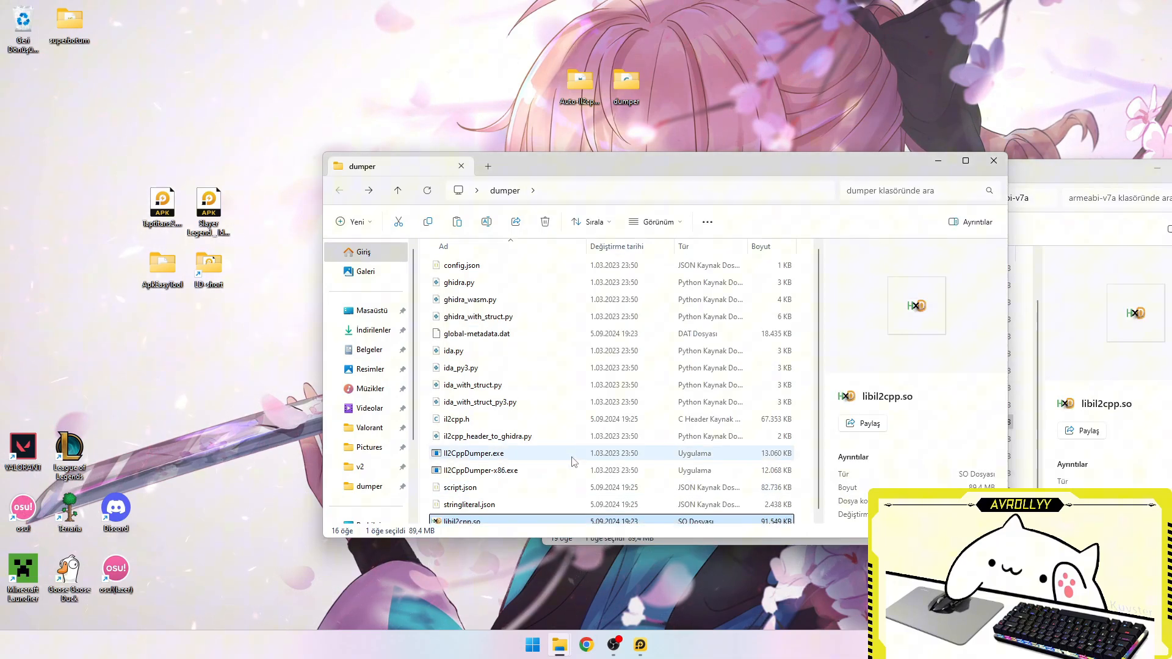
Relaunch Il2CppDumper with global-metadata.dat, then close the armeabi-v7a folder window
click(473, 453)
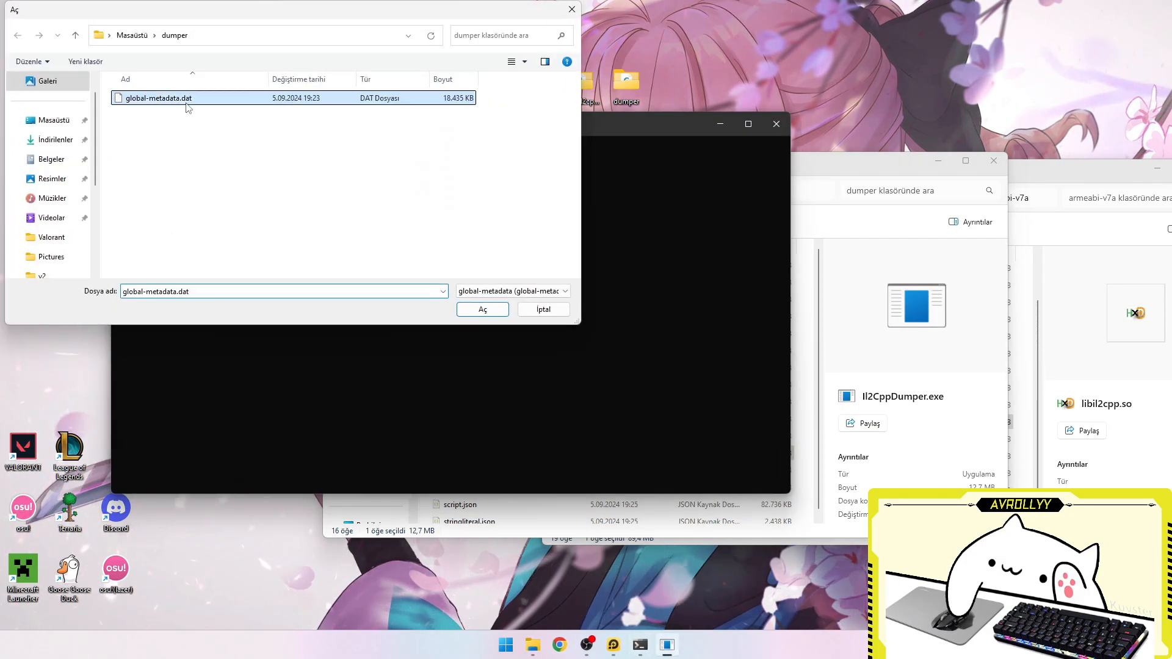
click(481, 309)
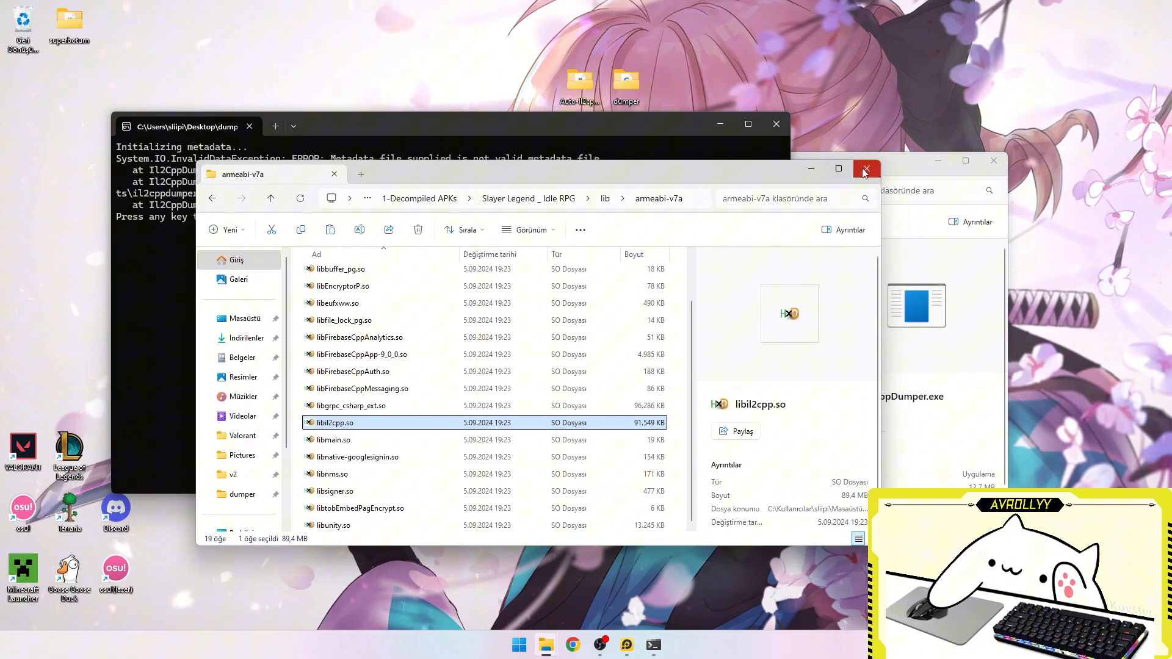
click(867, 170)
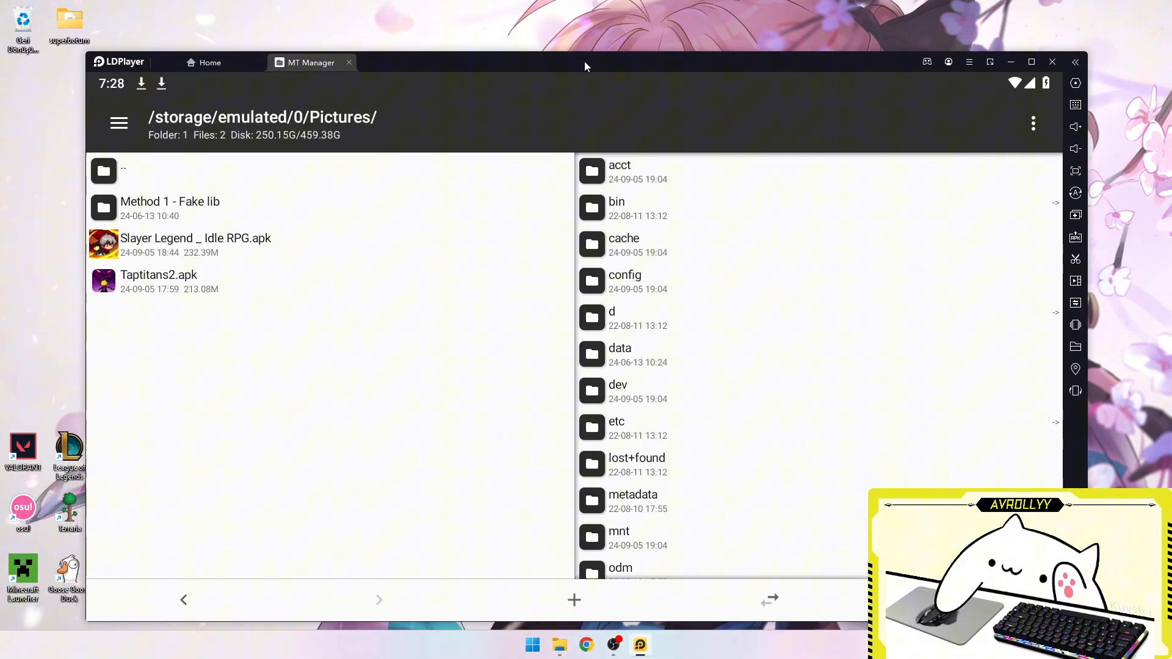
Copy the Method 1 - Fake lib folder from Auto-Il2cppDumper into Pictures
click(196, 237)
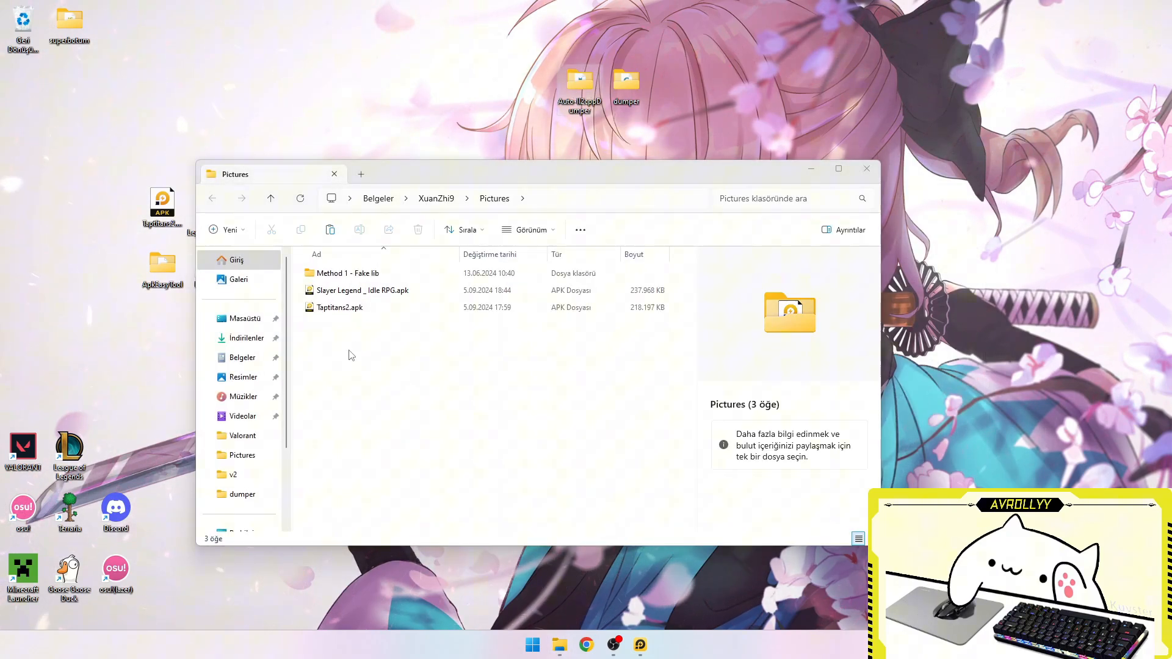
click(347, 273)
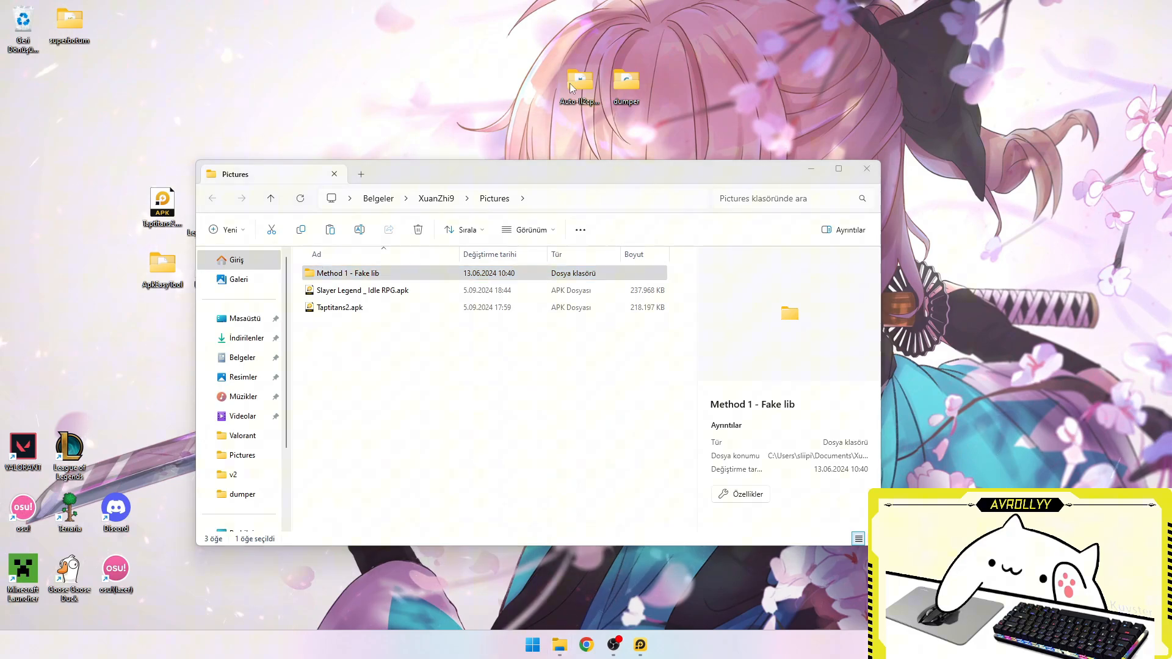
double_click(580, 82)
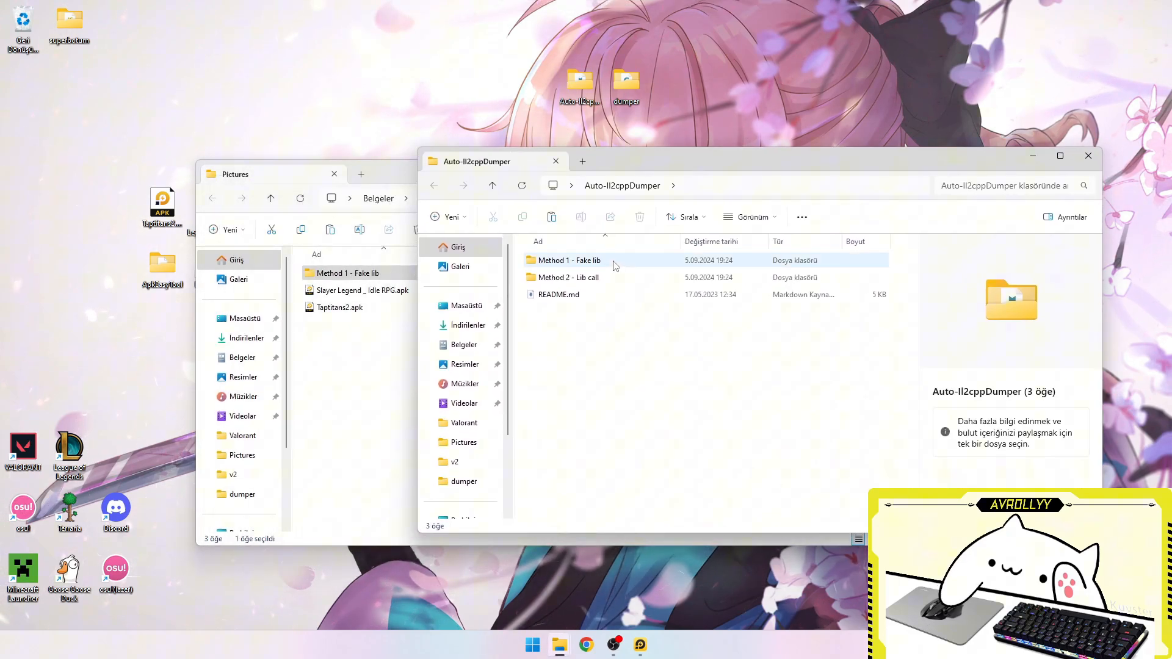
double_click(572, 260)
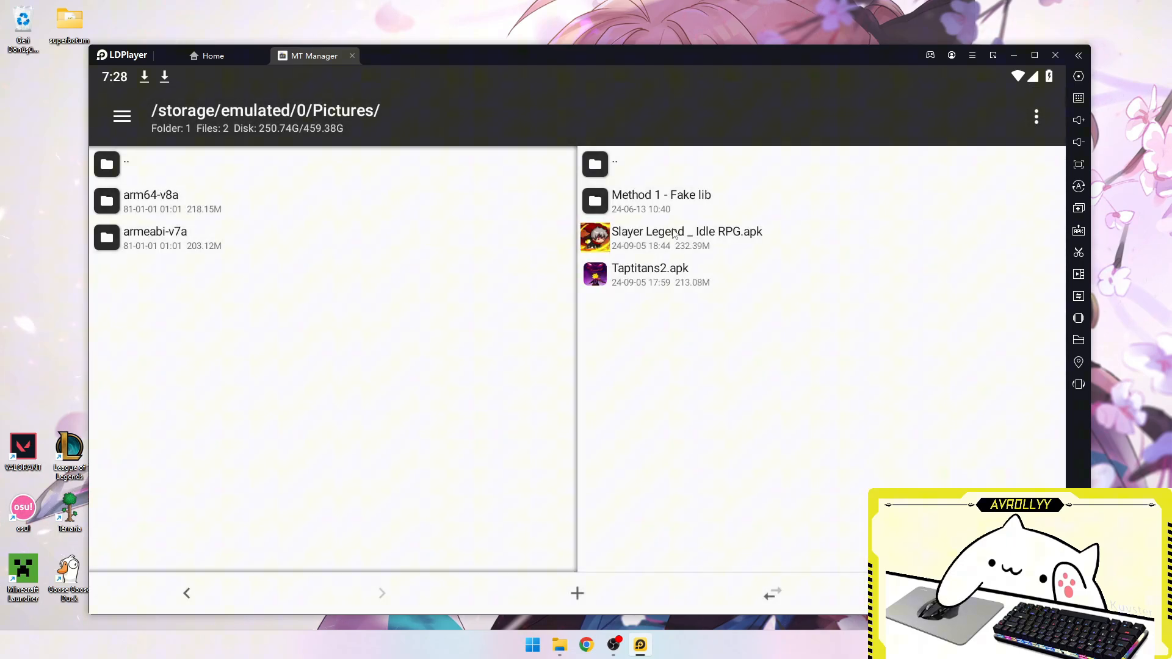
Open Method 1 - Fake lib > armeabi-v7a beside the APK's lib folder
double_click(660, 196)
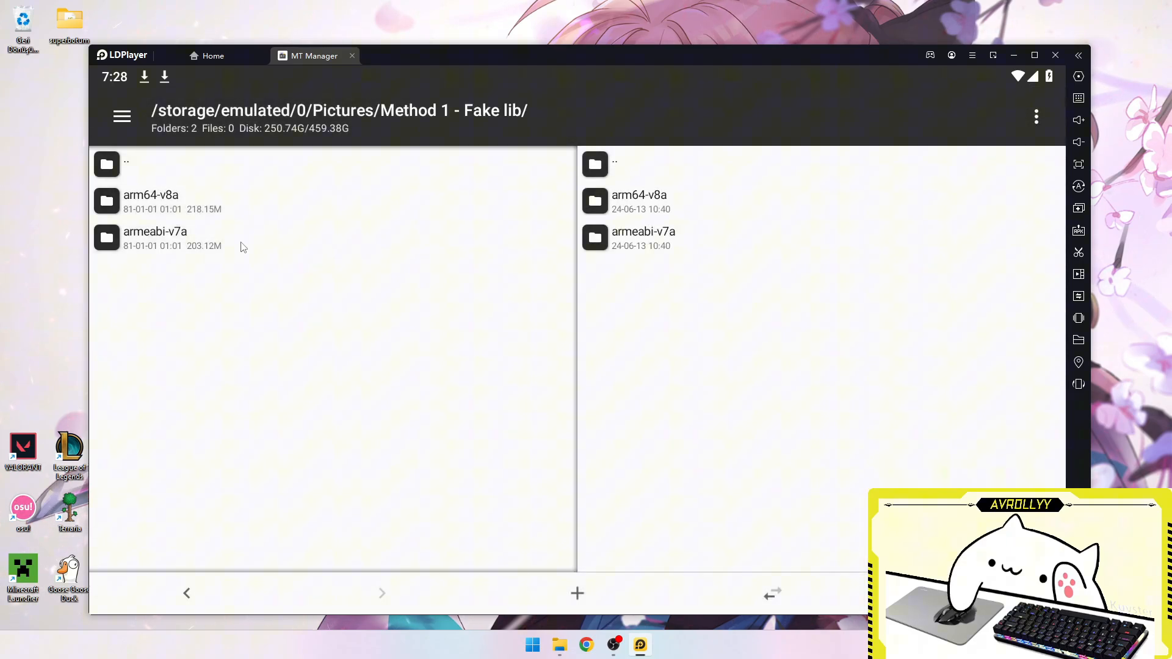
double_click(643, 237)
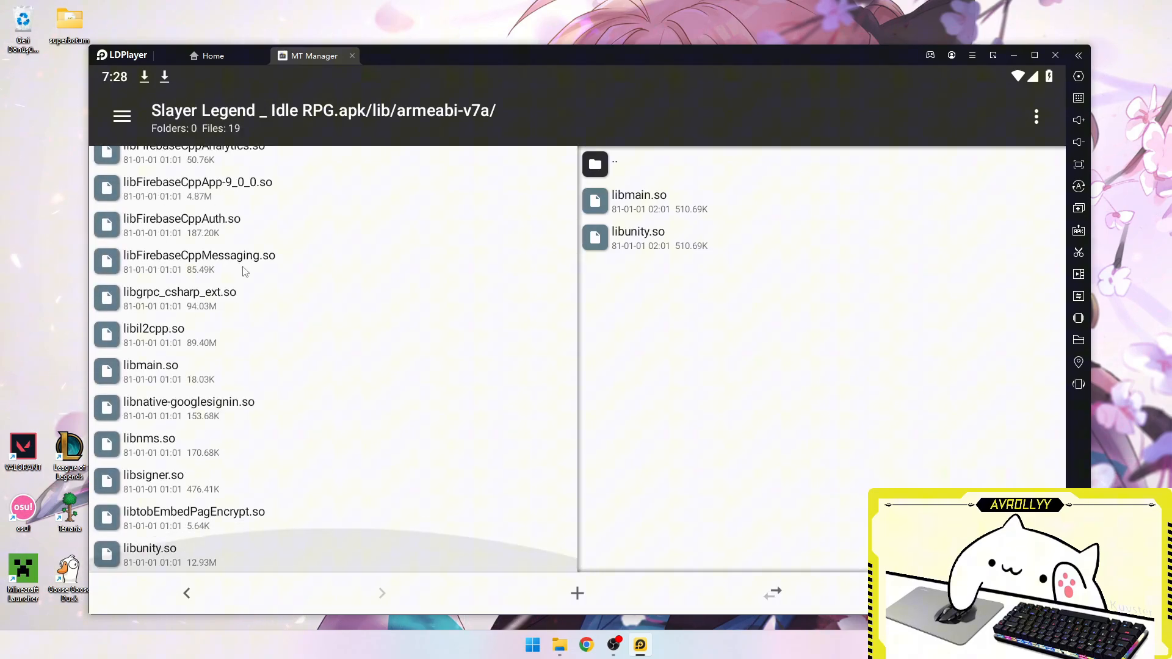
mouse_move(291, 500)
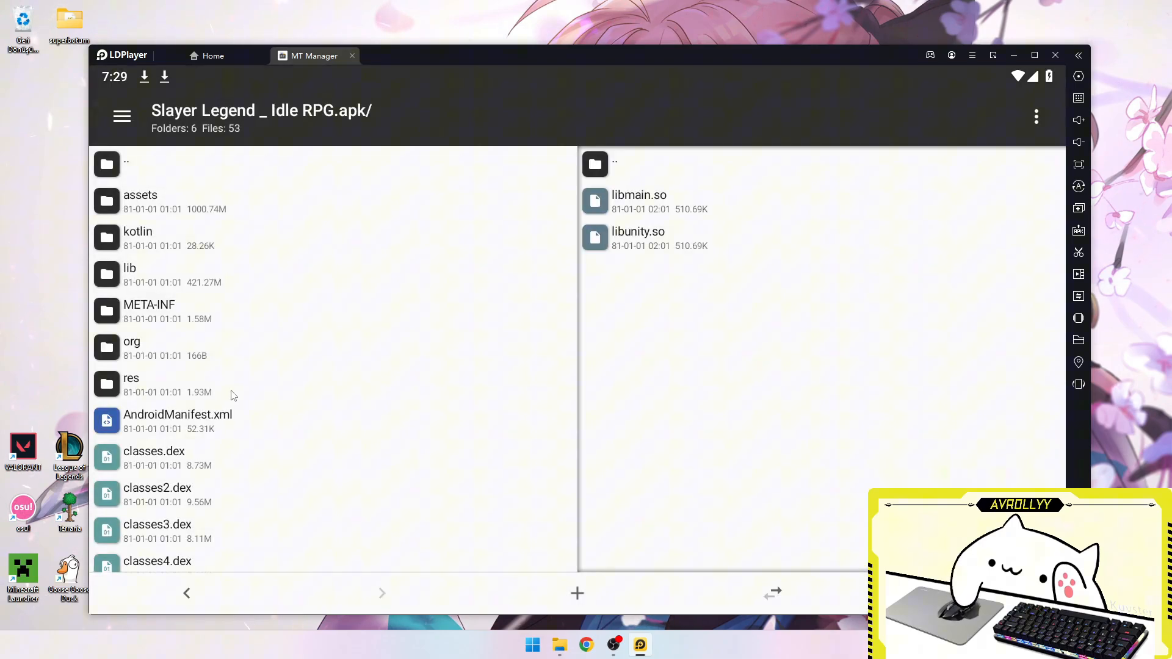
double_click(130, 267)
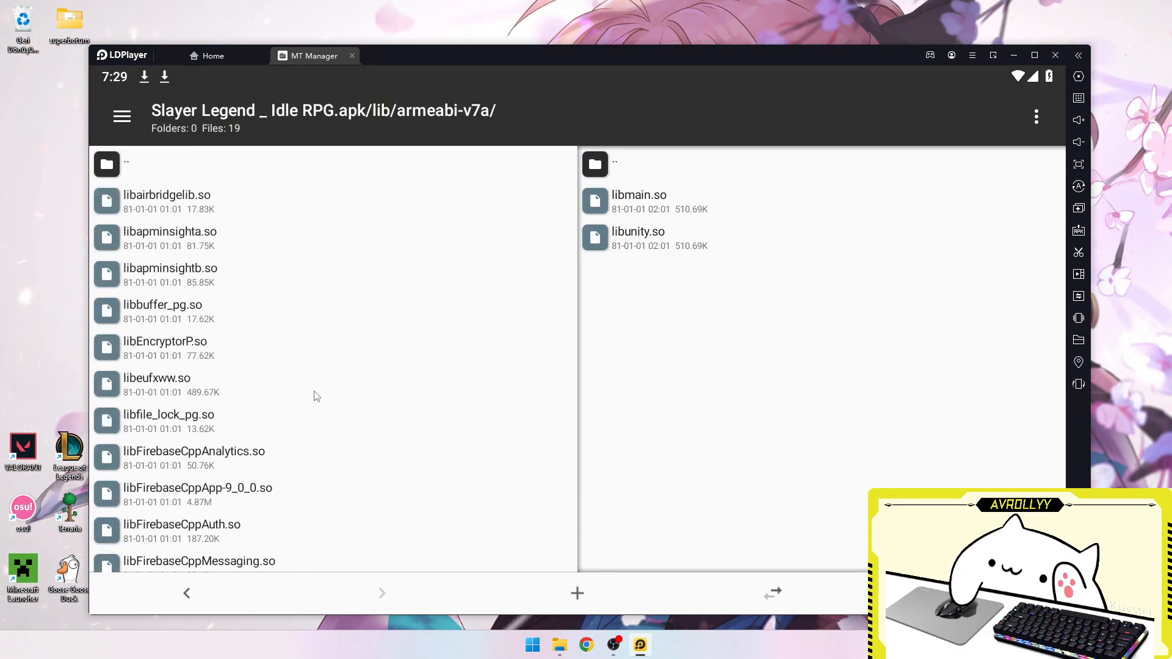
scroll(down, 3)
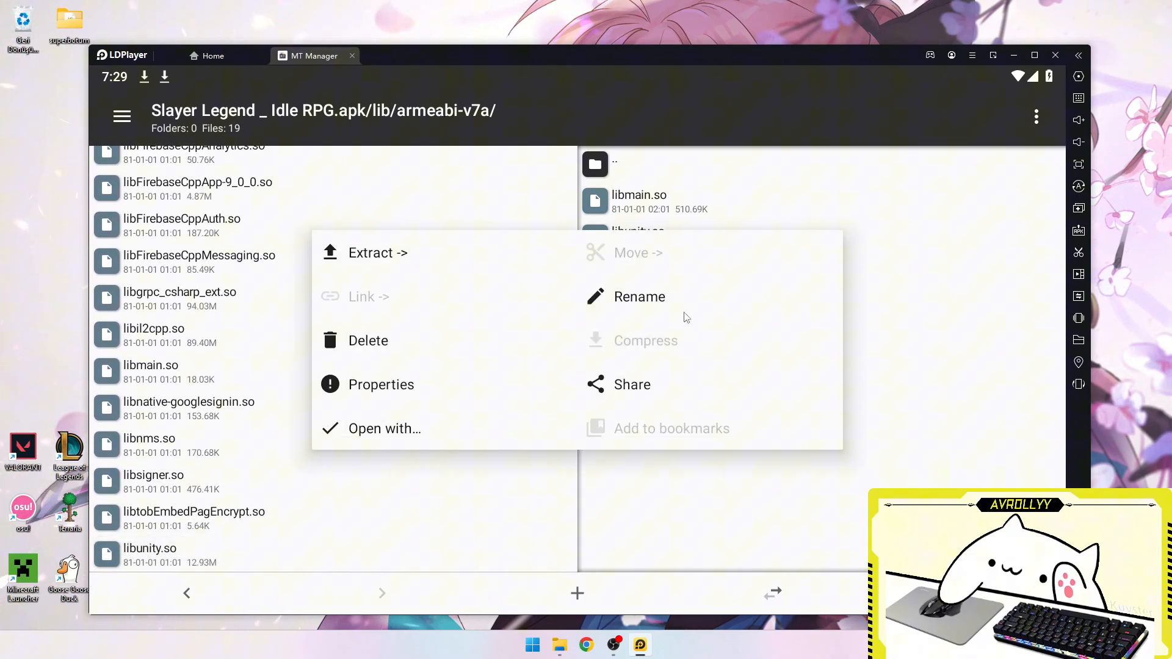
Rename the APK's libunity.so to librealunity.so, correcting the spelling, then select fake libunity.so
click(639, 296)
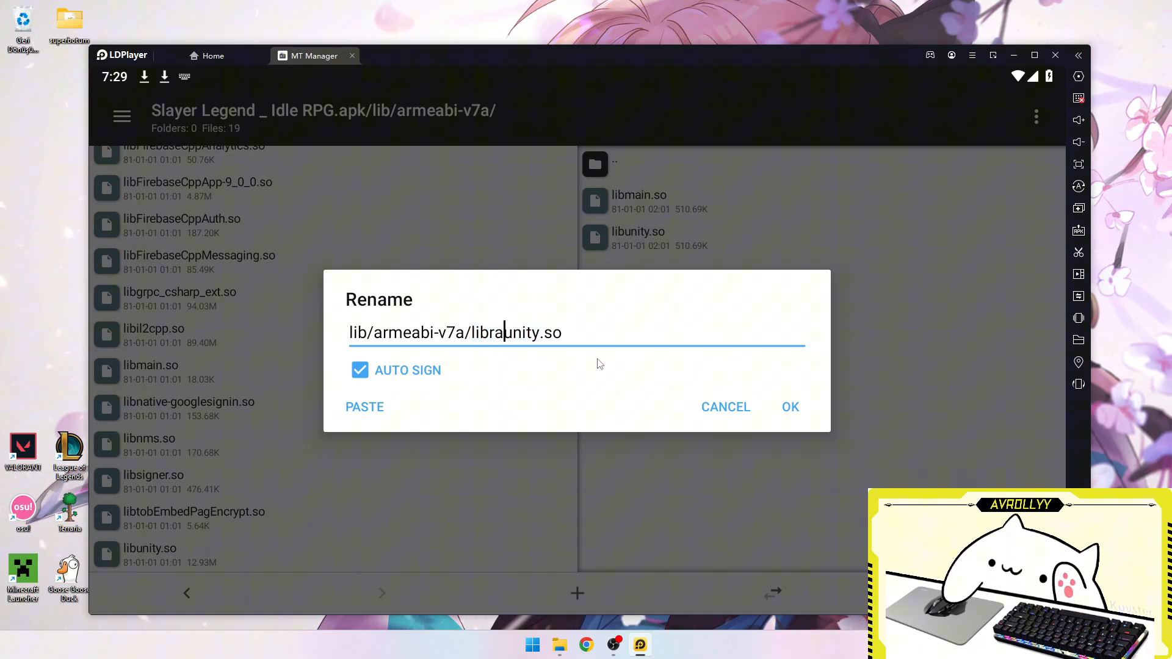
click(790, 406)
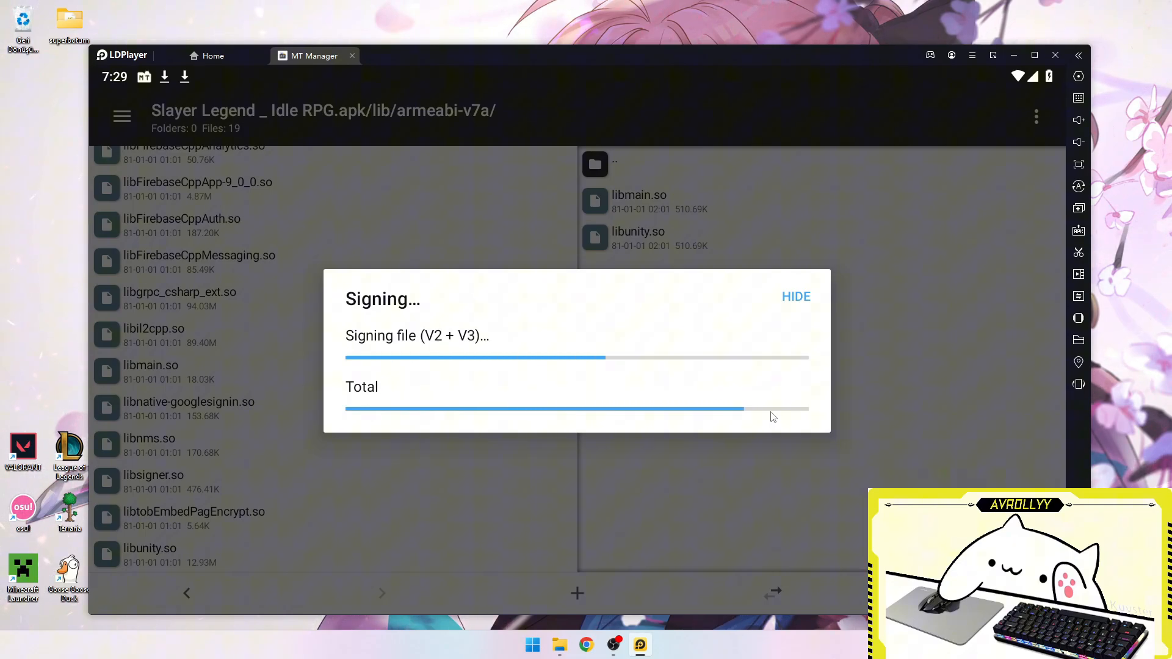
click(796, 296)
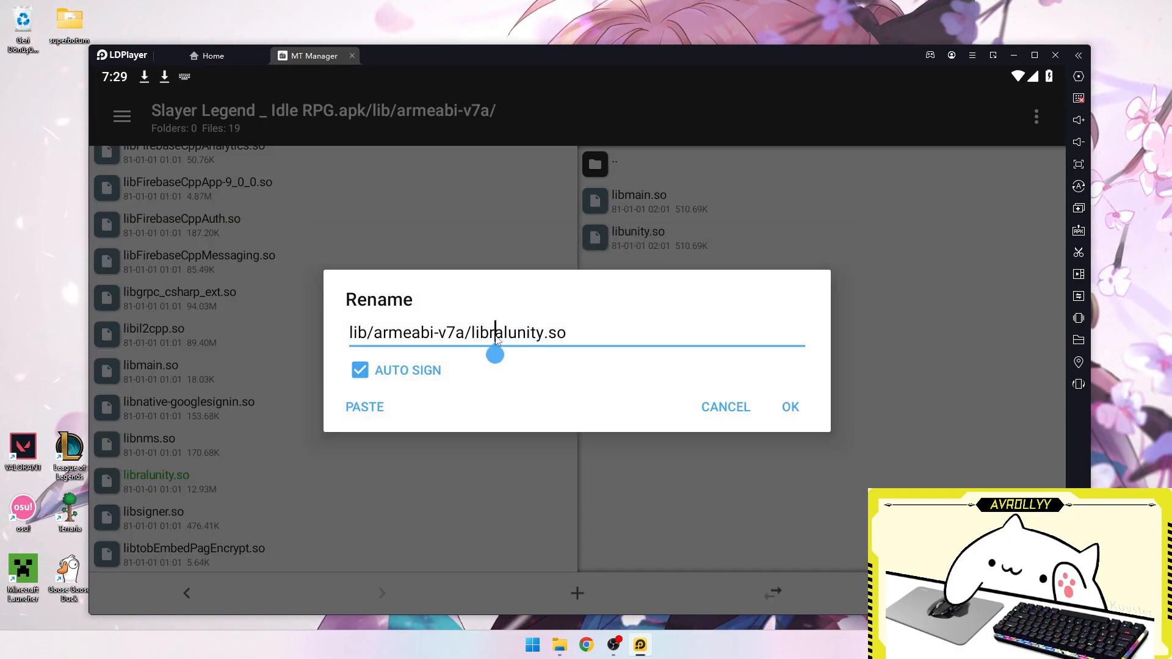
click(790, 407)
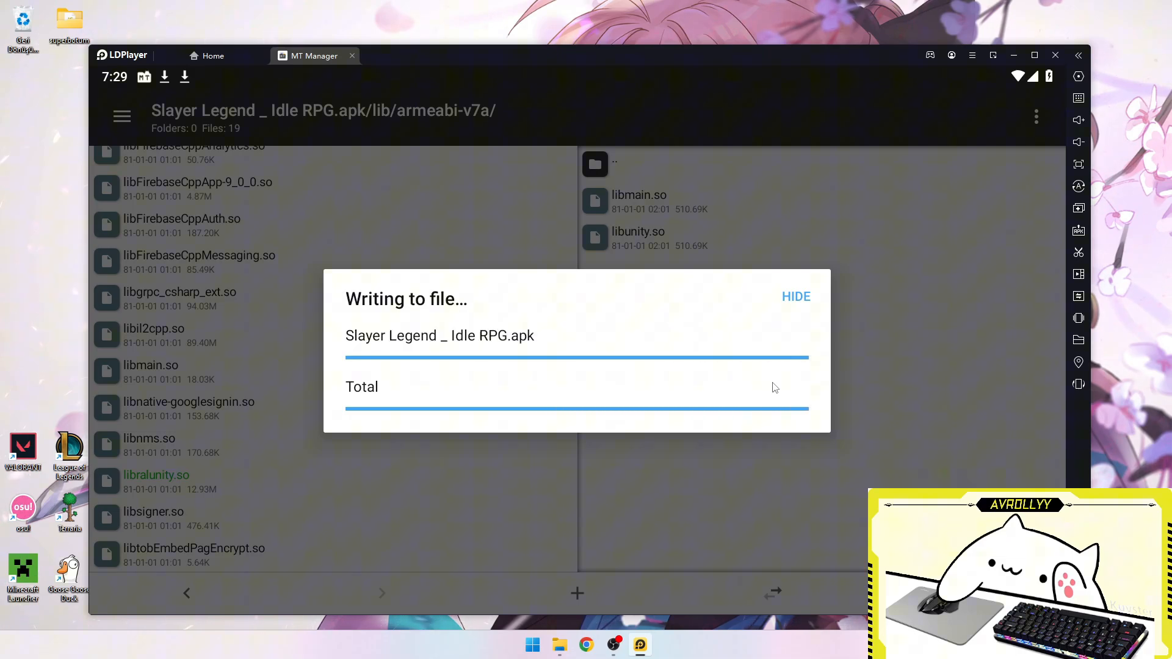
click(795, 296)
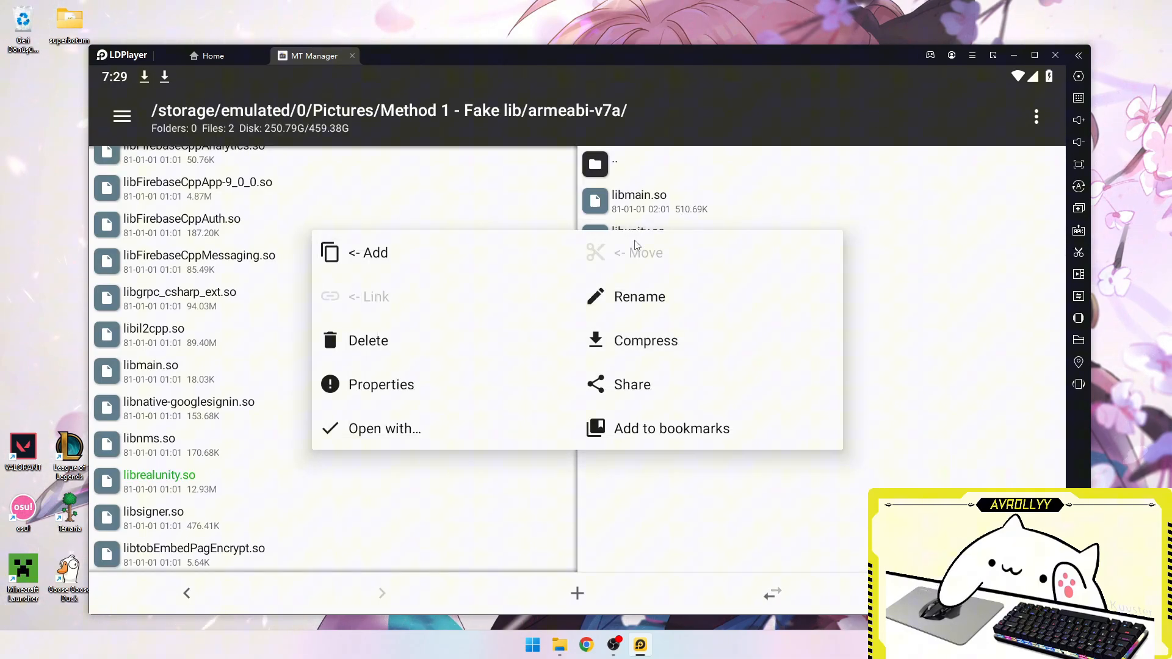
Add the fake libunity.so into the APK with Replace All, then open its details
click(367, 253)
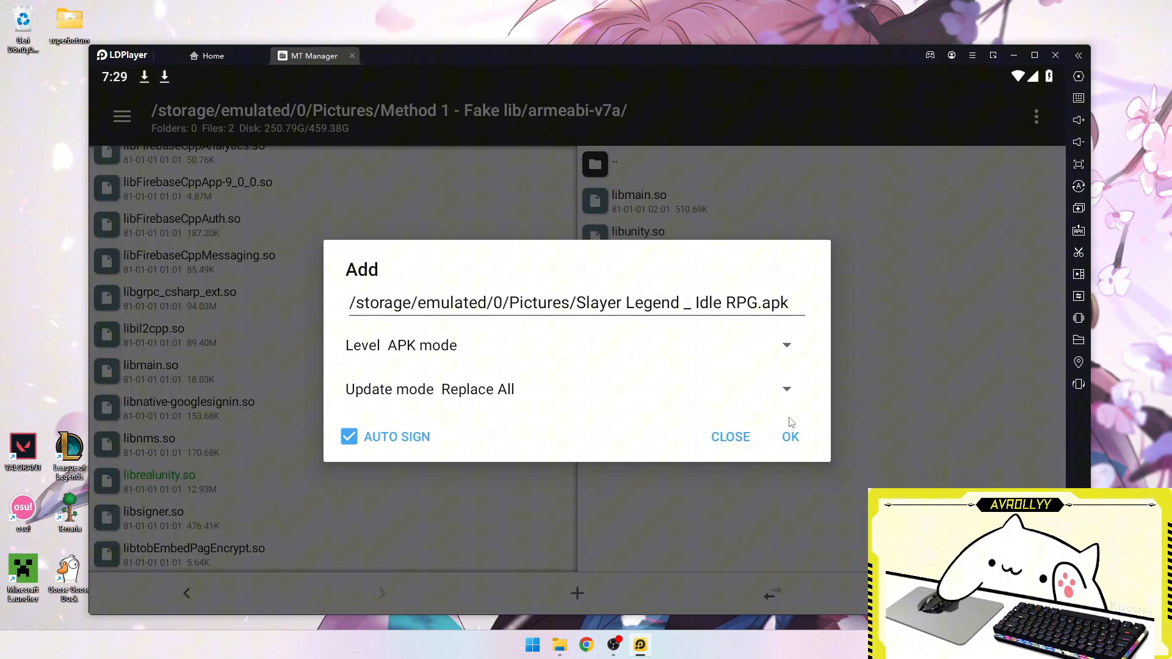
click(790, 437)
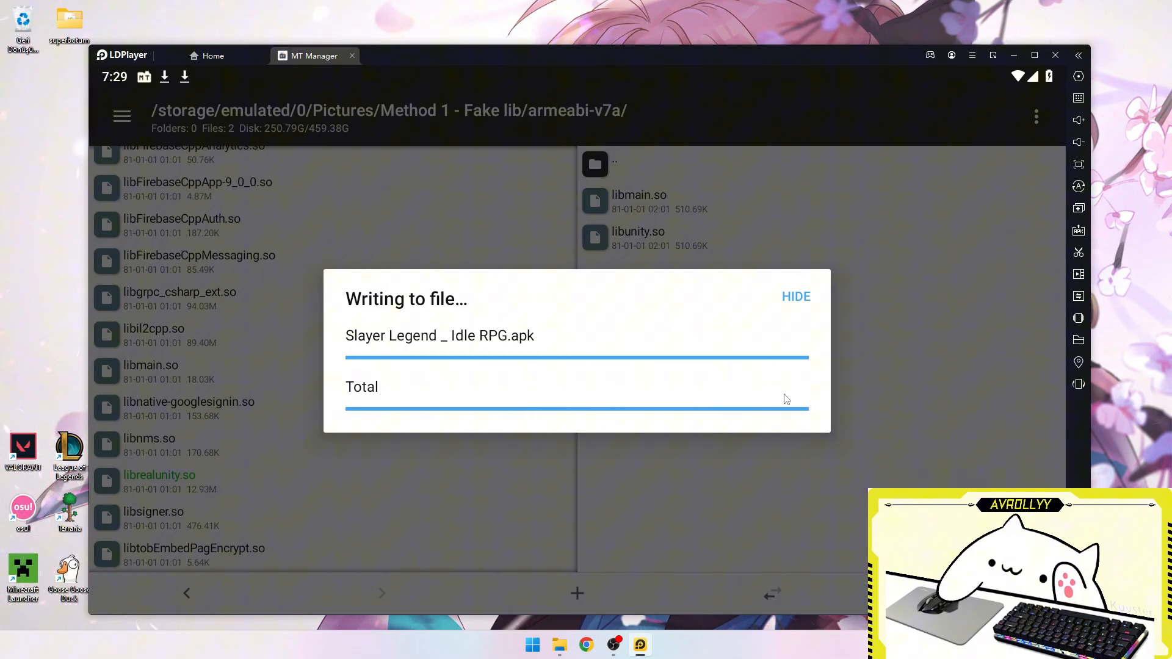
click(795, 297)
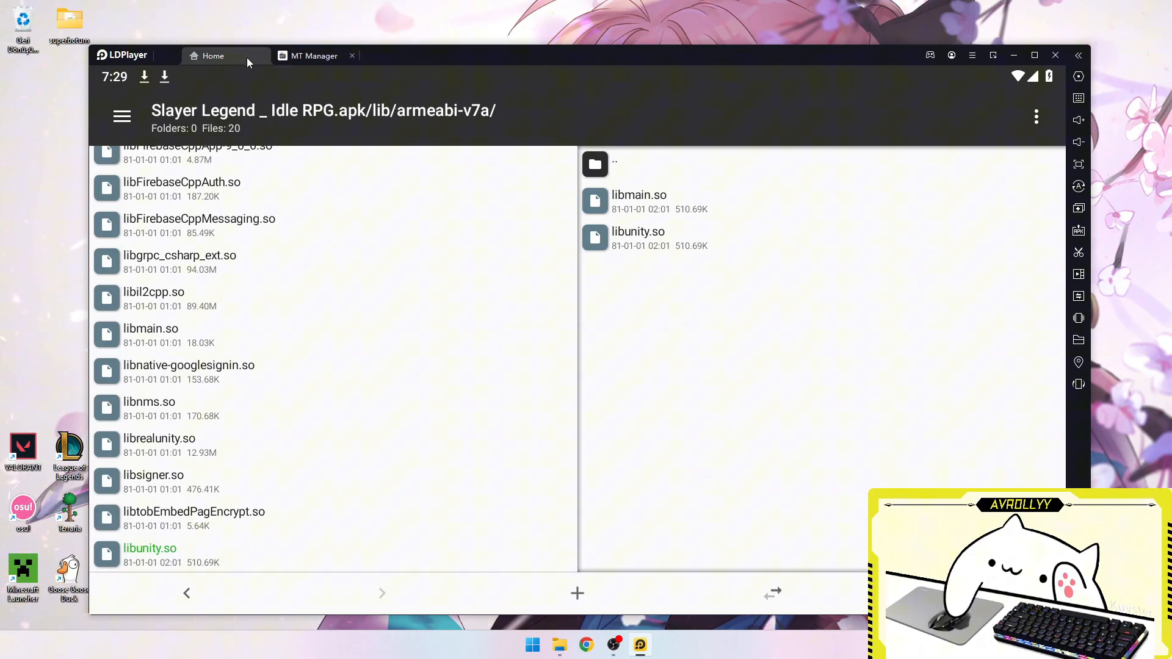
click(186, 593)
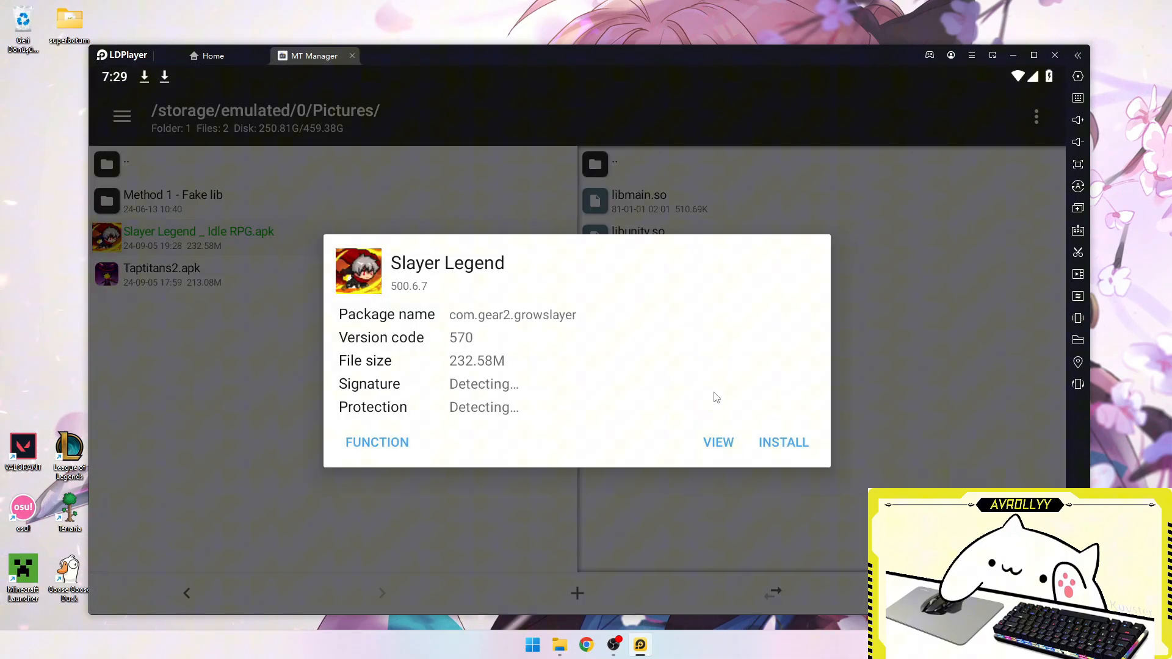
Install the patched Slayer Legend APK and launch the game
click(782, 442)
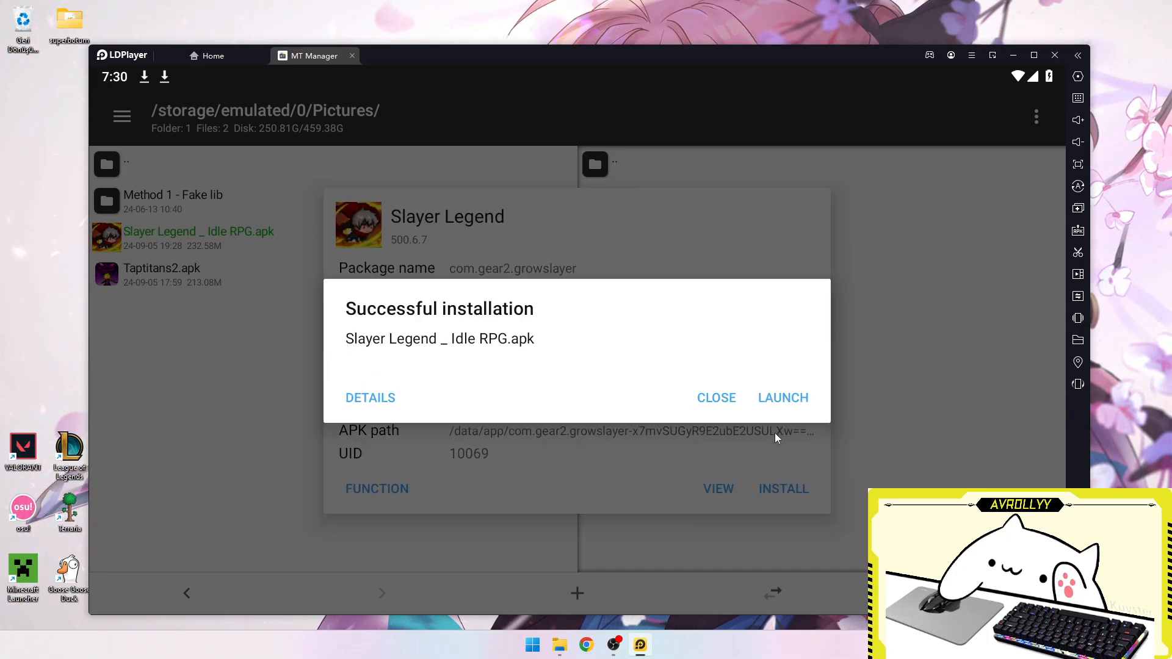
click(783, 397)
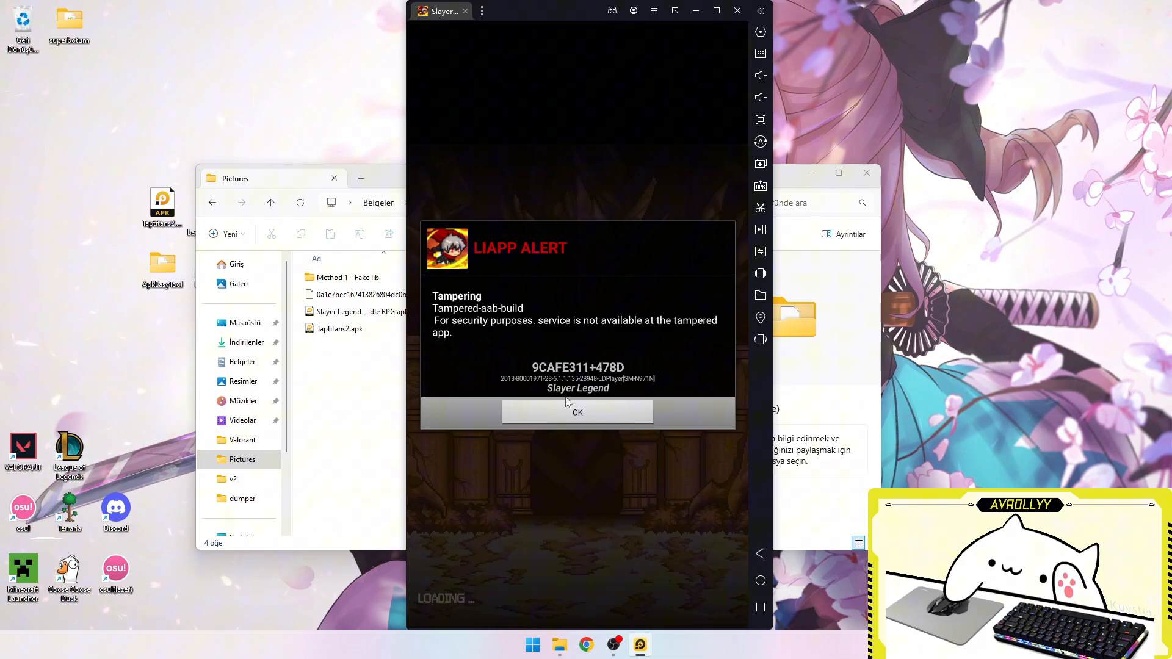
Dismiss the tampering alert and copy com.gear2.growslayer-dump.cs to Pictures via MT Manager
click(577, 412)
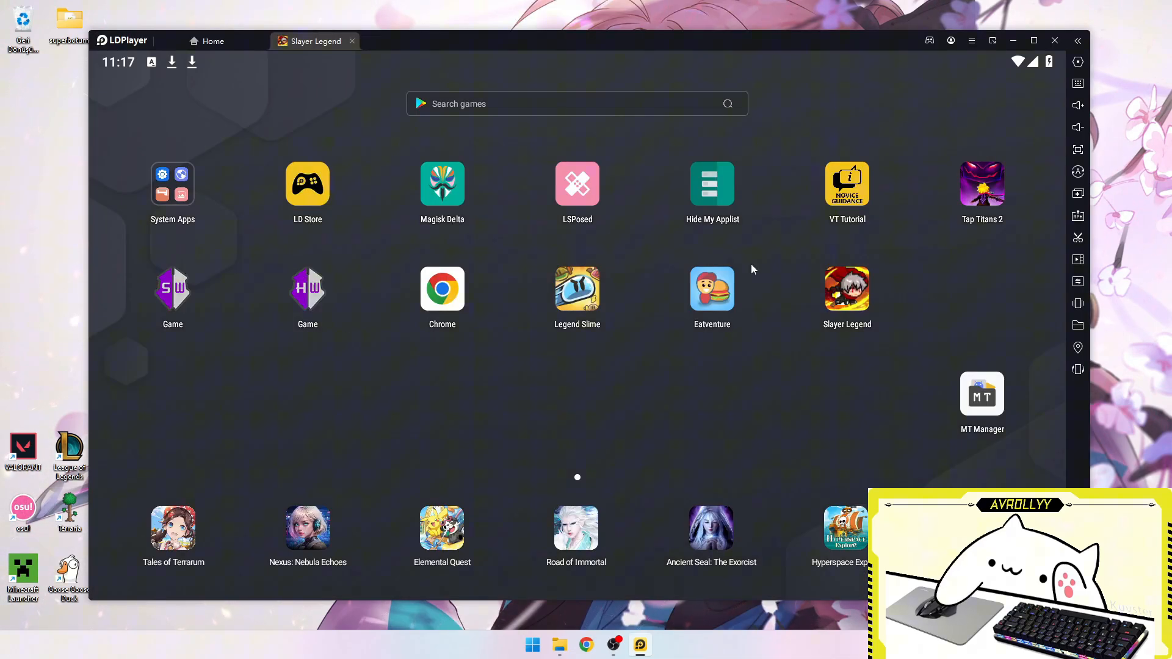
click(982, 394)
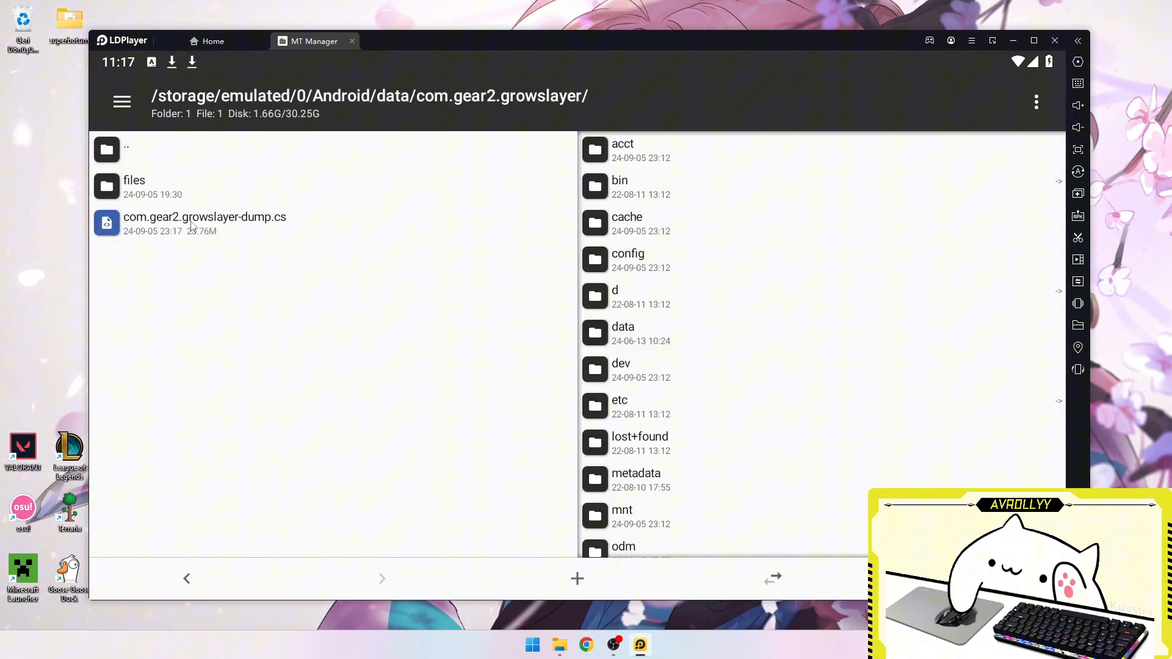
click(122, 102)
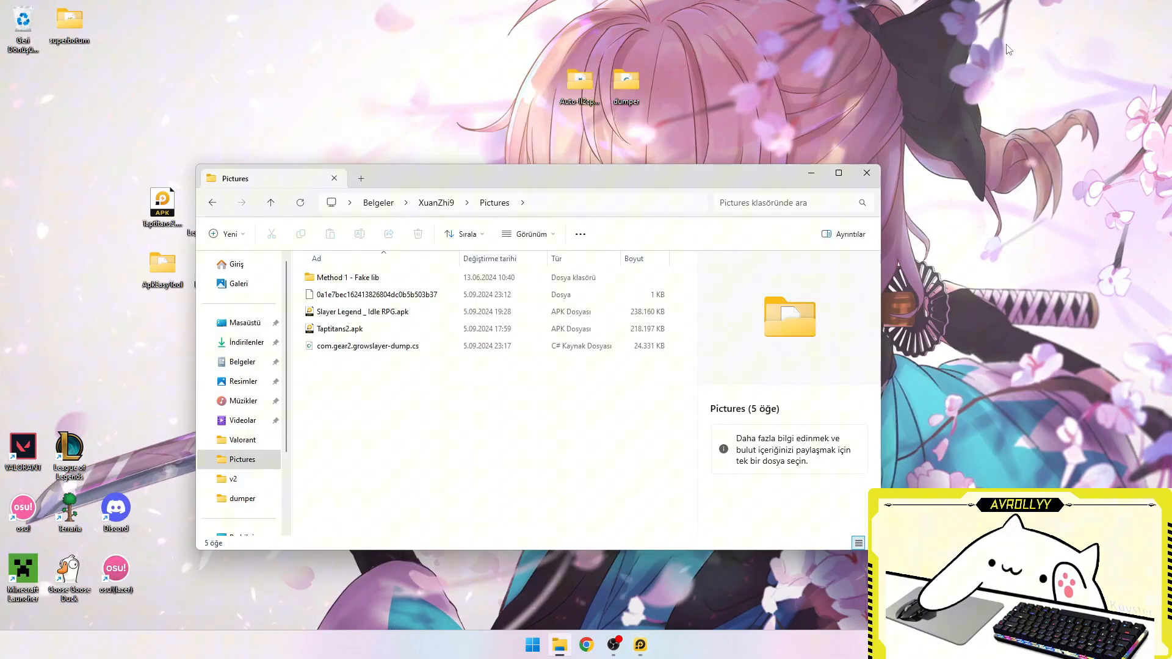
Open com.gear2.growslayer-dump.cs from File Explorer in Visual Studio Code
click(367, 345)
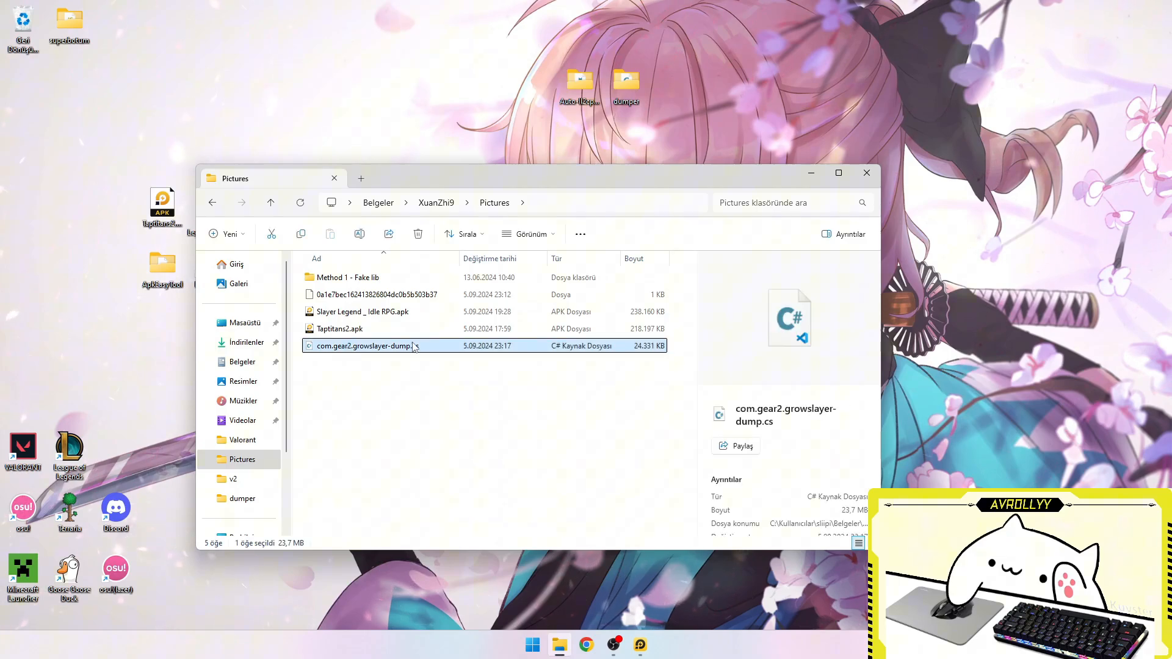
double_click(366, 346)
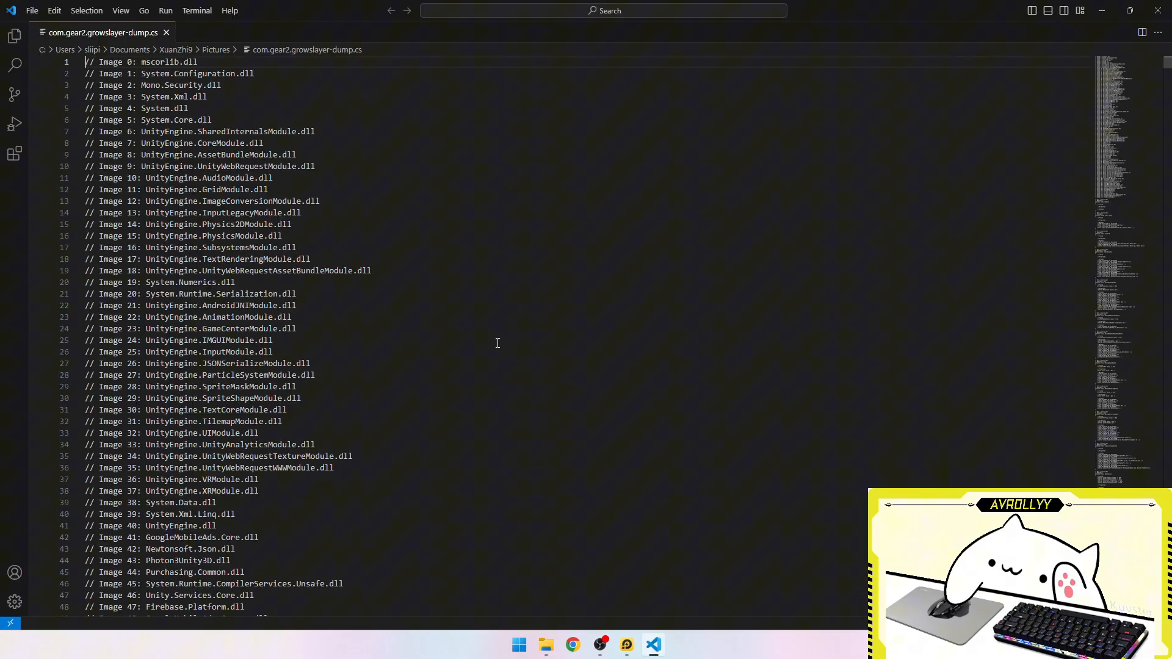
scroll(down, 3)
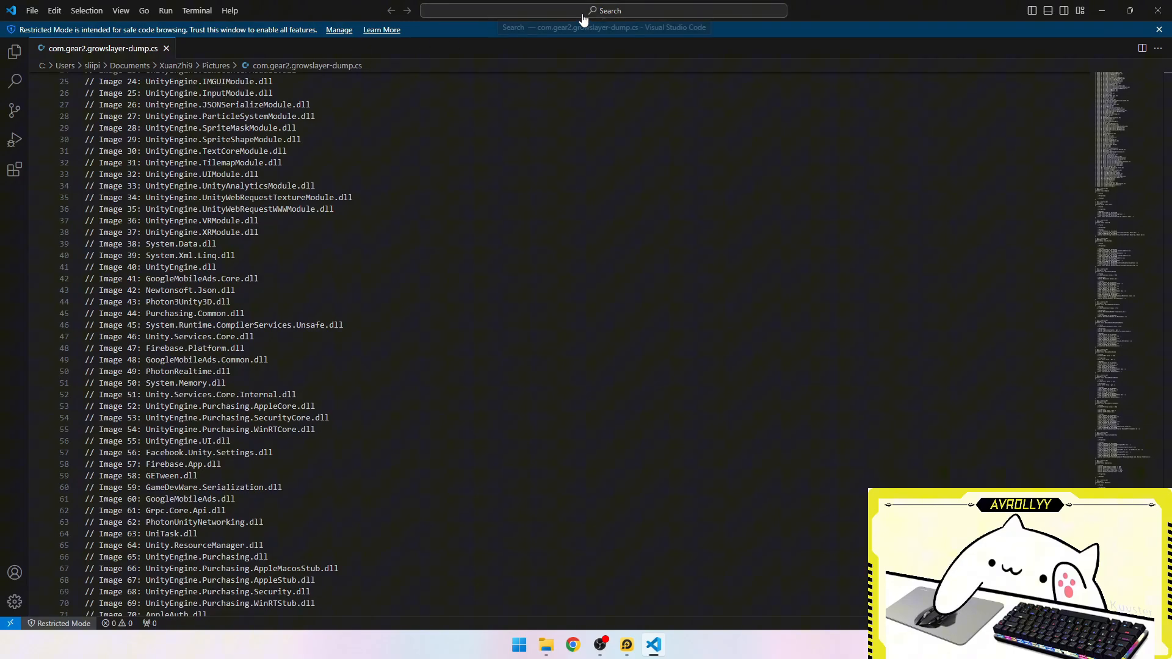
Search the dump for 'attack' and step through later matches among its 1053 hits
text(a)
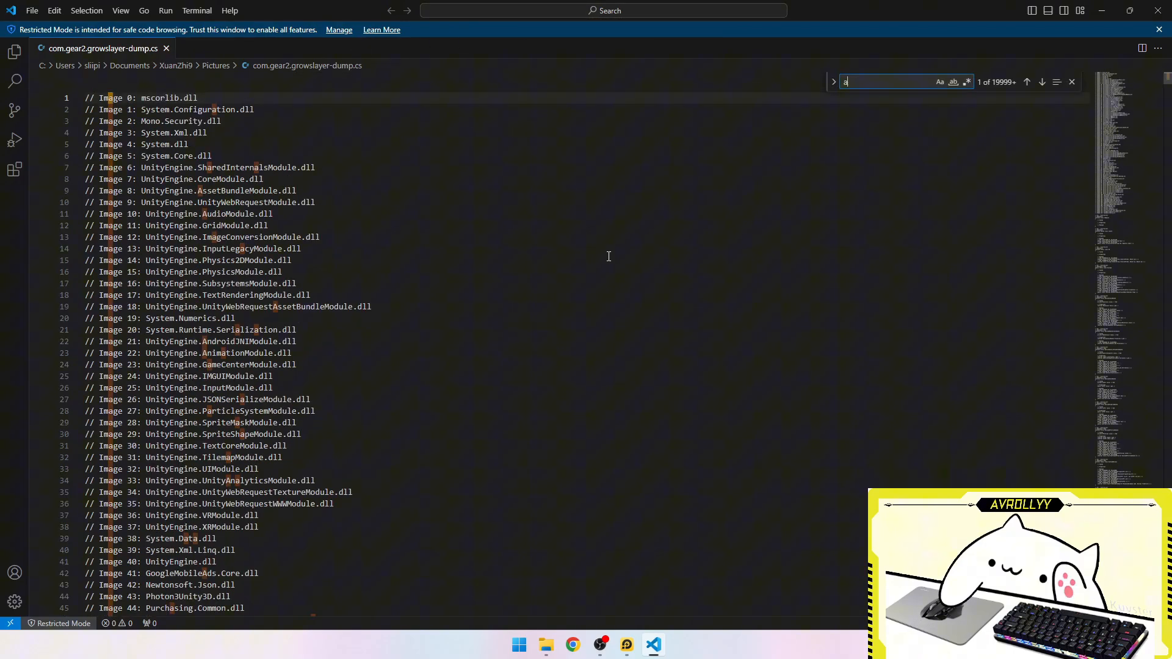
text(ttack)
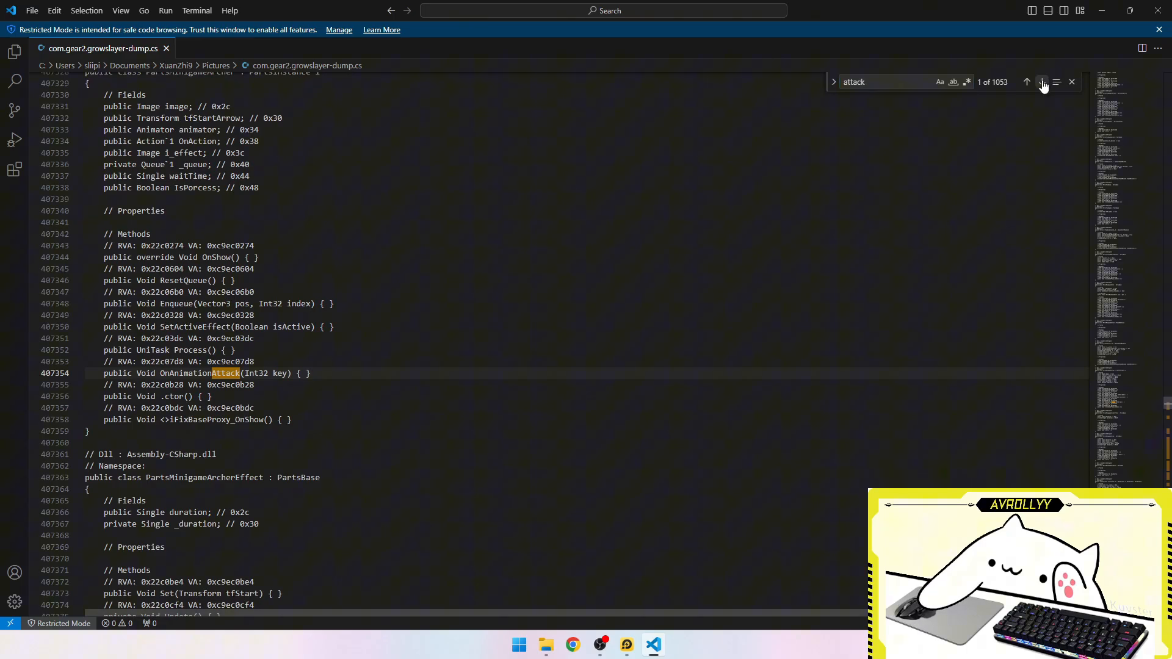
click(1041, 83)
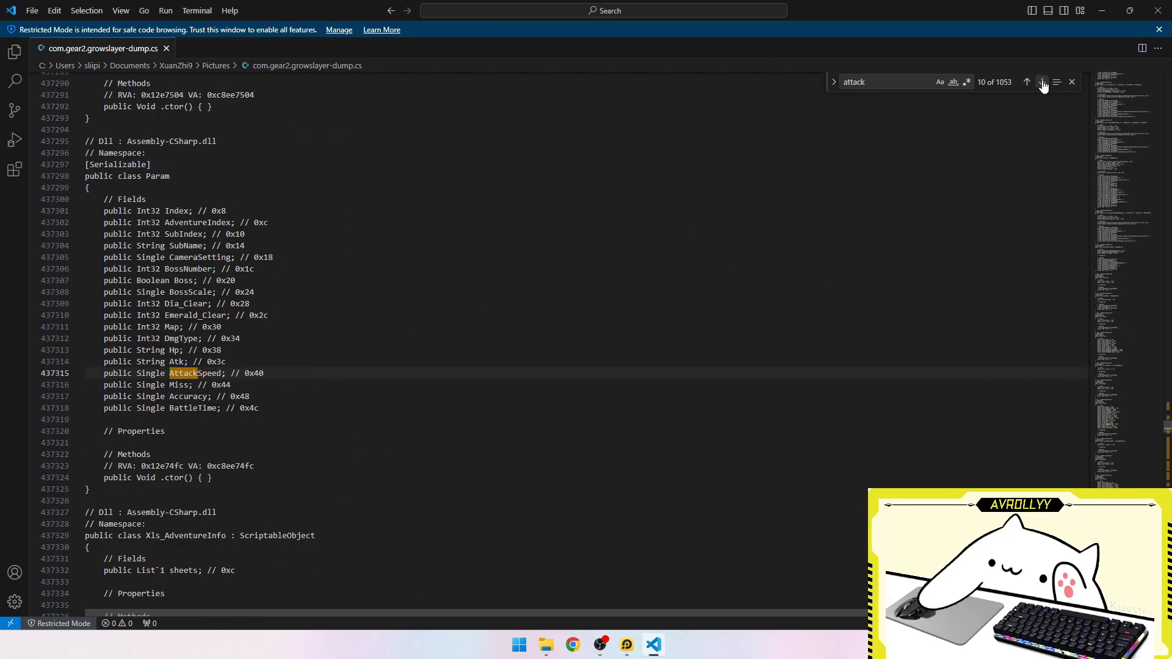
click(1042, 83)
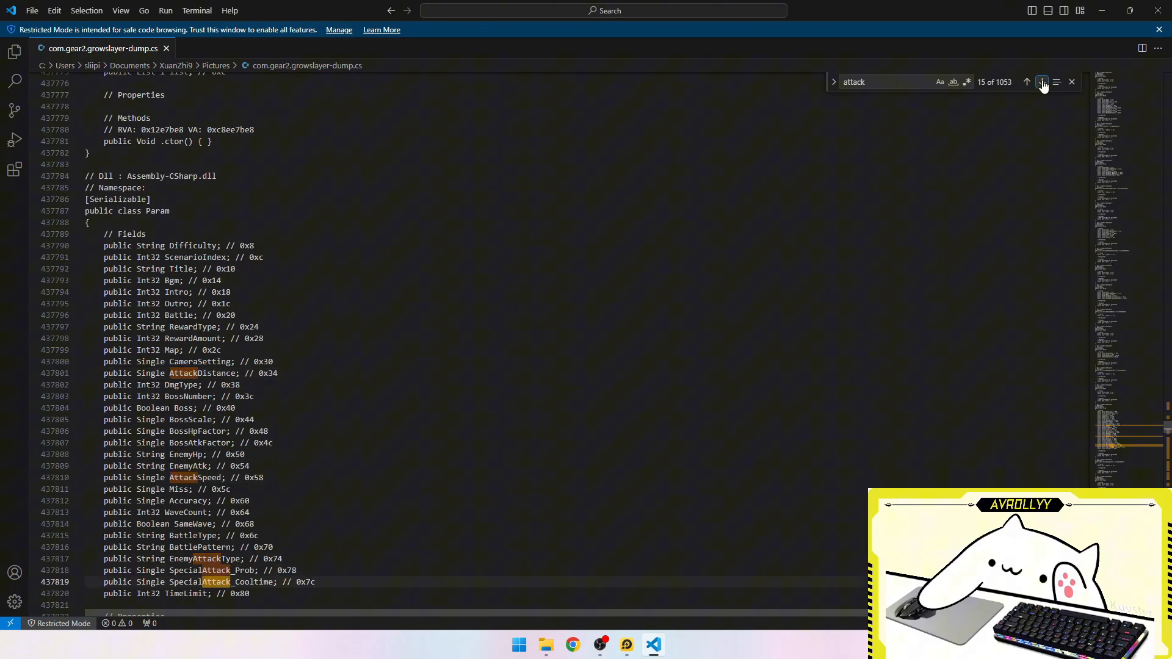